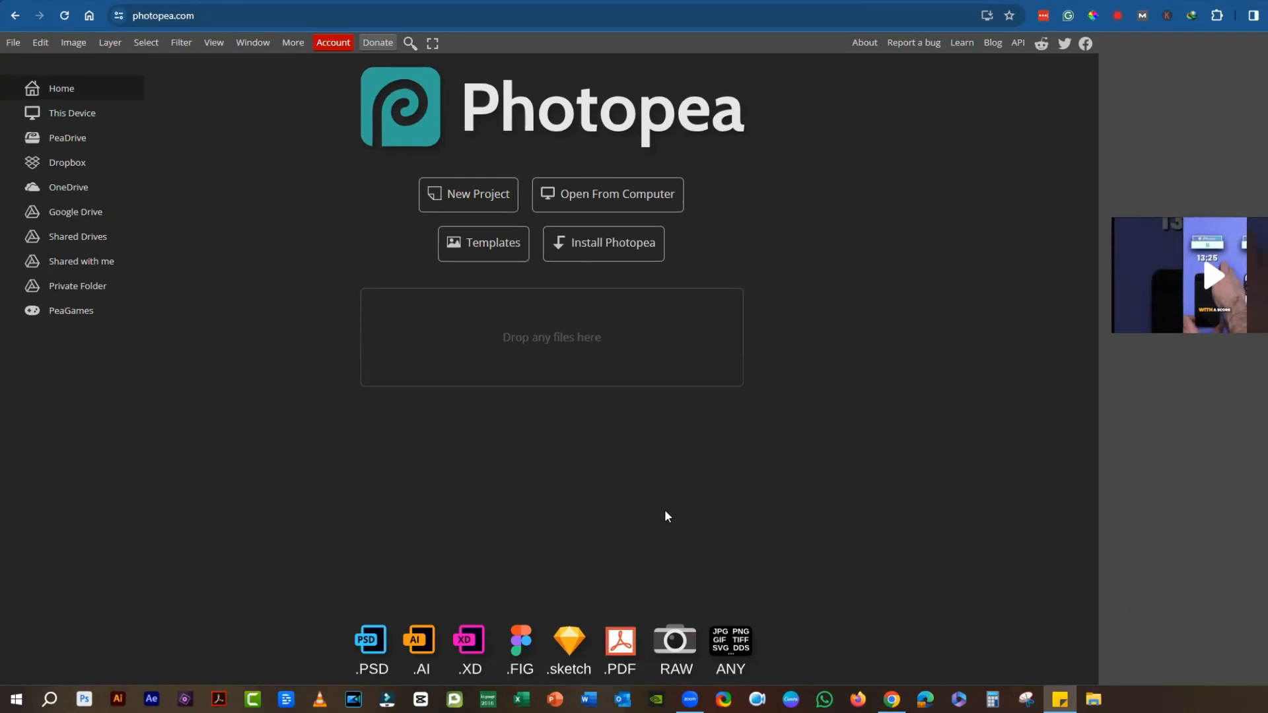
mouse_move(669, 529)
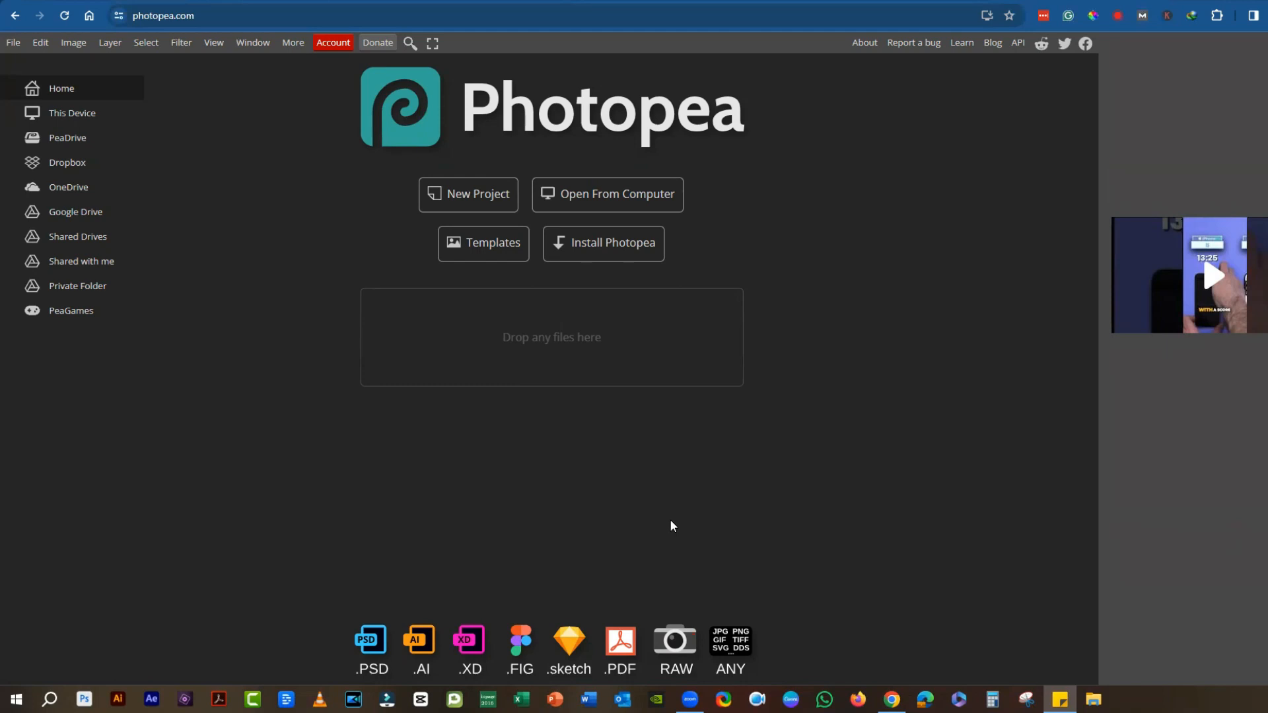
mouse_move(678, 524)
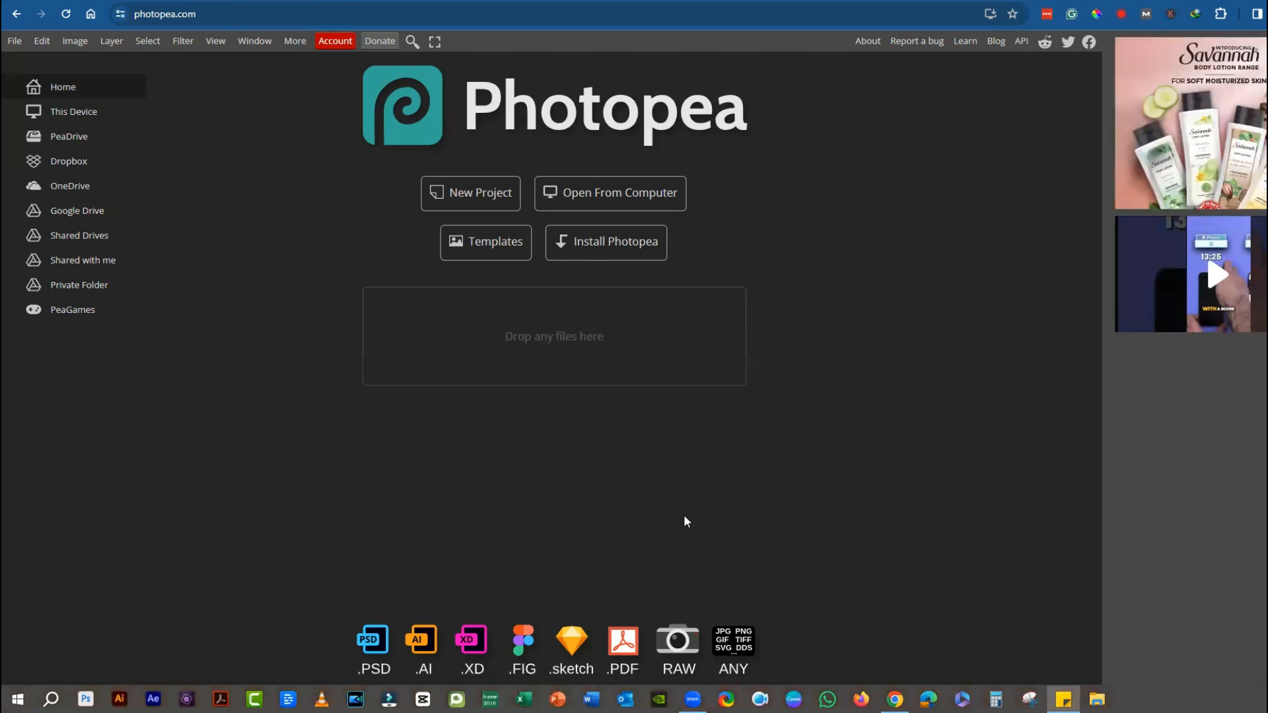
mouse_move(1014, 471)
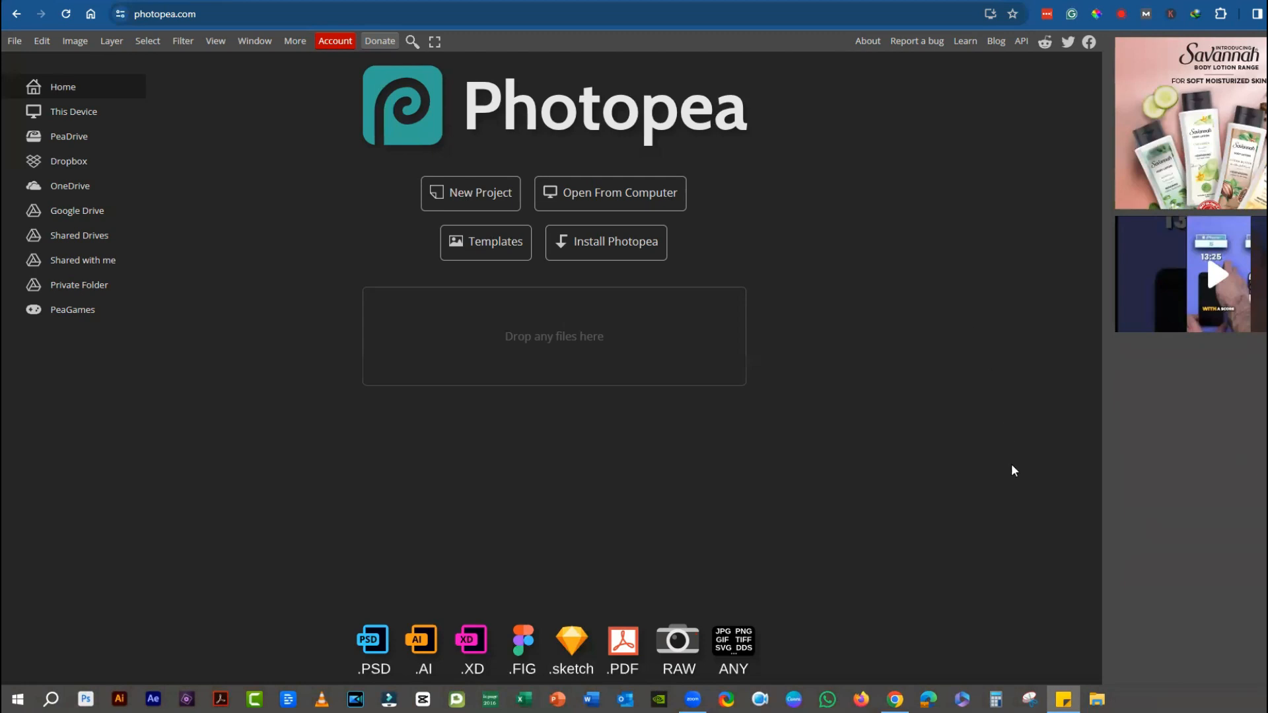
- View the Free and Premium plans and the Google, Facebook, GitHub or Microsoft sign-in options
left_click(334, 40)
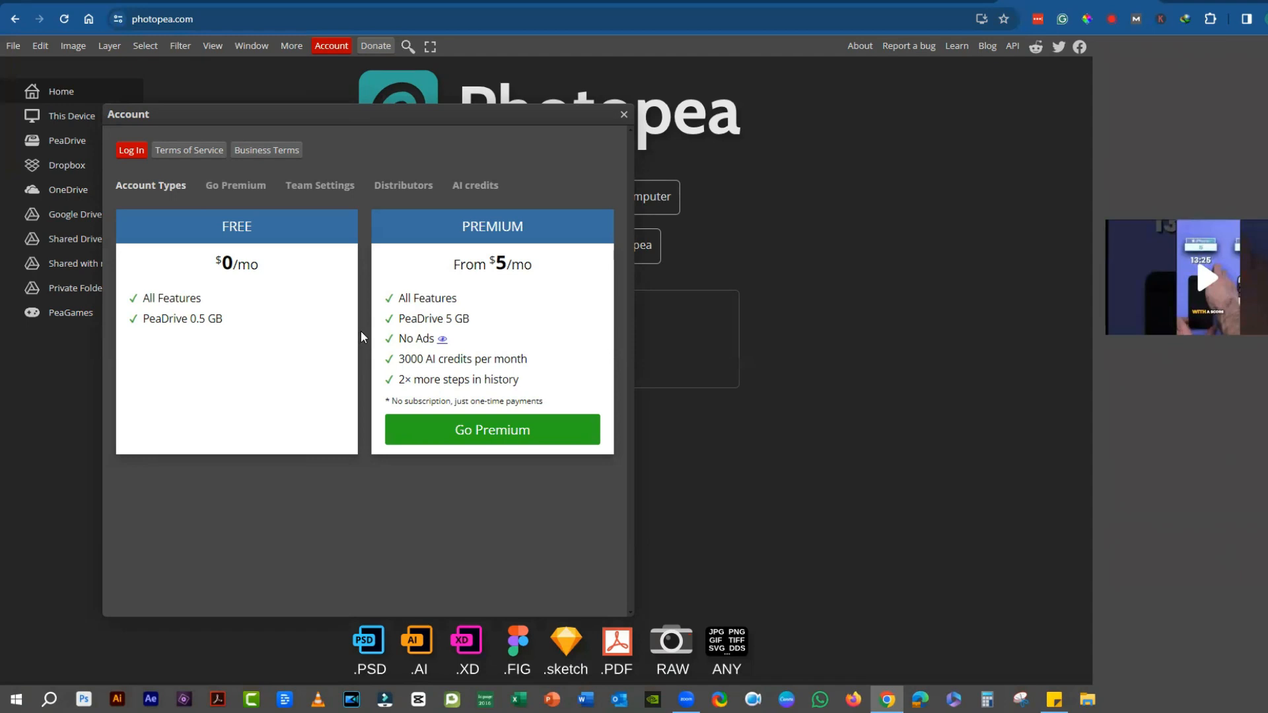
mouse_move(427, 343)
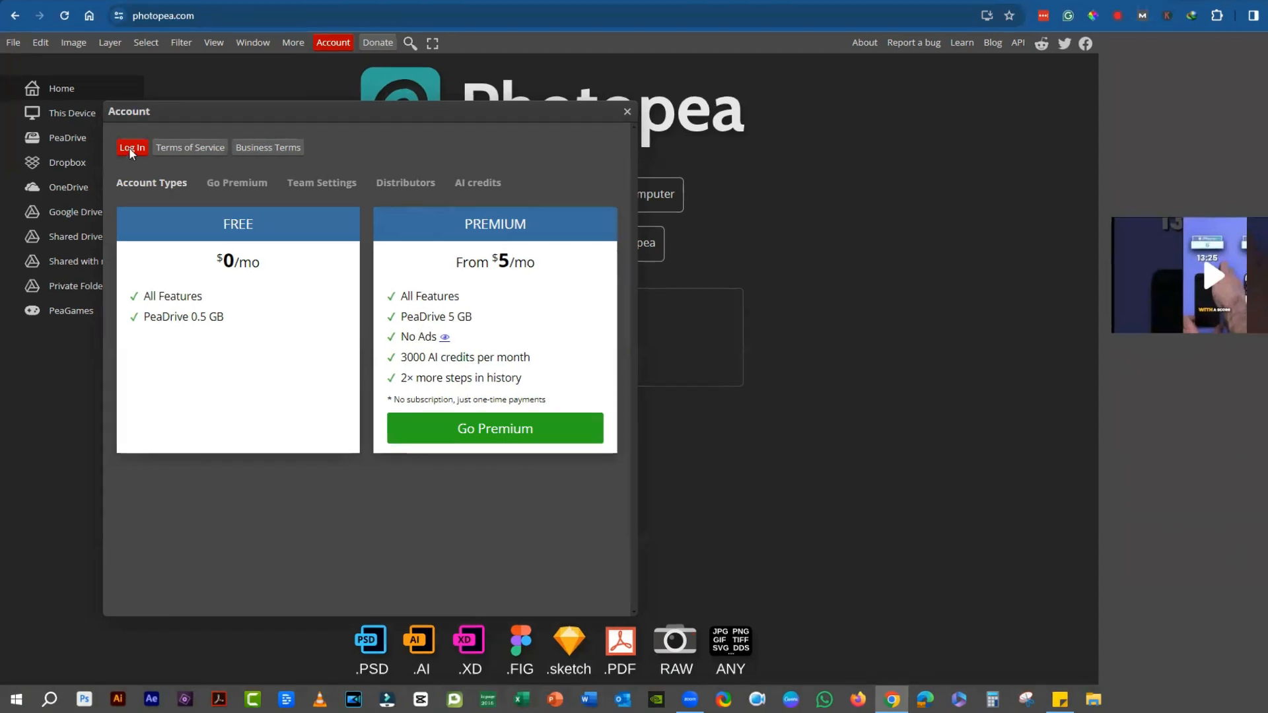
left_click(132, 147)
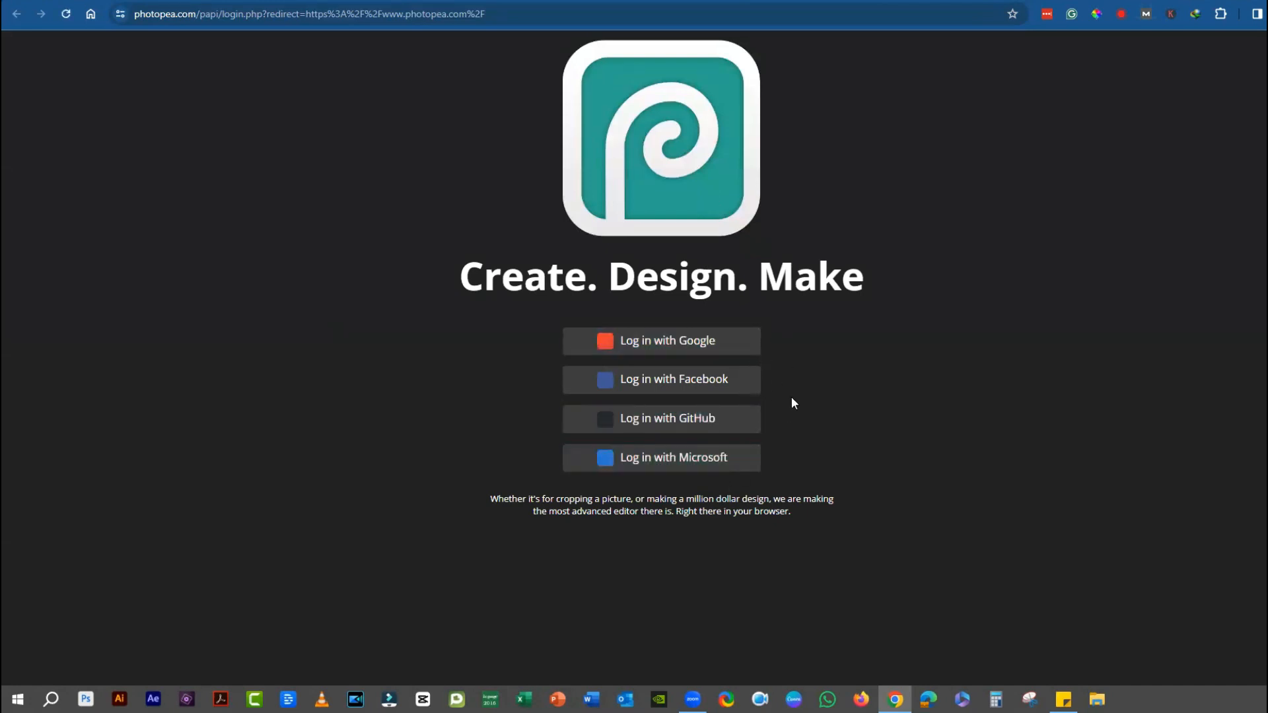
mouse_move(720, 457)
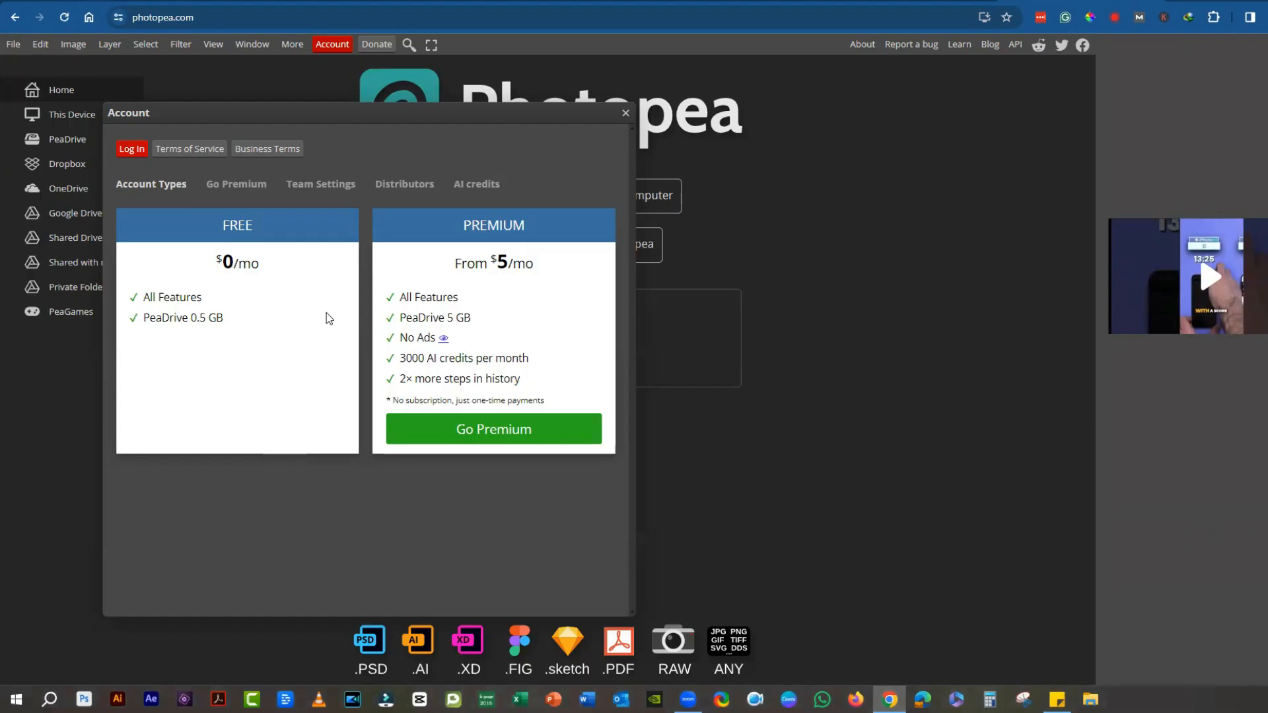
mouse_move(270, 318)
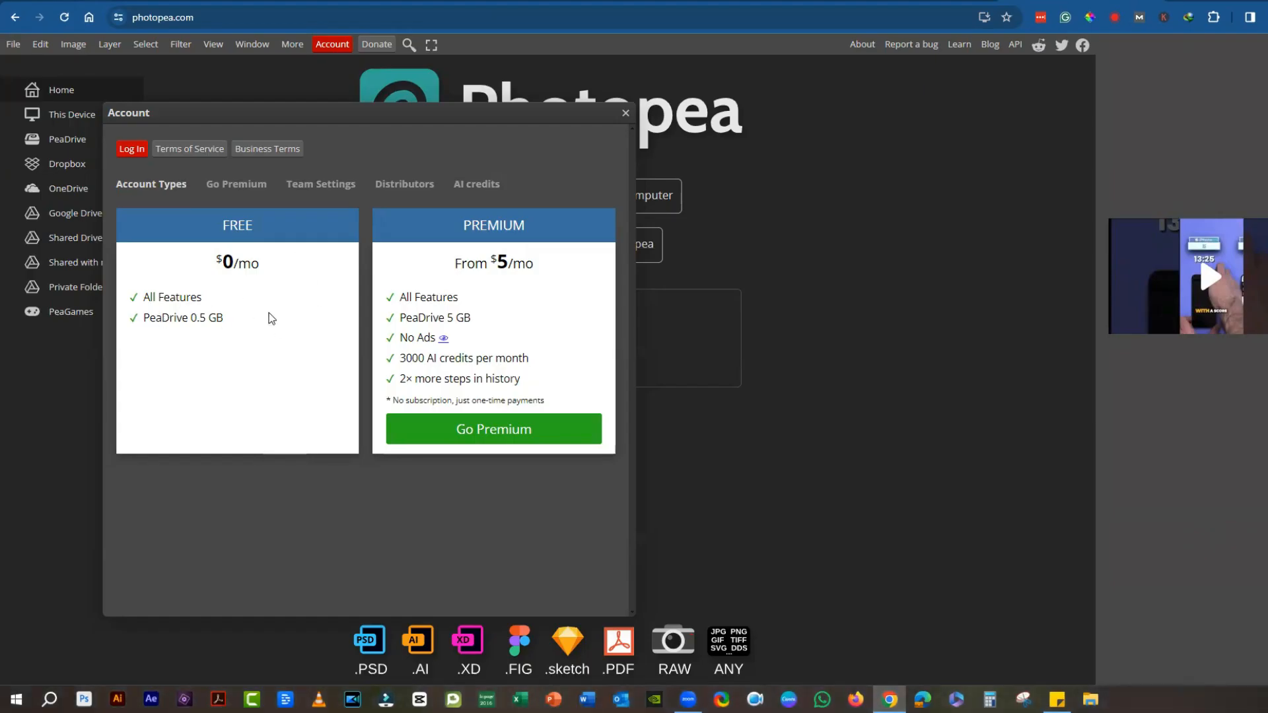
mouse_move(162, 343)
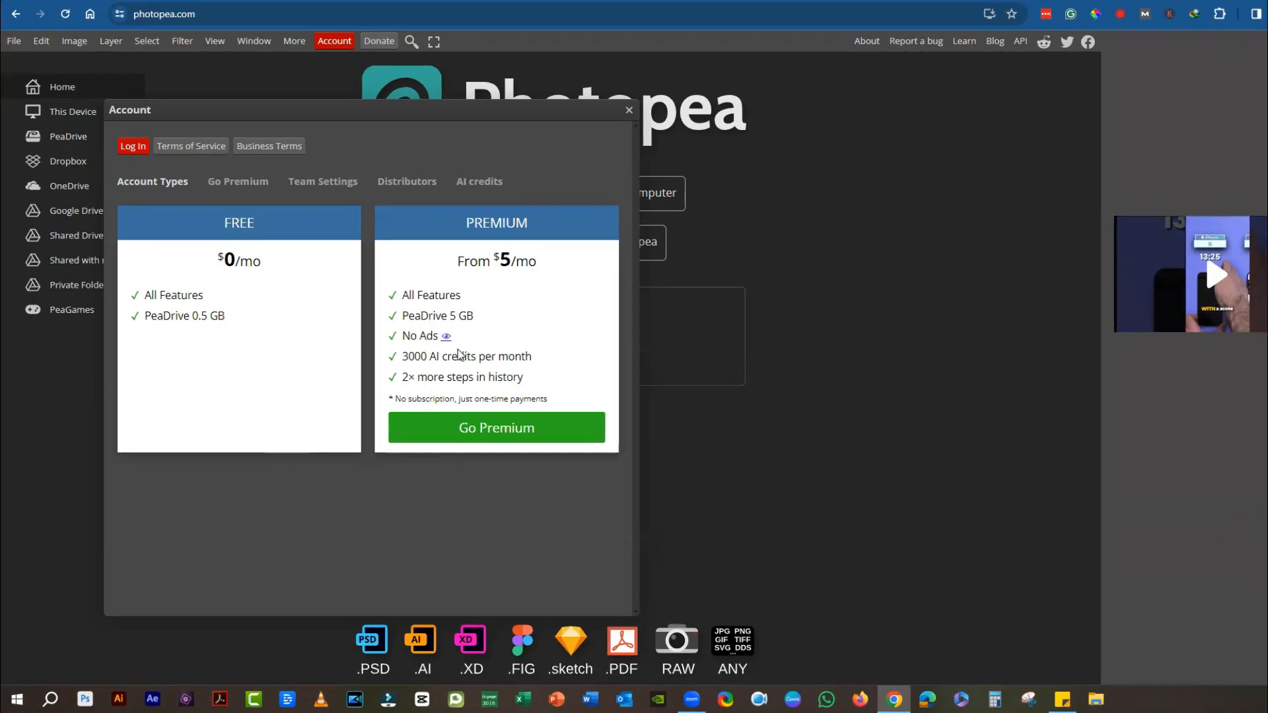
mouse_move(458, 335)
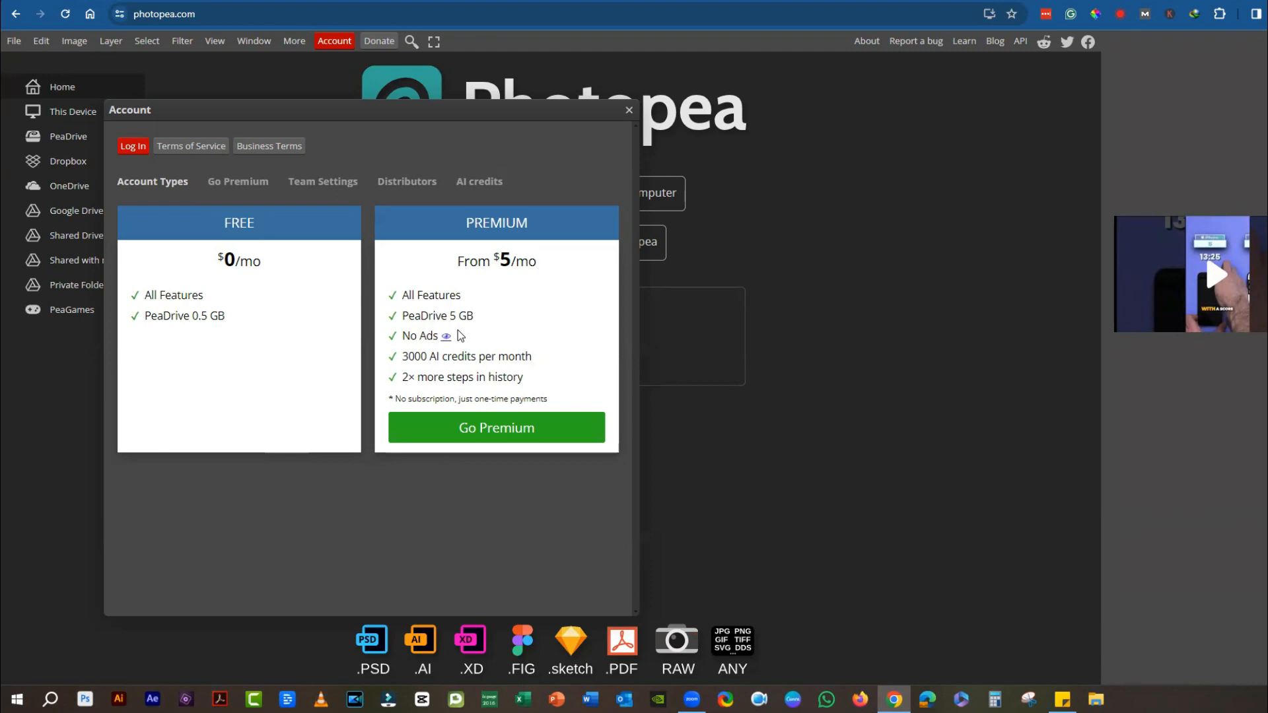
mouse_move(531, 360)
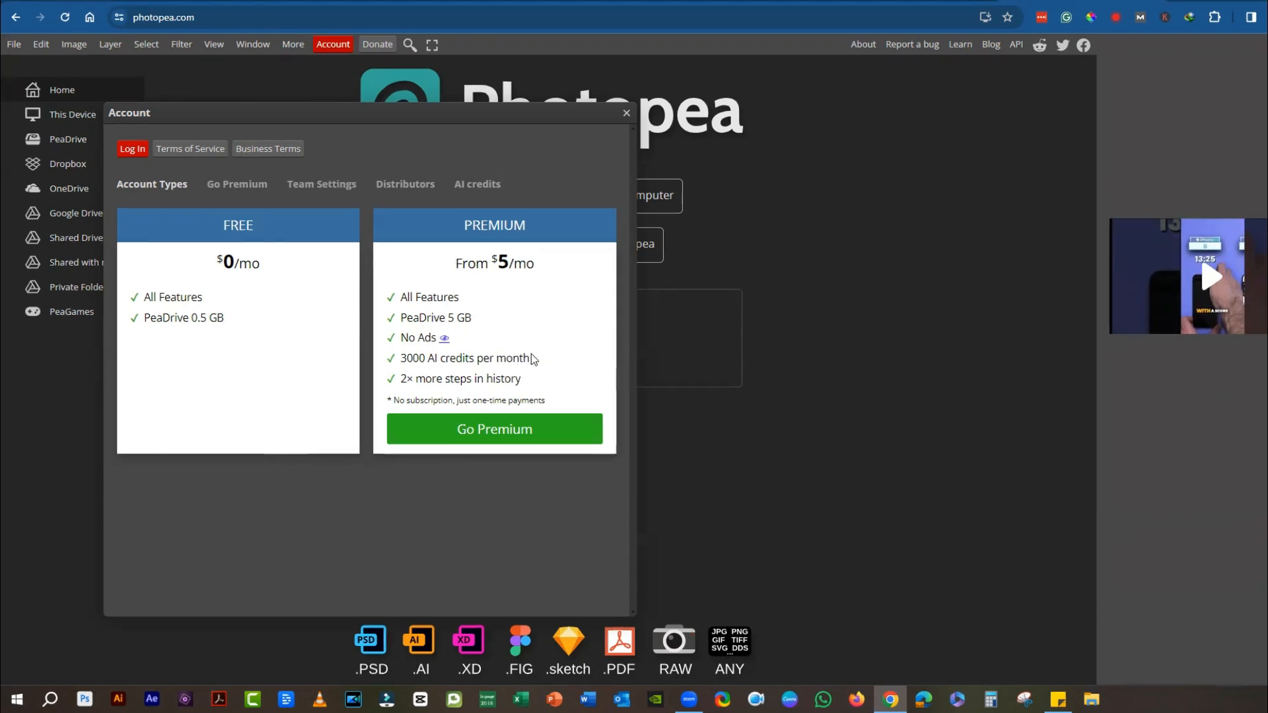
mouse_move(533, 298)
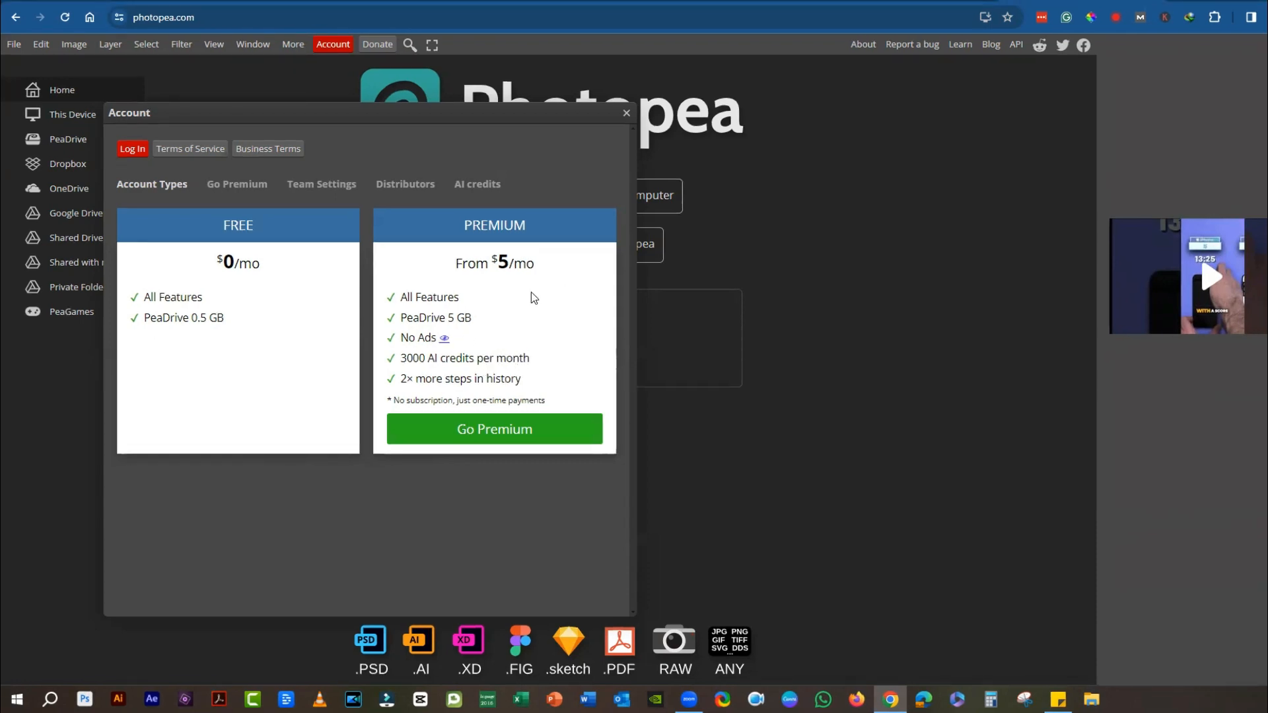
mouse_move(538, 417)
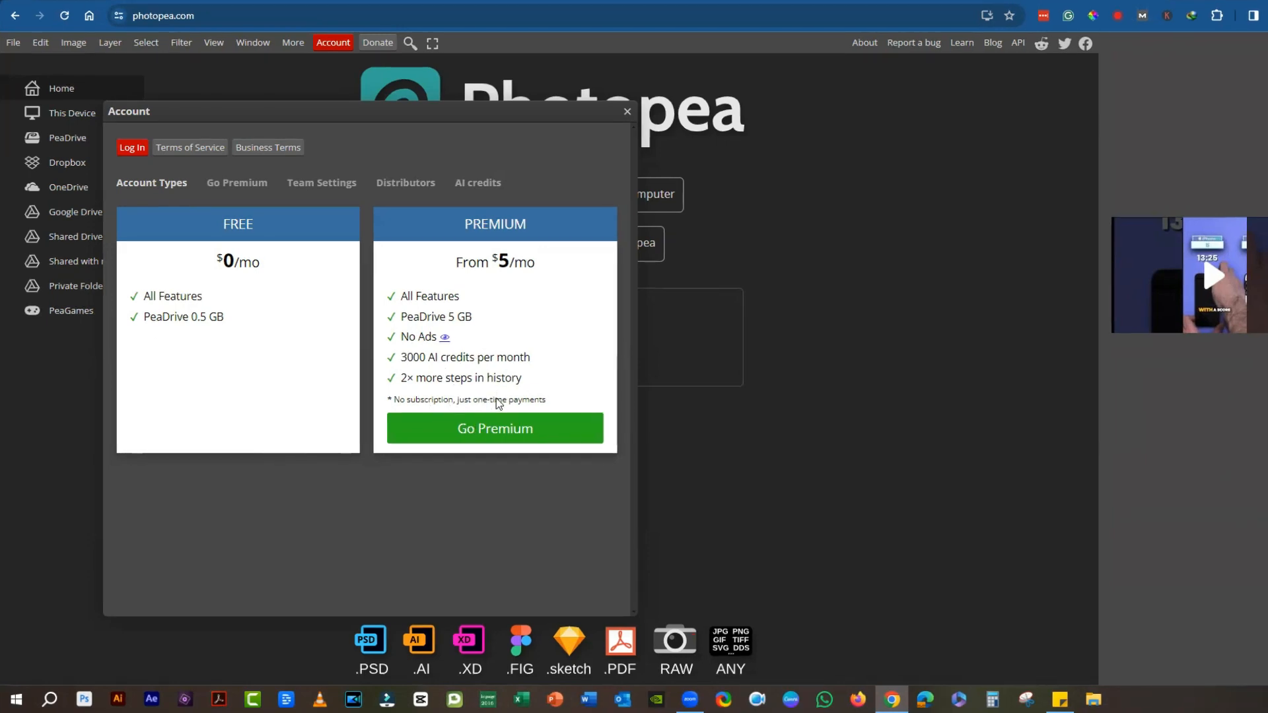
mouse_move(963, 475)
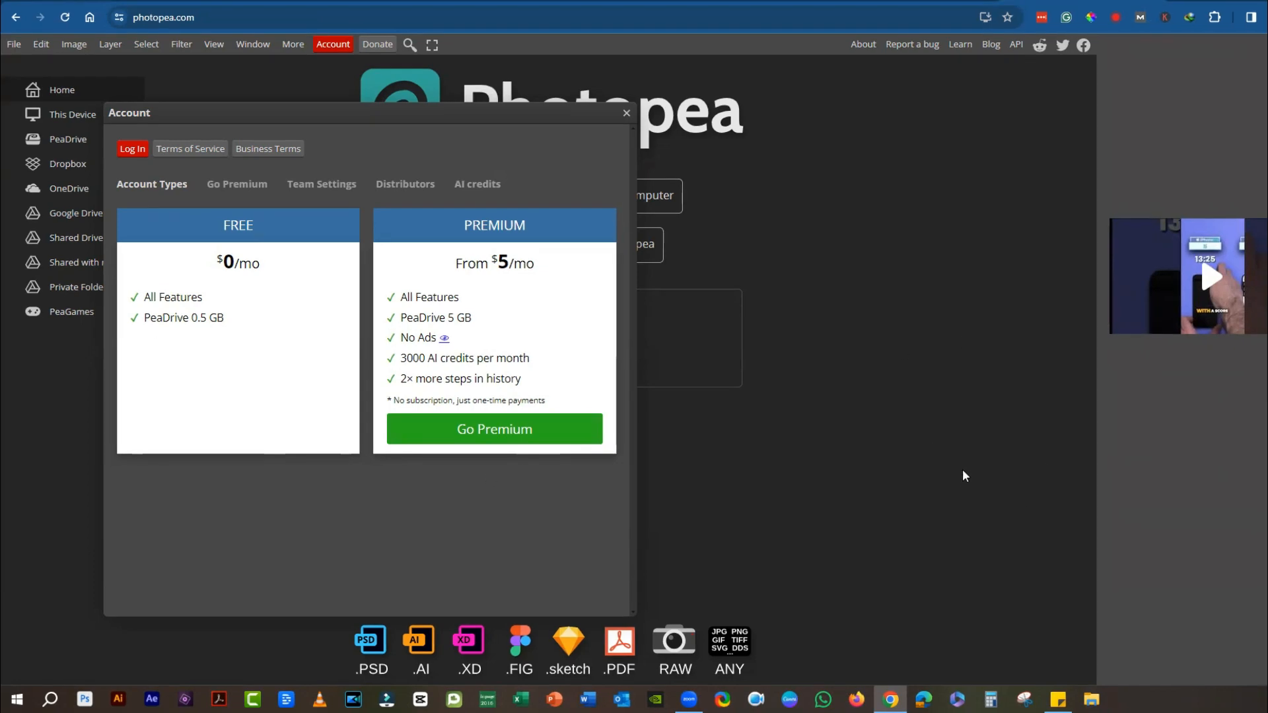
mouse_move(950, 447)
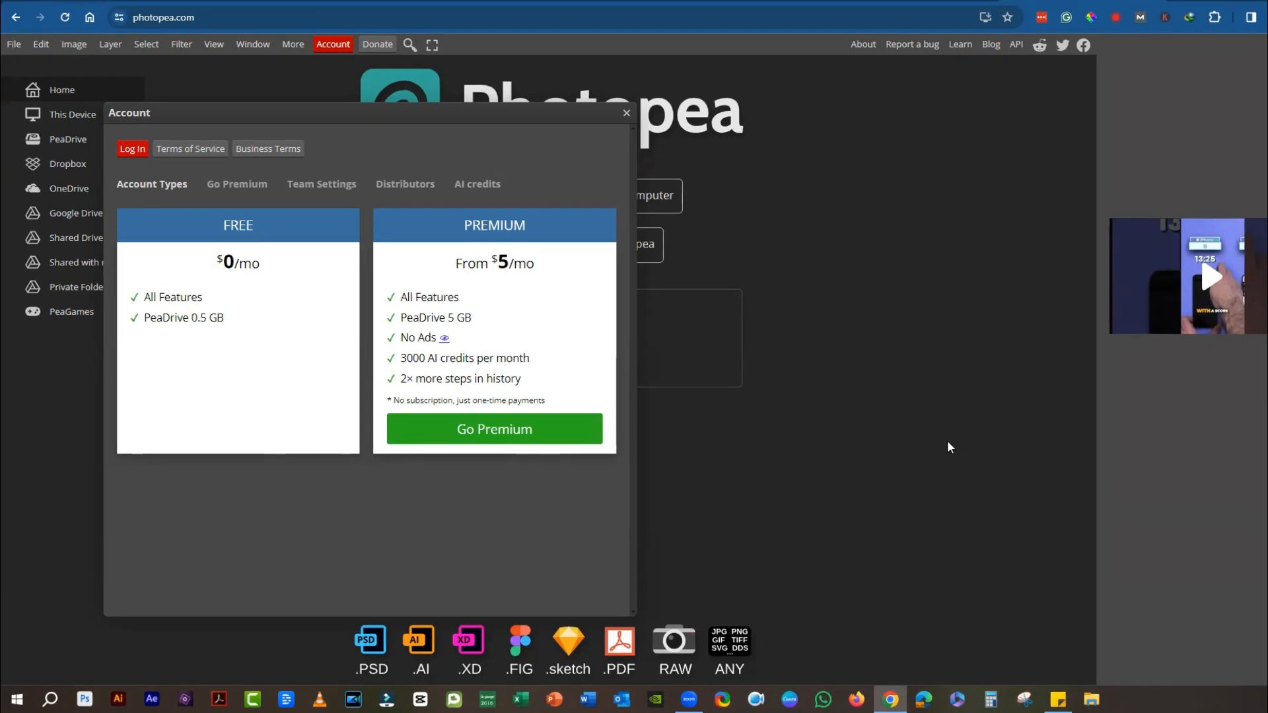
mouse_move(965, 451)
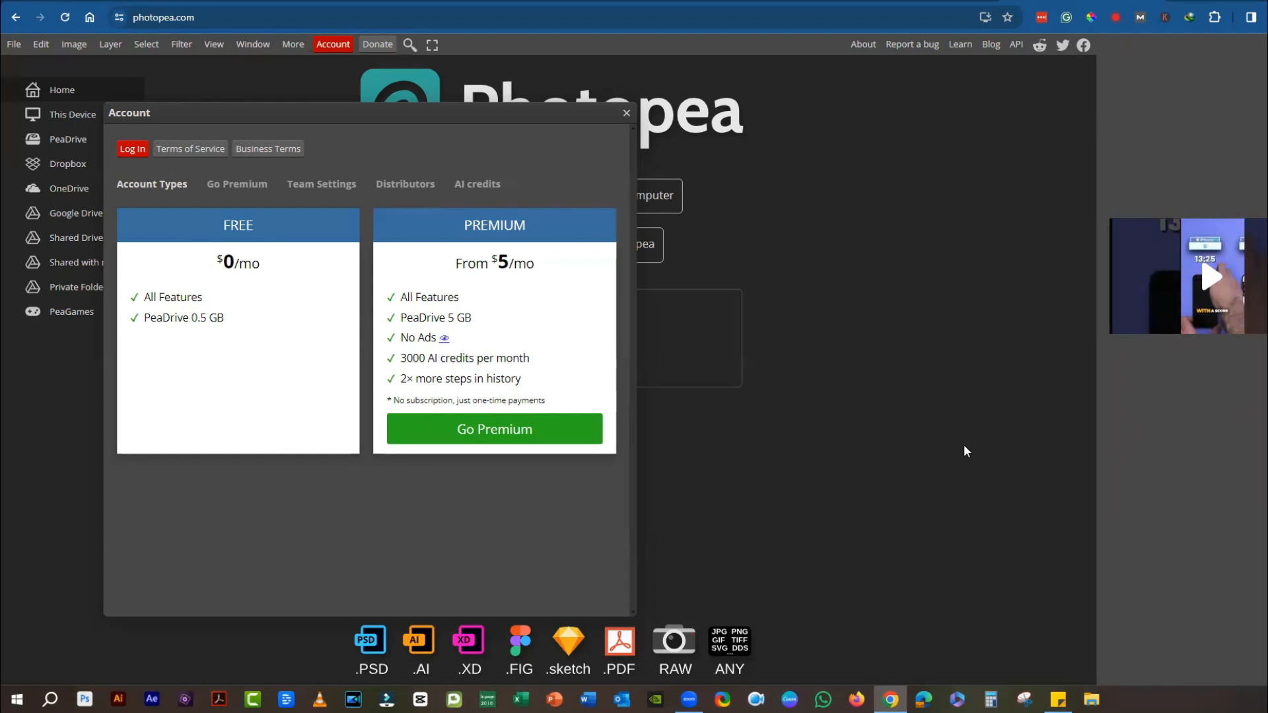
mouse_move(608, 573)
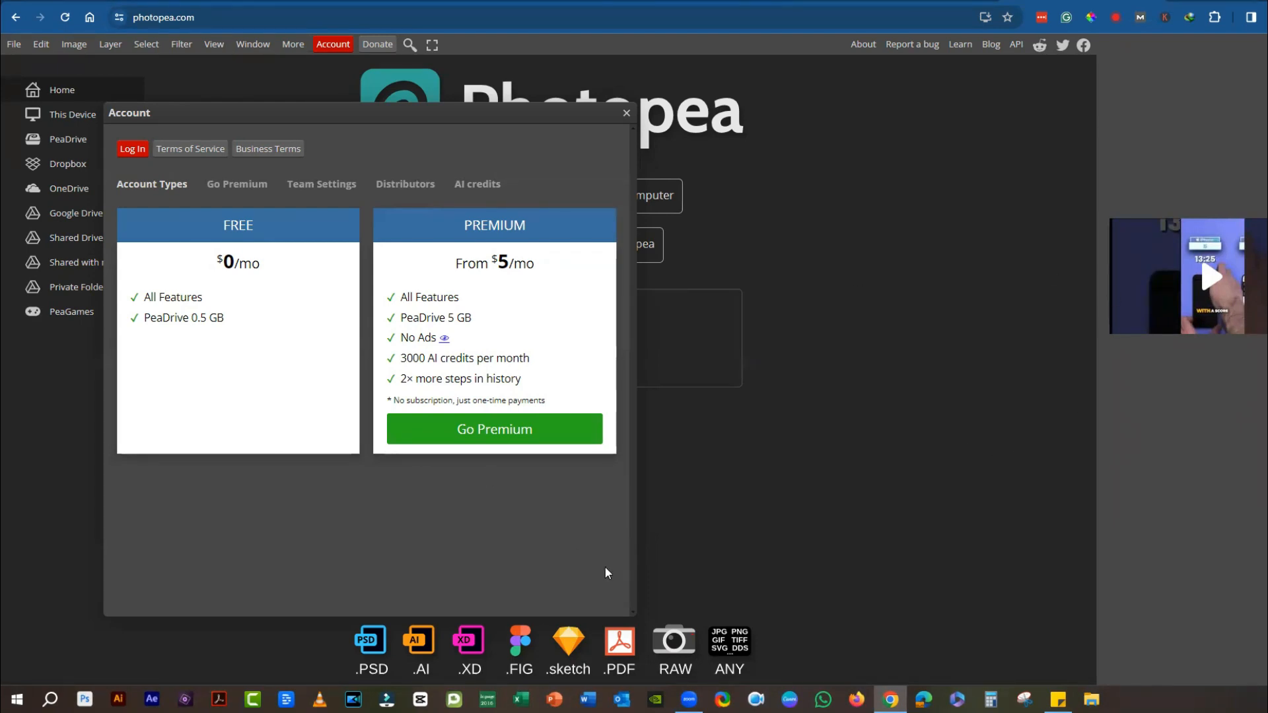
- Close the account window to return to the start page
left_click(630, 113)
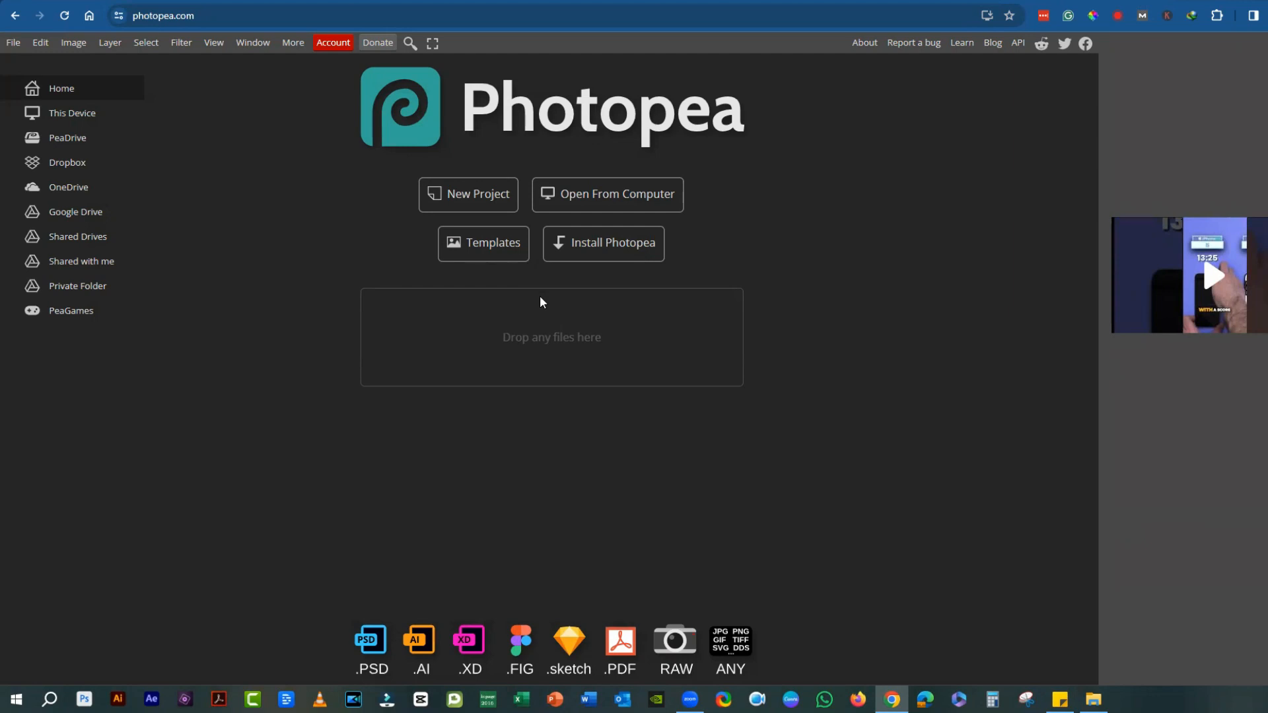
mouse_move(317, 670)
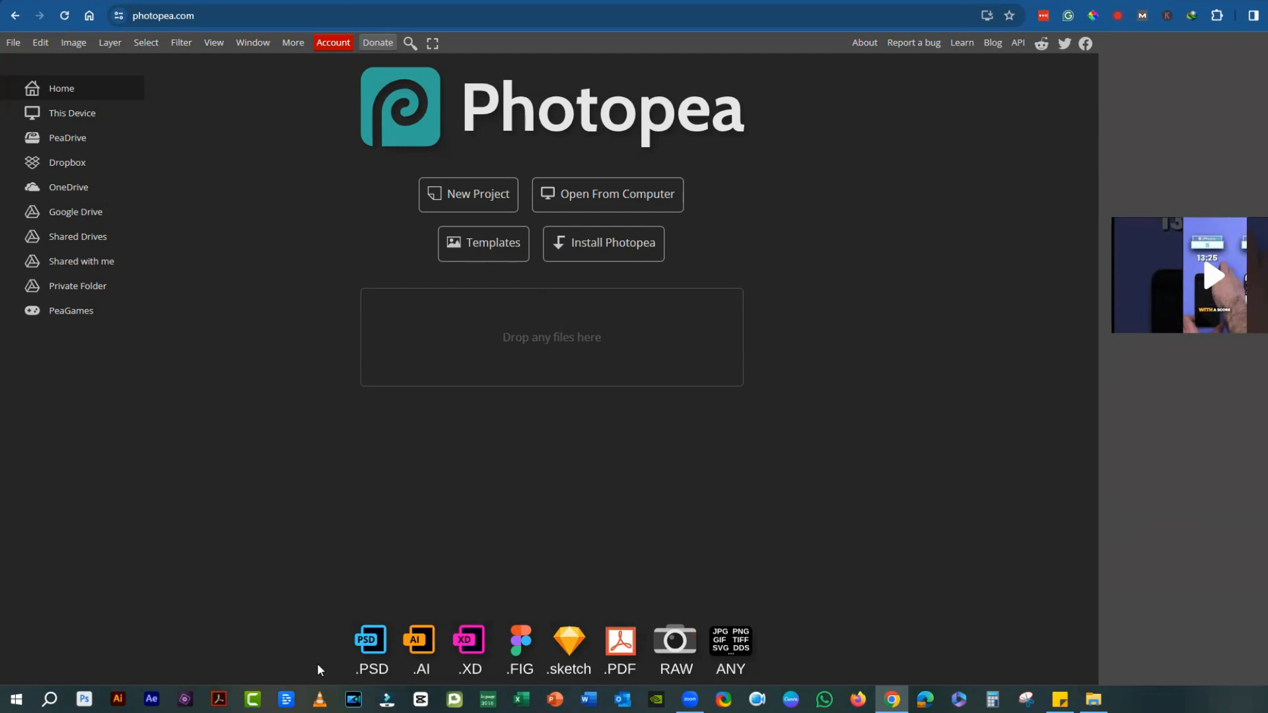
mouse_move(415, 678)
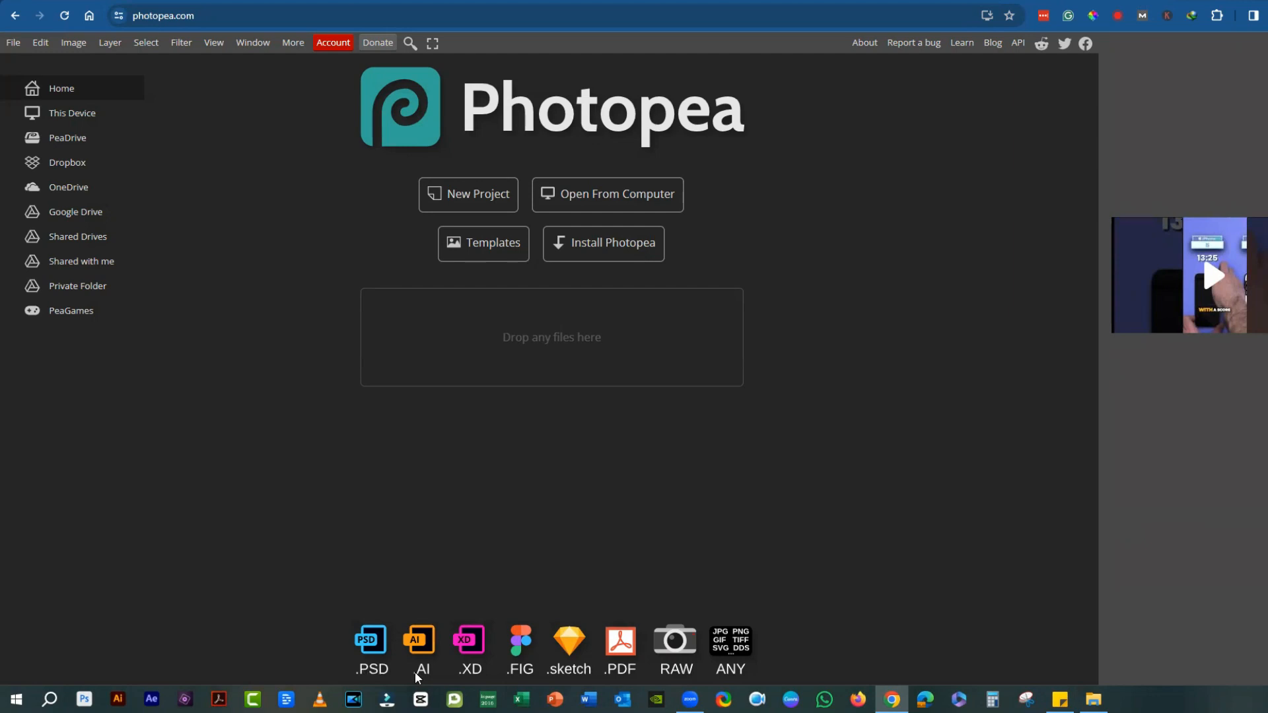
mouse_move(541, 667)
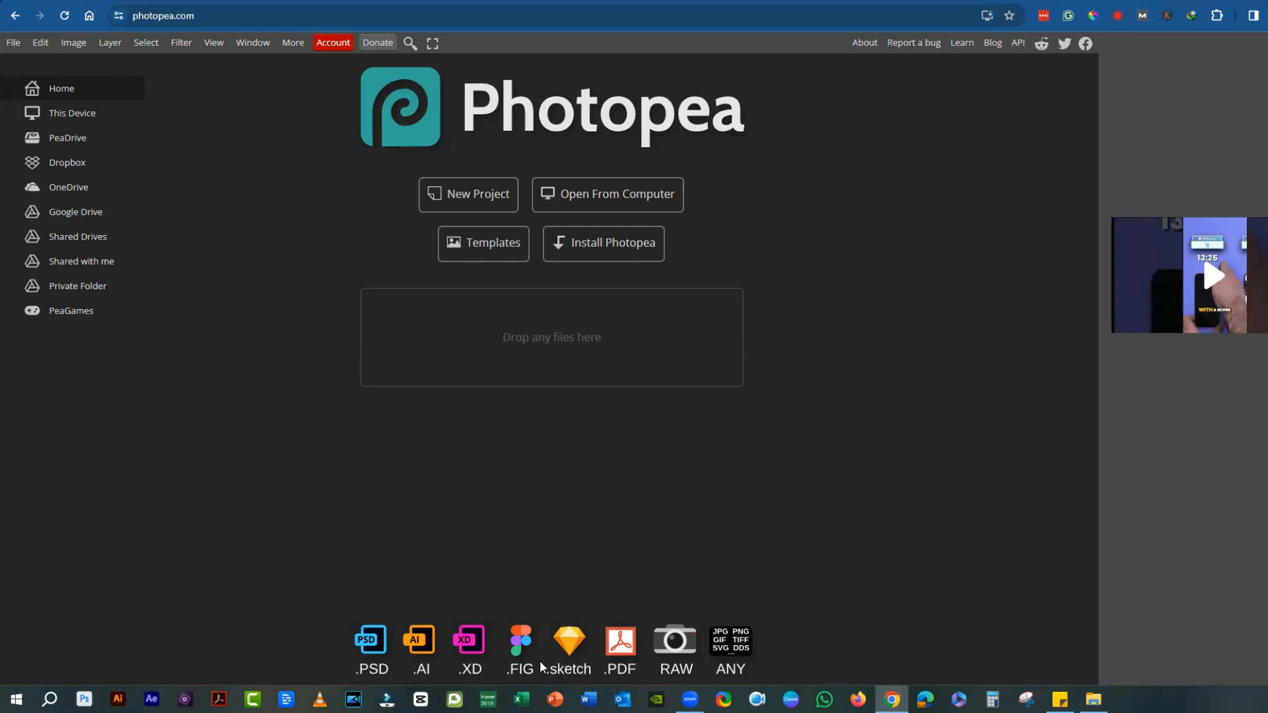
mouse_move(619, 663)
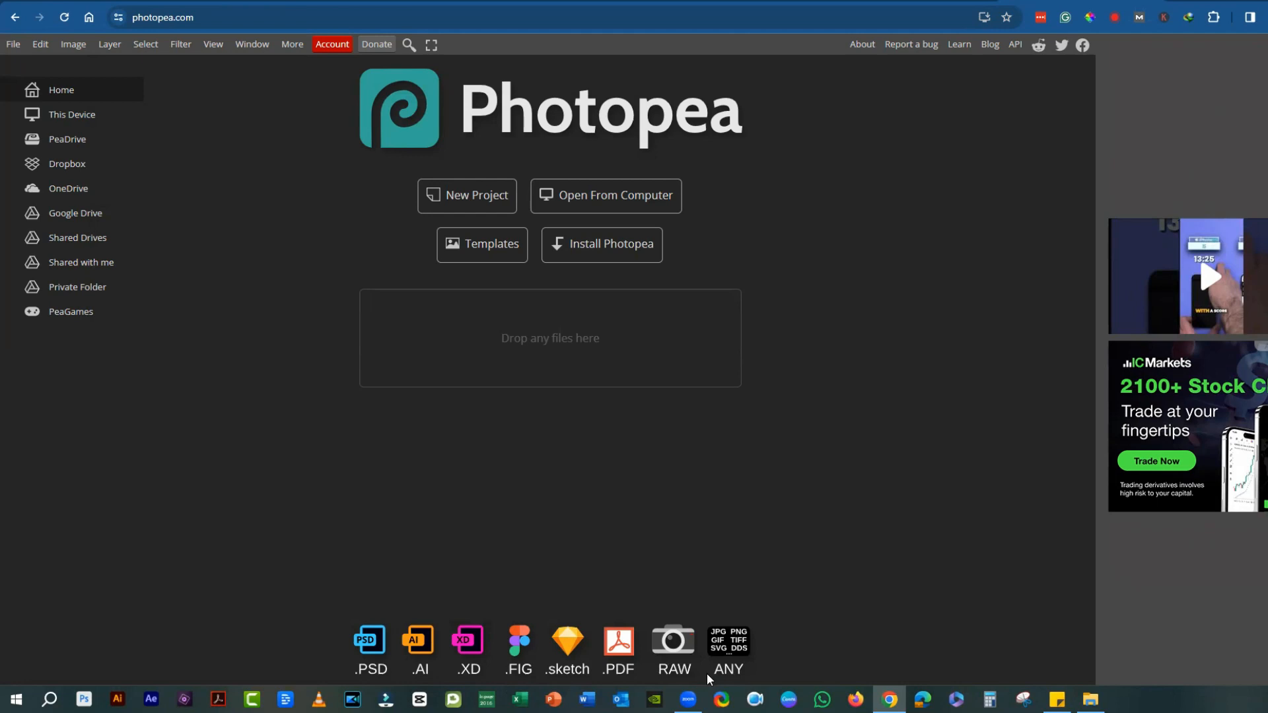
mouse_move(914, 297)
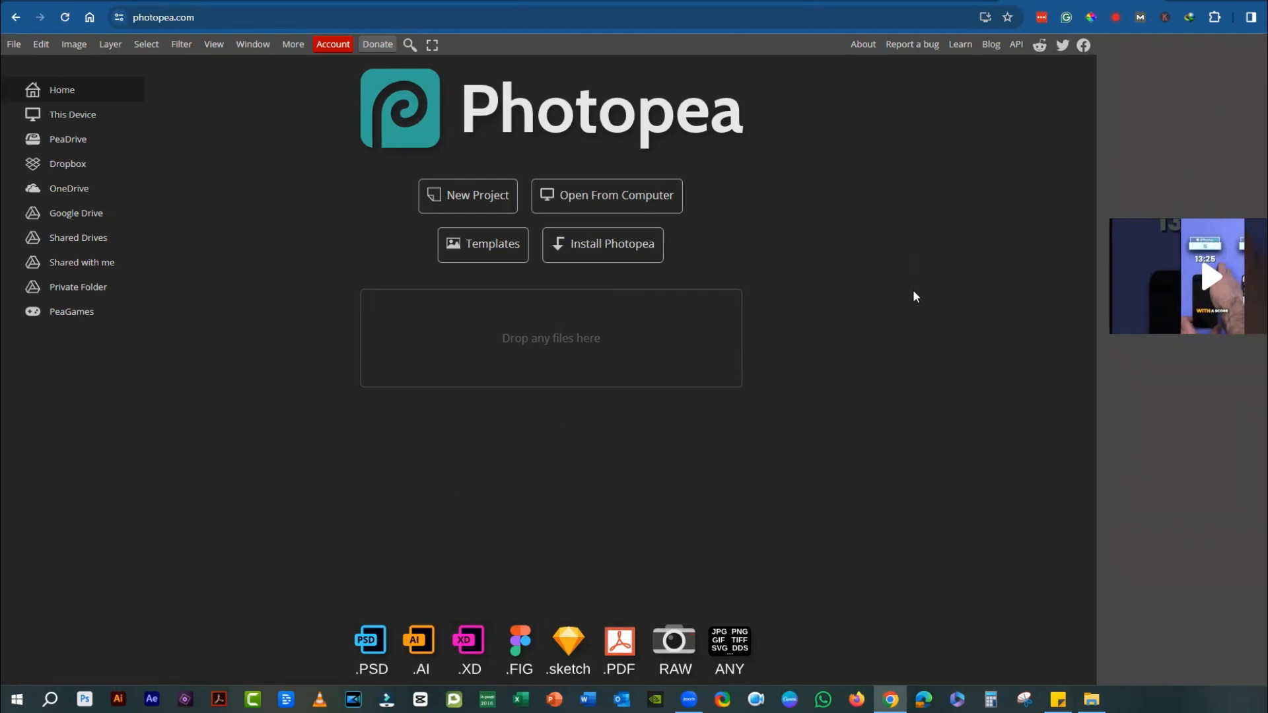
mouse_move(890, 302)
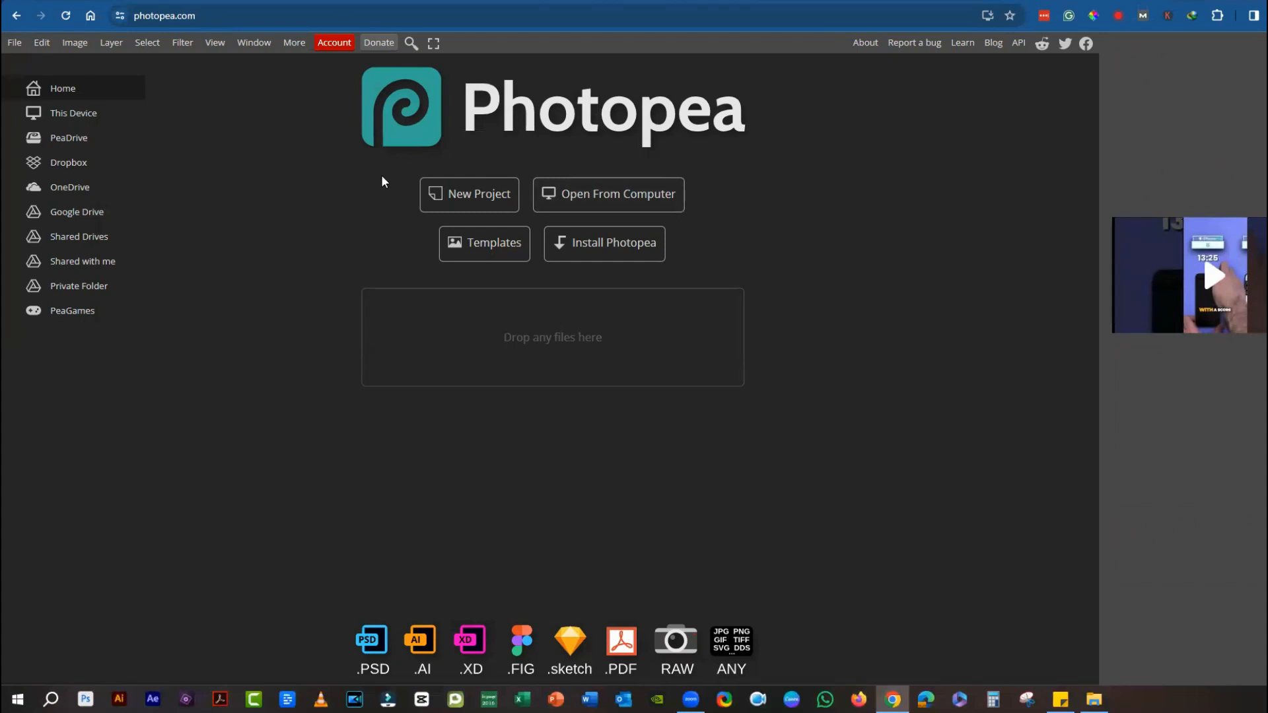
mouse_move(935, 257)
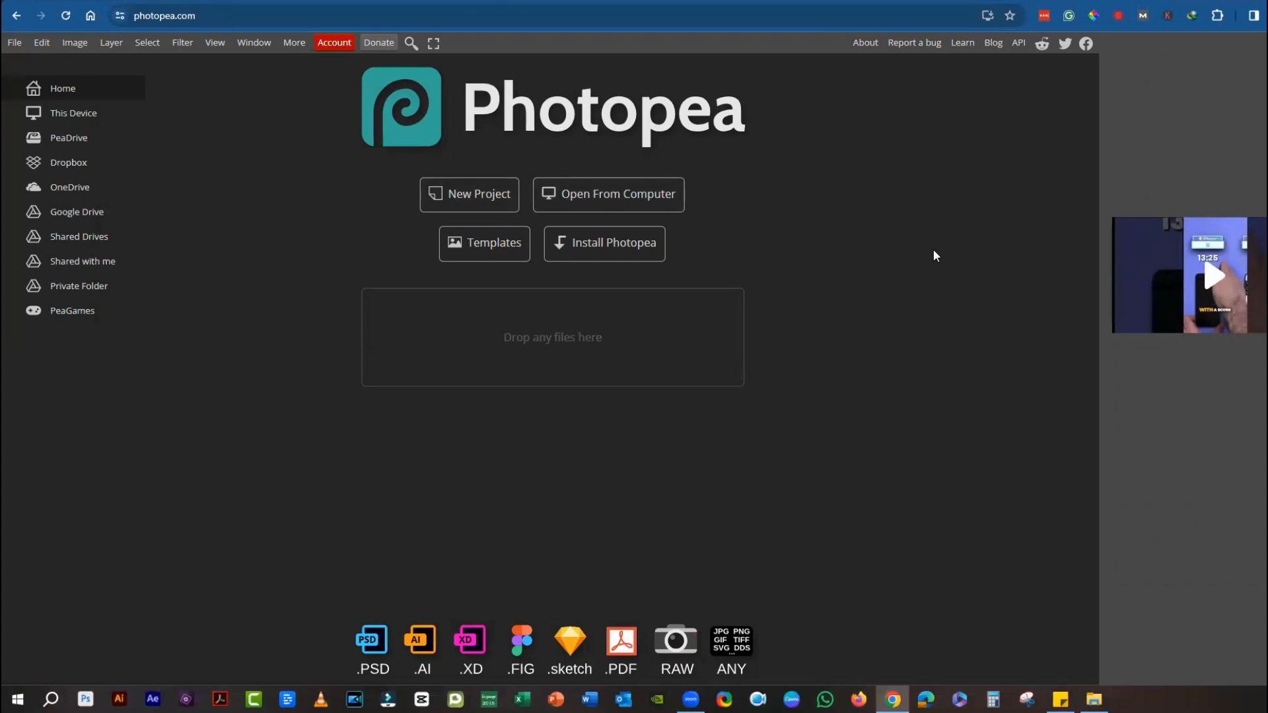
mouse_move(651, 214)
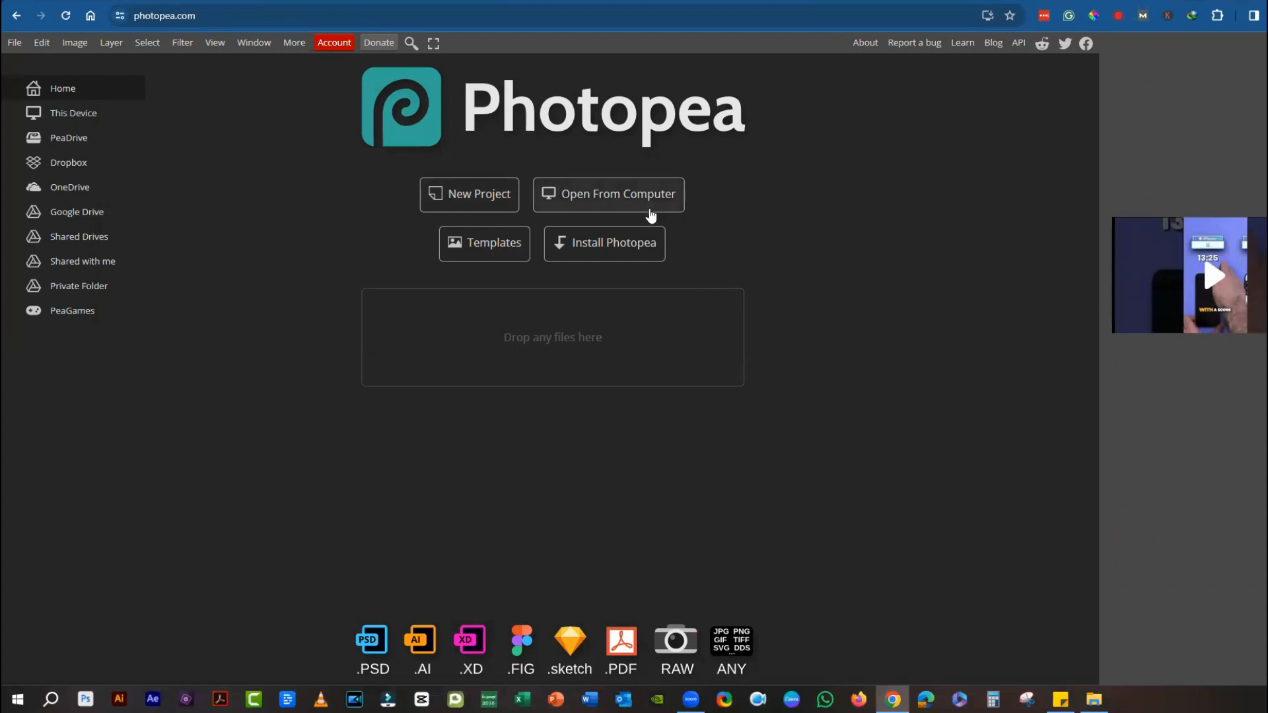
mouse_move(450, 277)
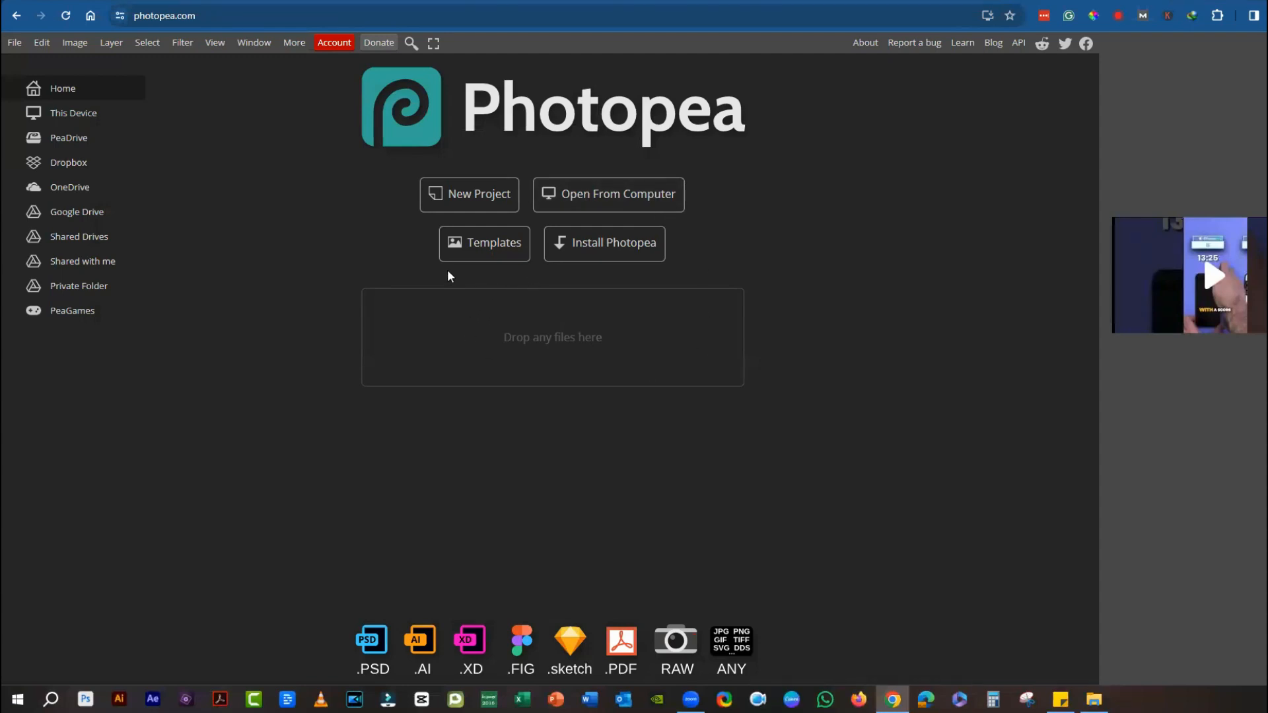
mouse_move(671, 292)
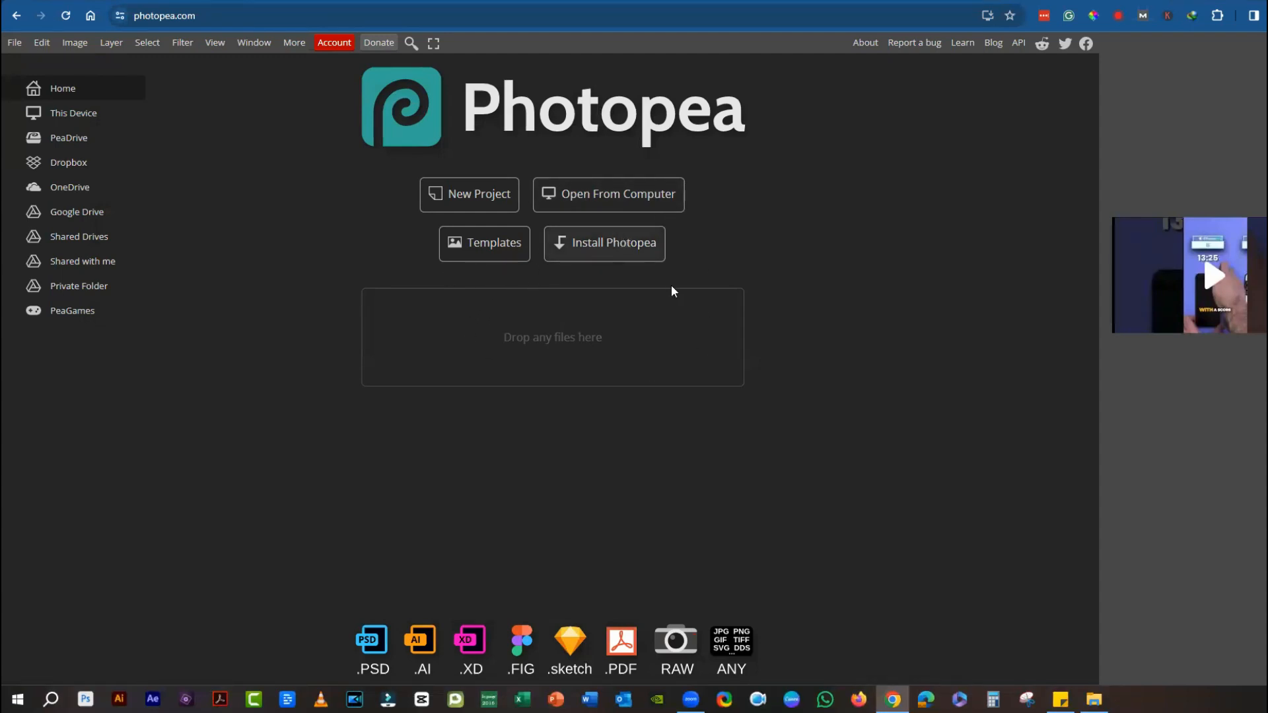
mouse_move(640, 251)
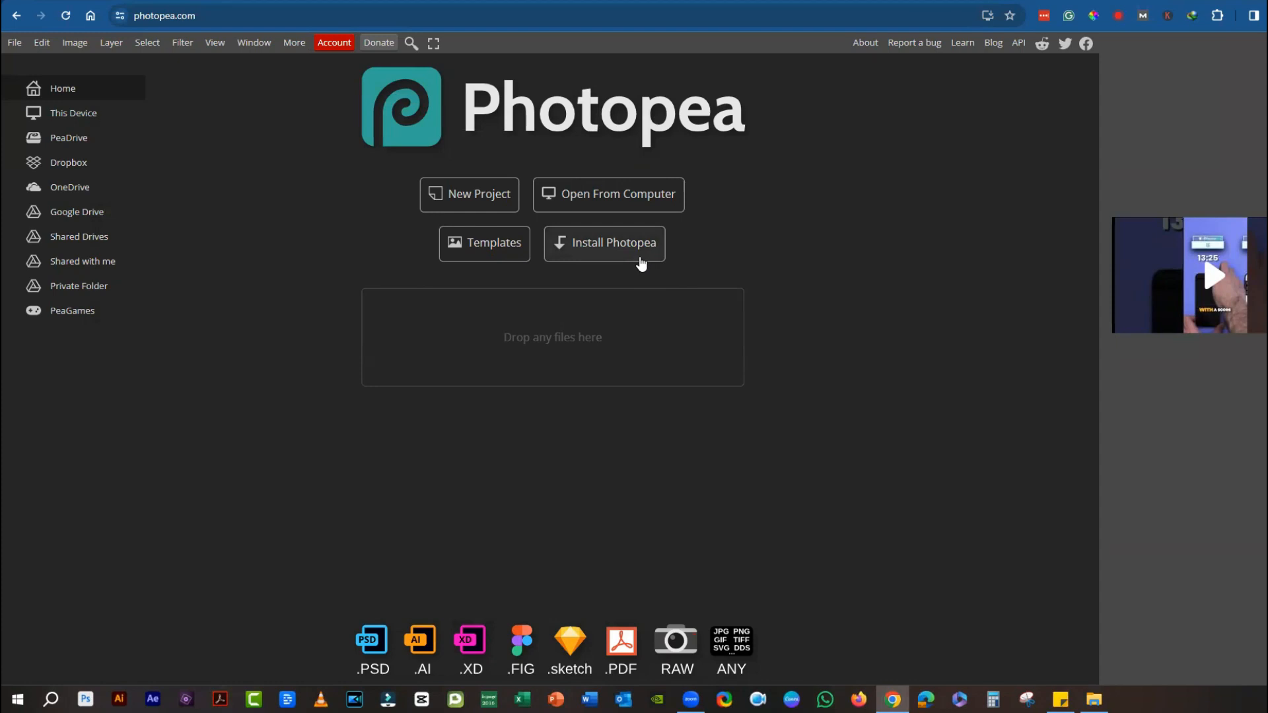
mouse_move(647, 267)
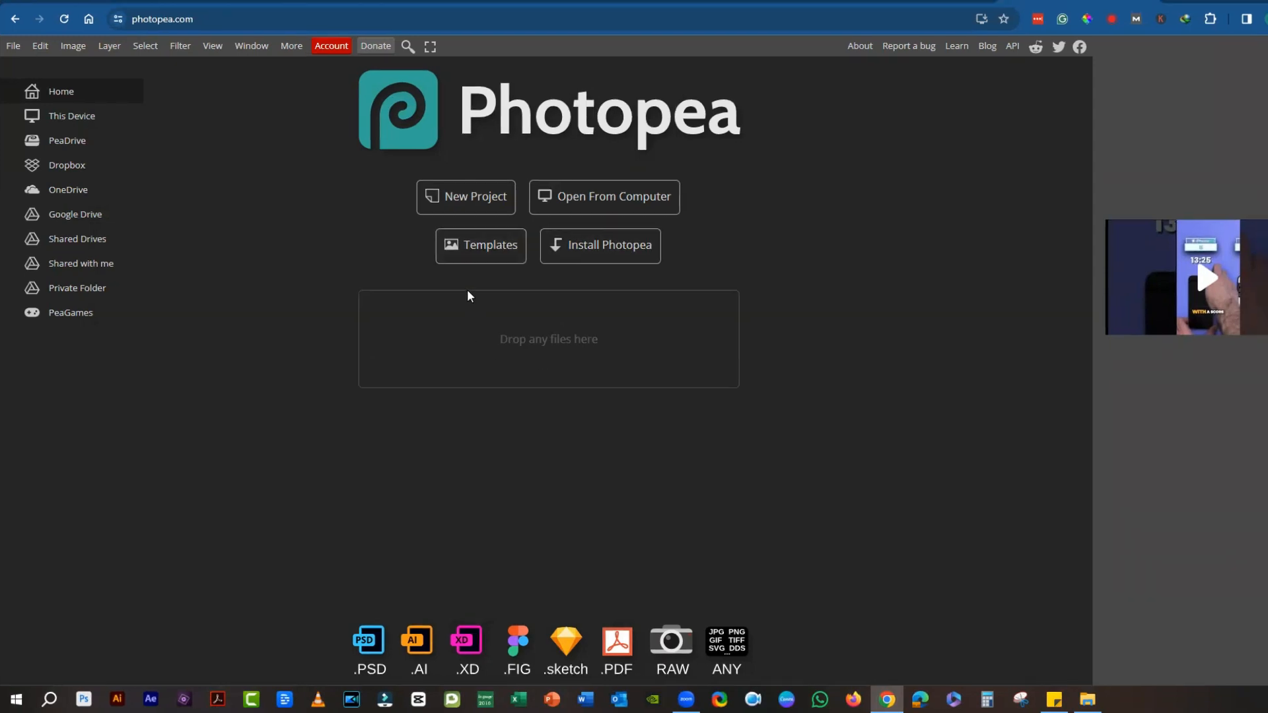
mouse_move(480, 251)
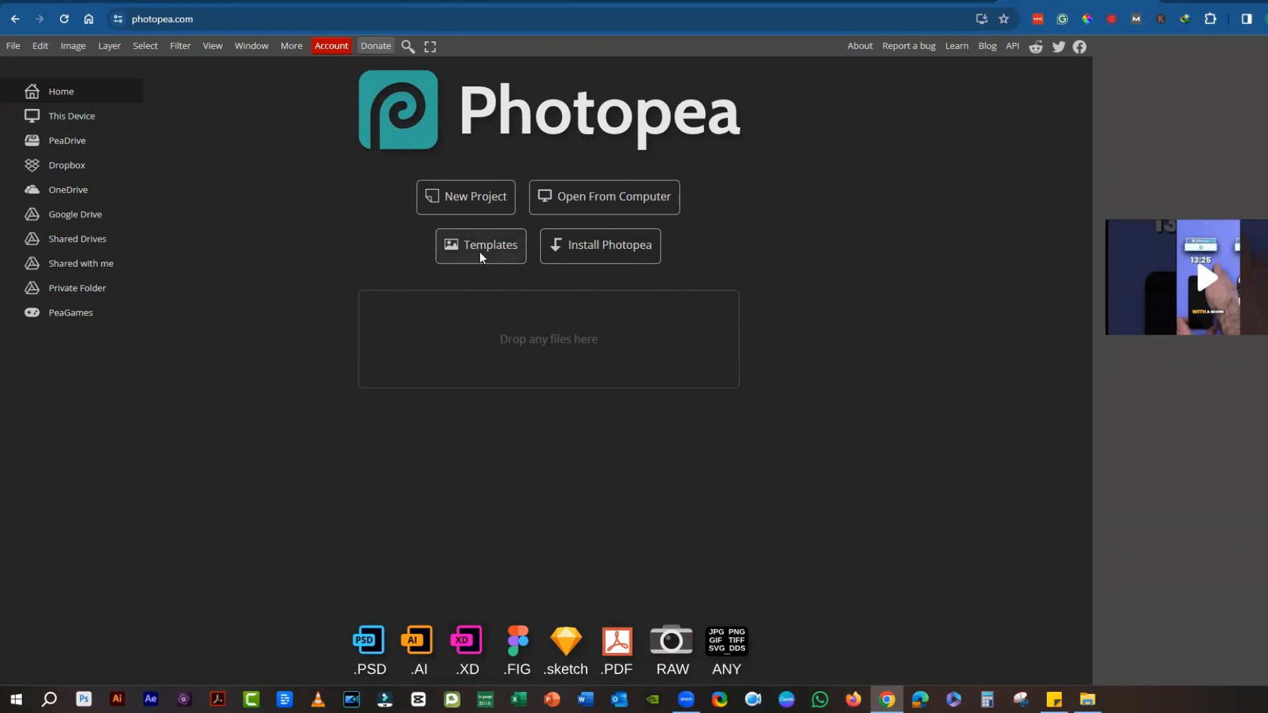
- Open the Templates gallery showing hot logo mockups and template categories
left_click(480, 245)
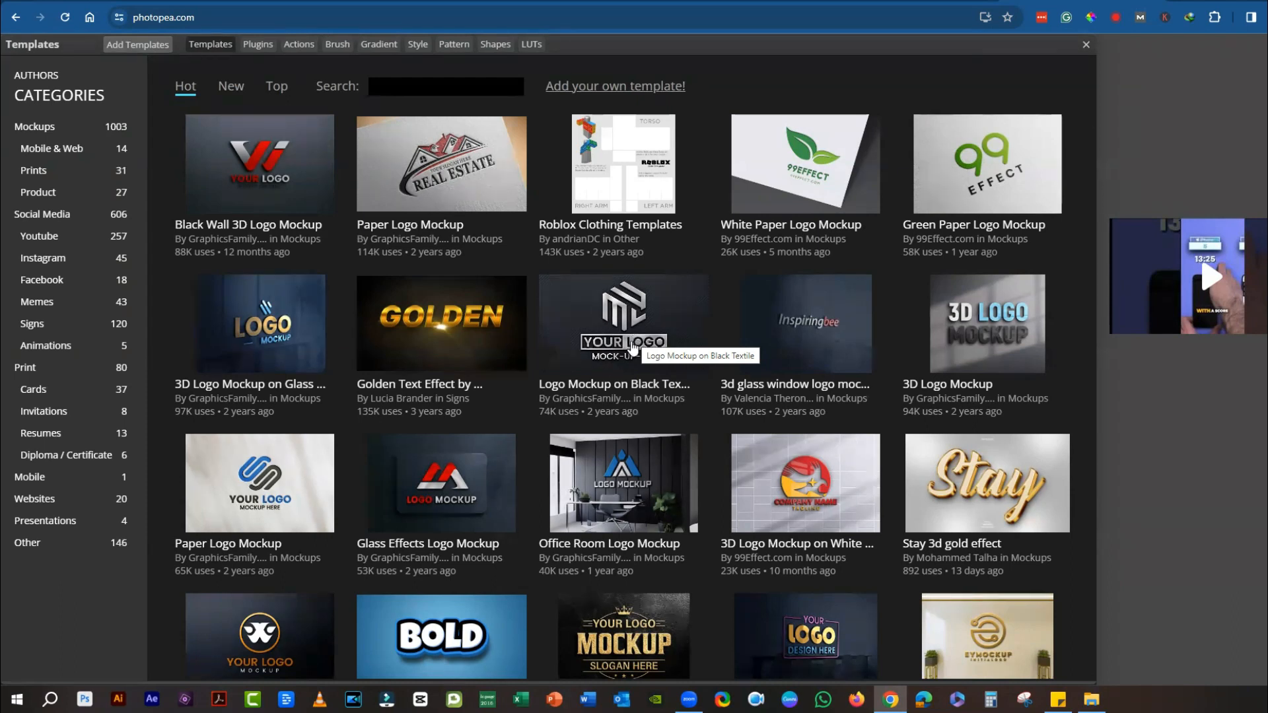
mouse_move(662, 435)
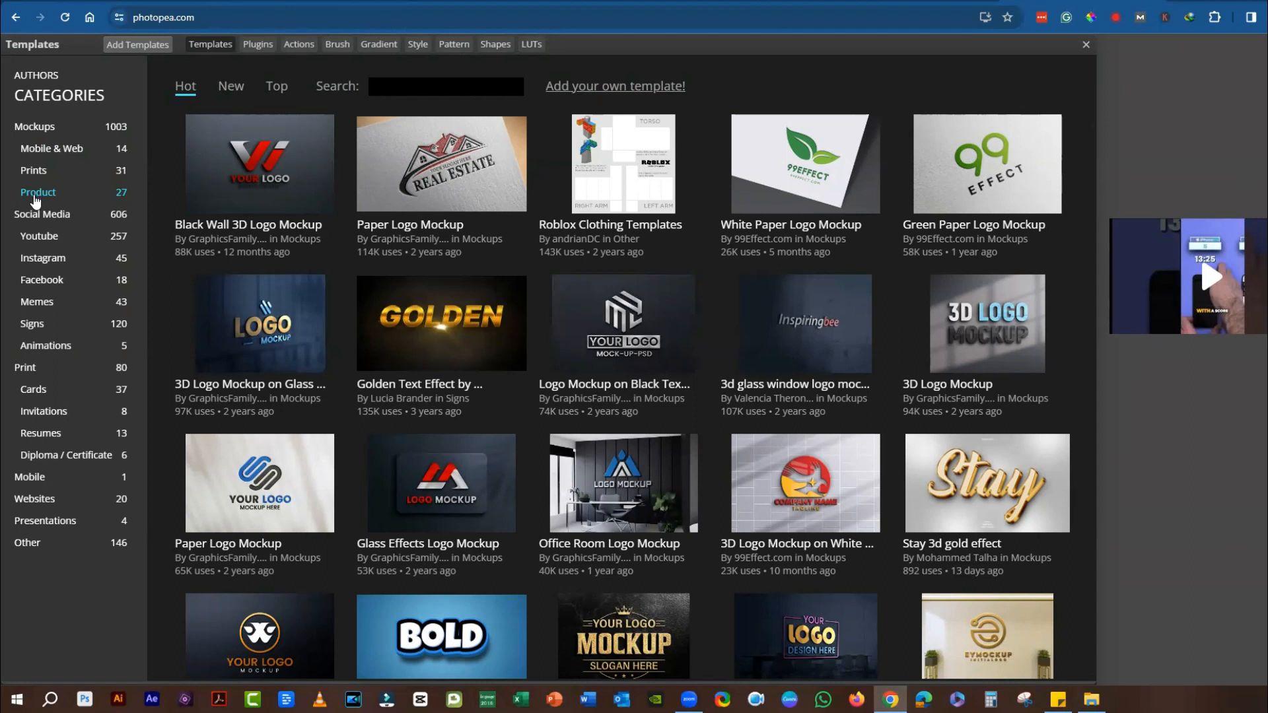
mouse_move(141, 528)
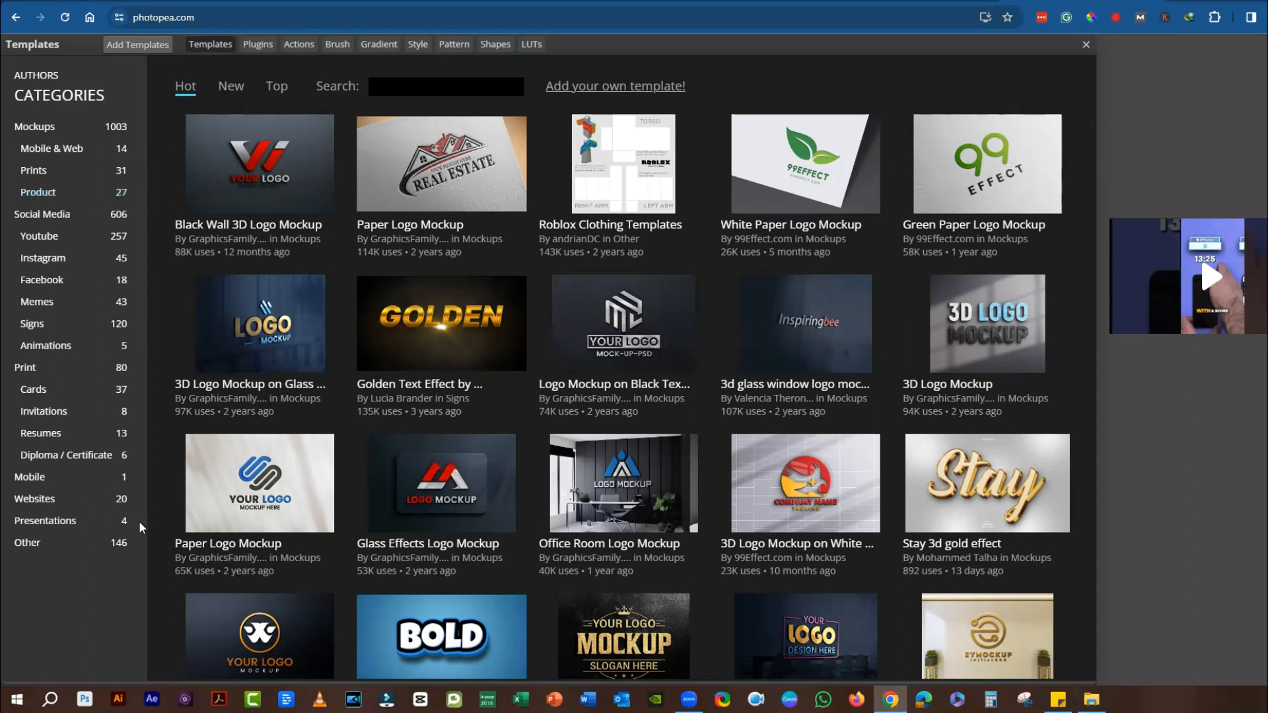
mouse_move(623, 324)
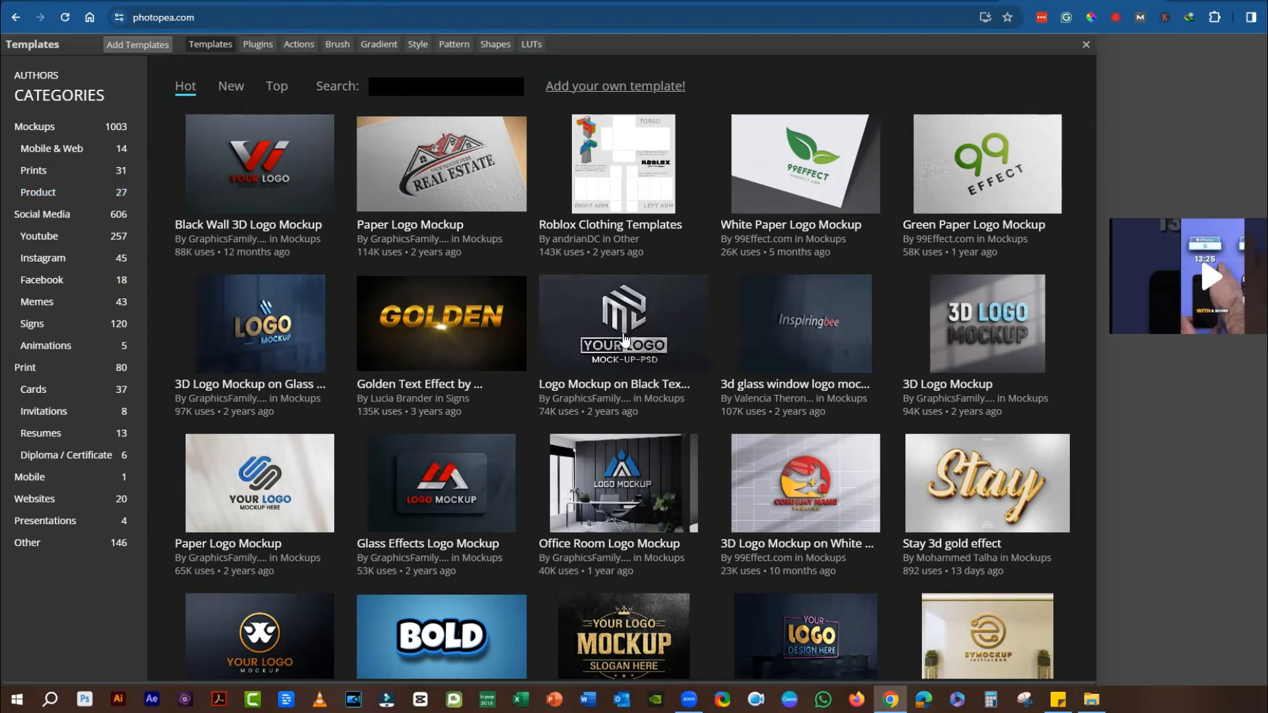
- Open the Logo Mockup on Black Textile template and expand its Effects, Shadows and Background groups
left_click(623, 323)
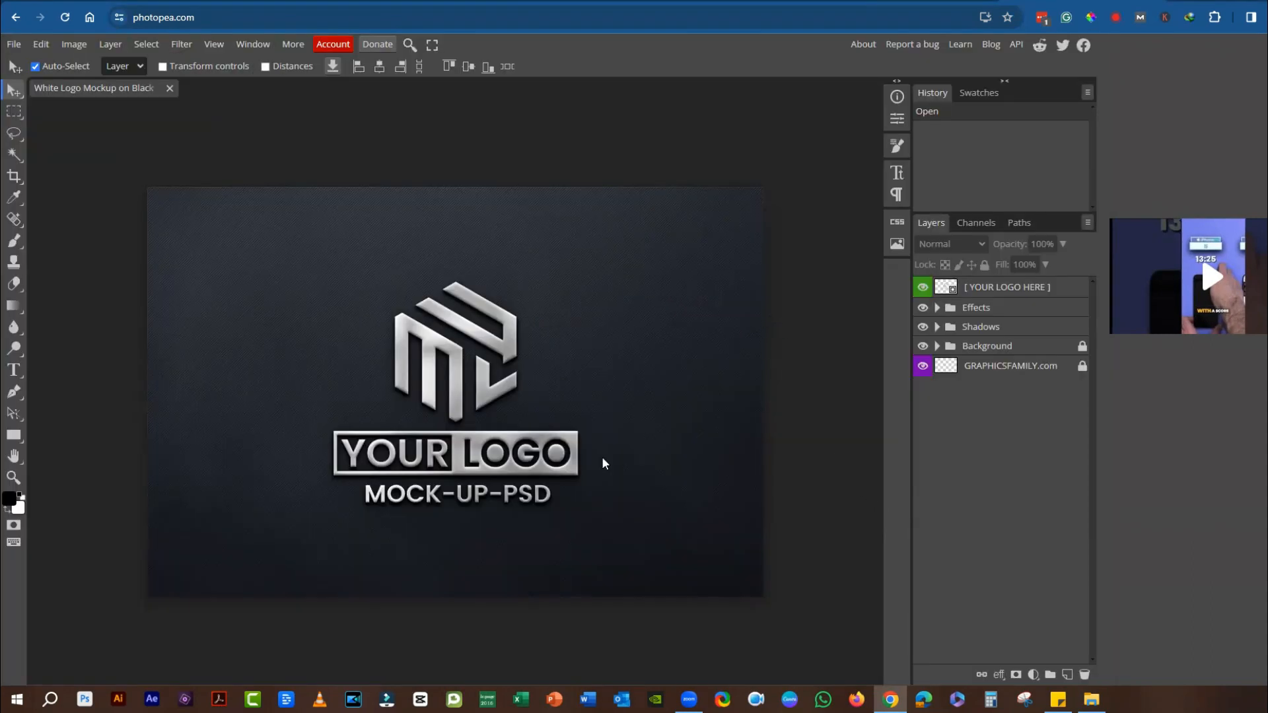
mouse_move(585, 441)
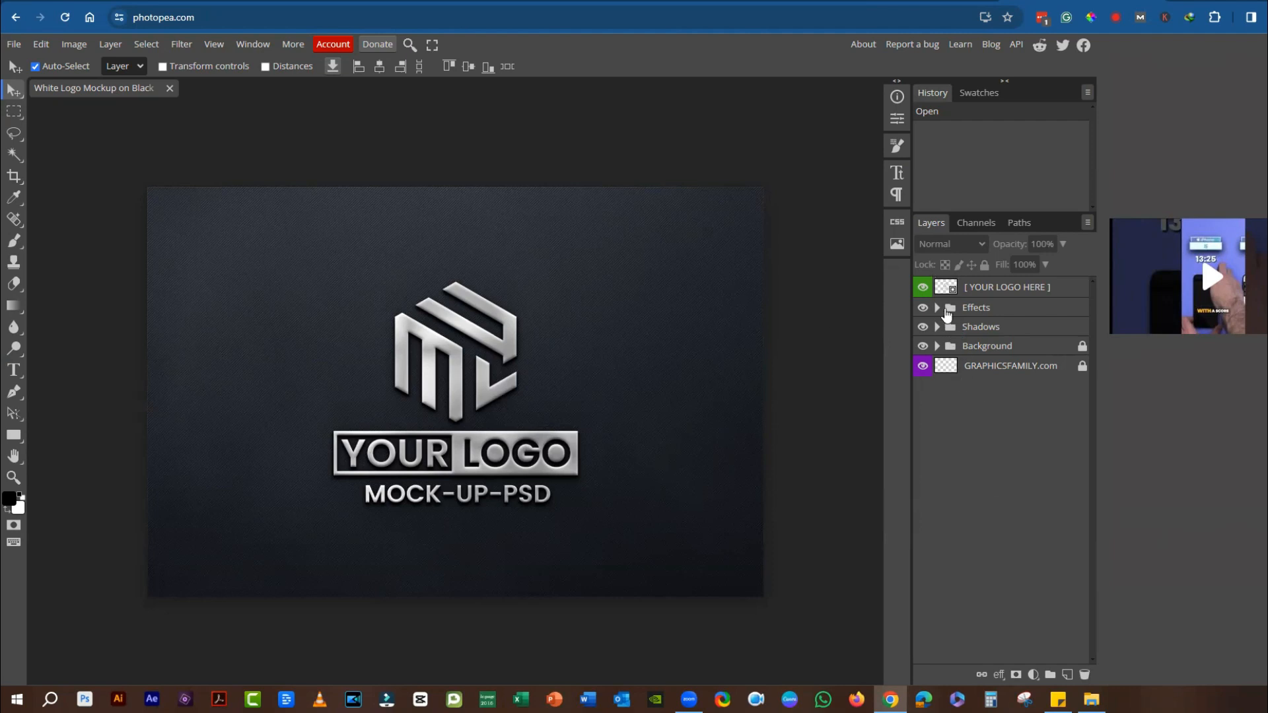
left_click(936, 307)
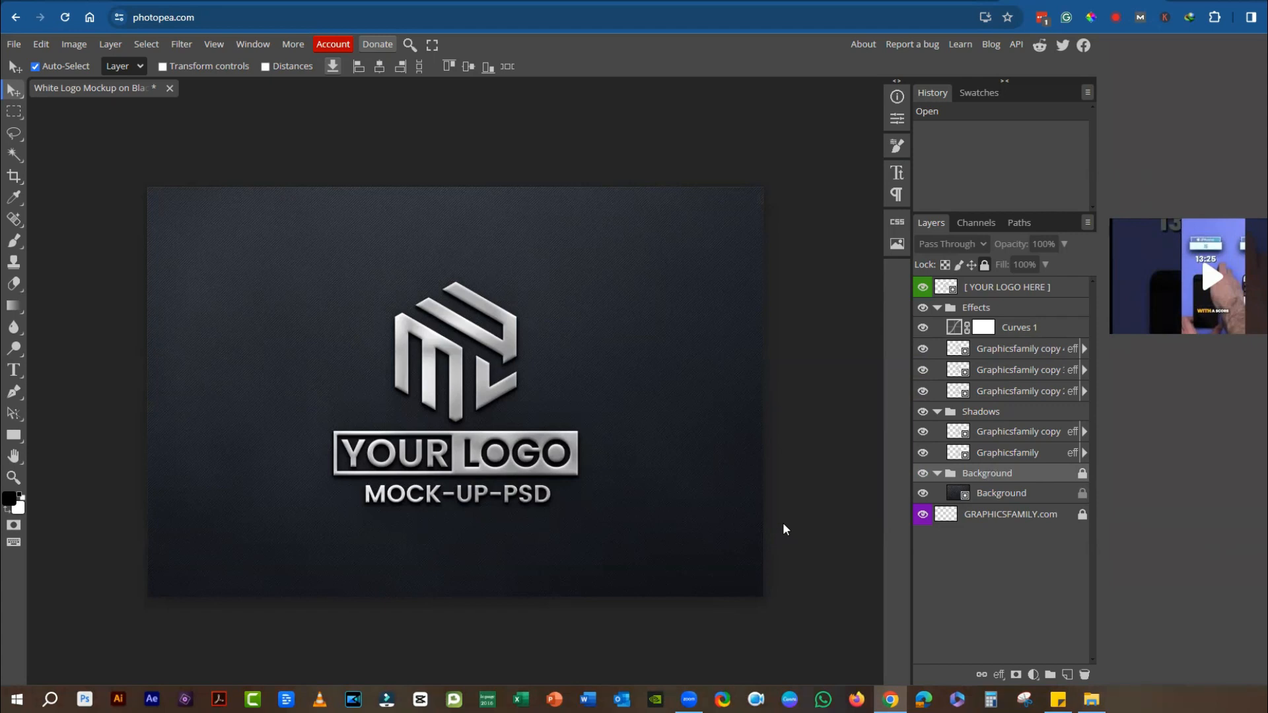
mouse_move(892, 677)
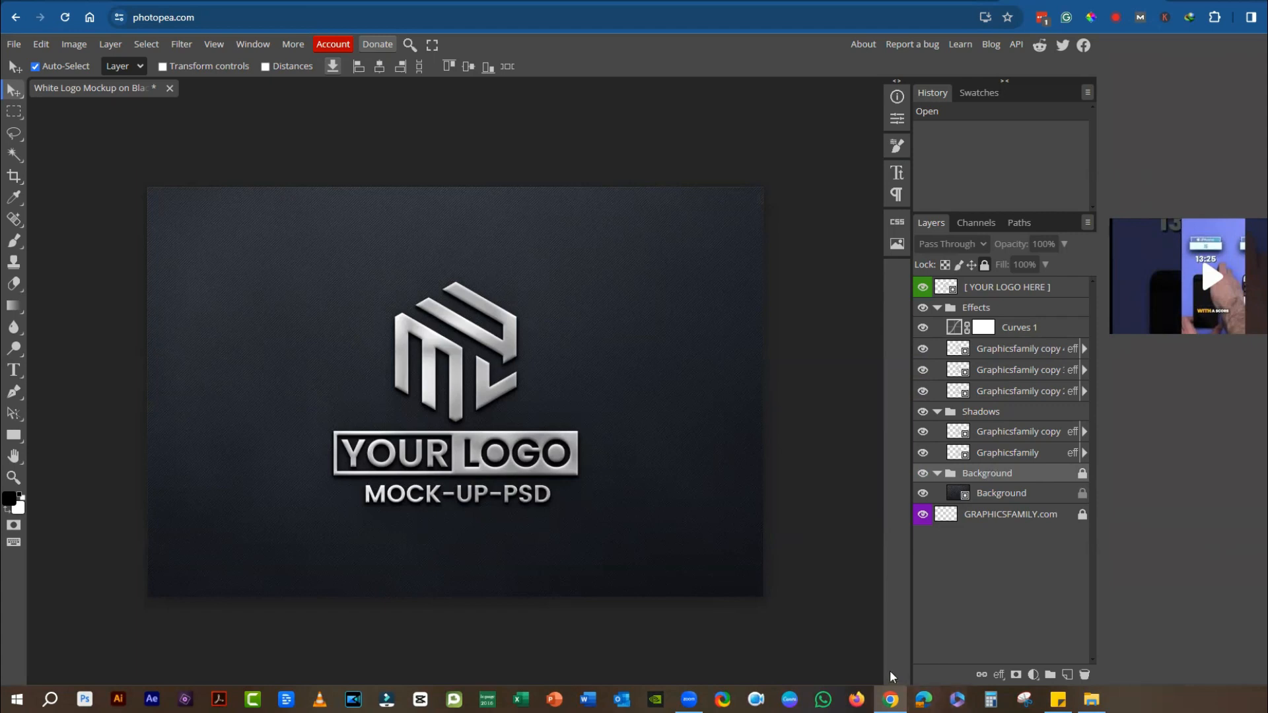
mouse_move(854, 612)
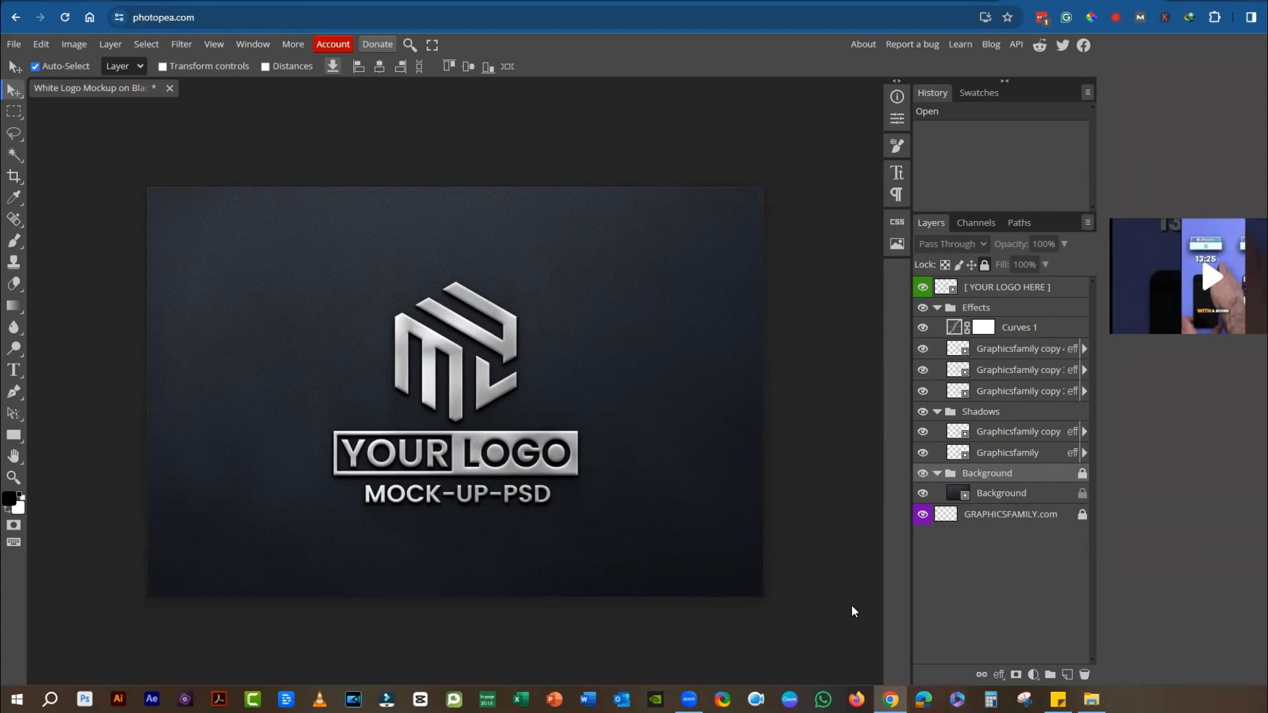
mouse_move(856, 601)
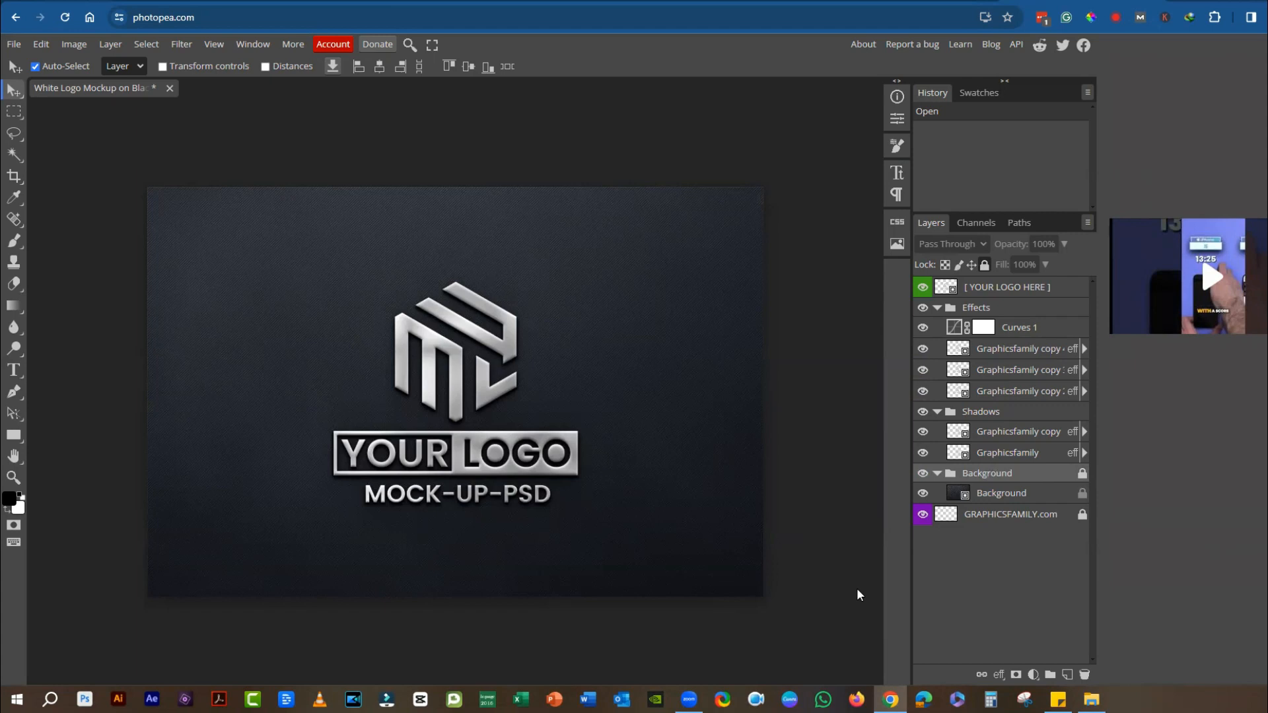
- Close the mockup document and go back to the start page
left_click(169, 88)
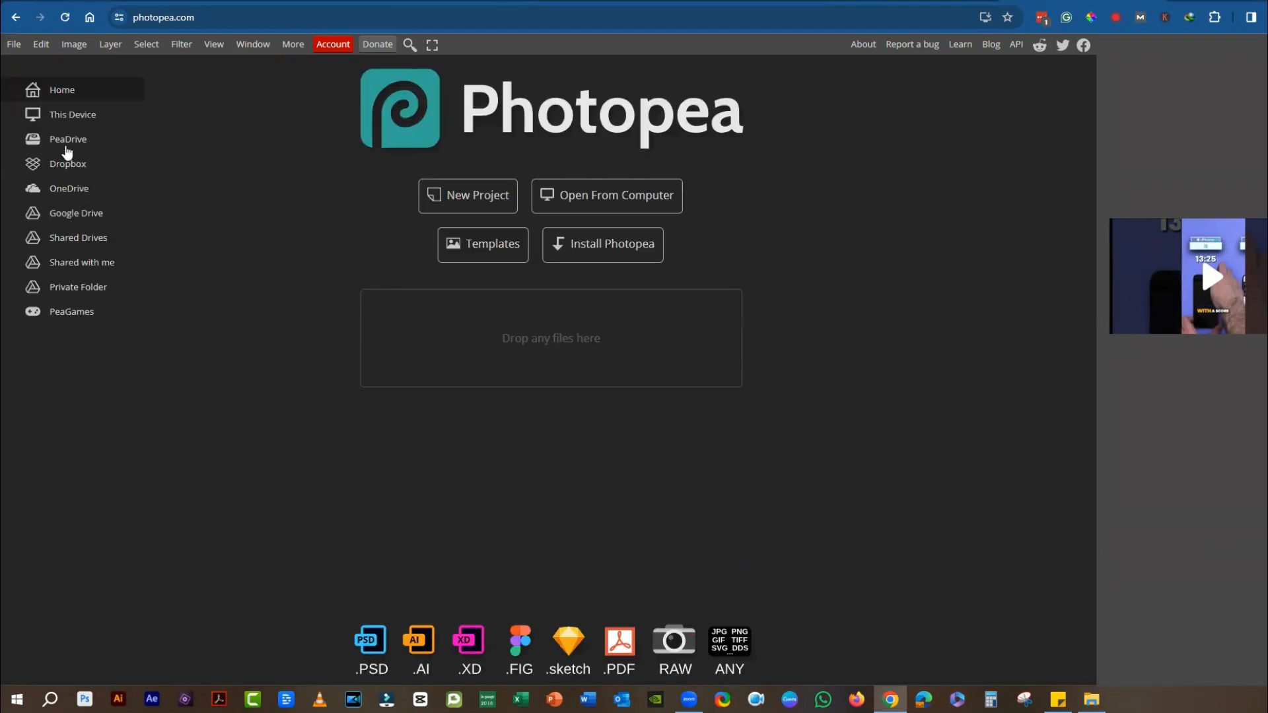
mouse_move(77, 144)
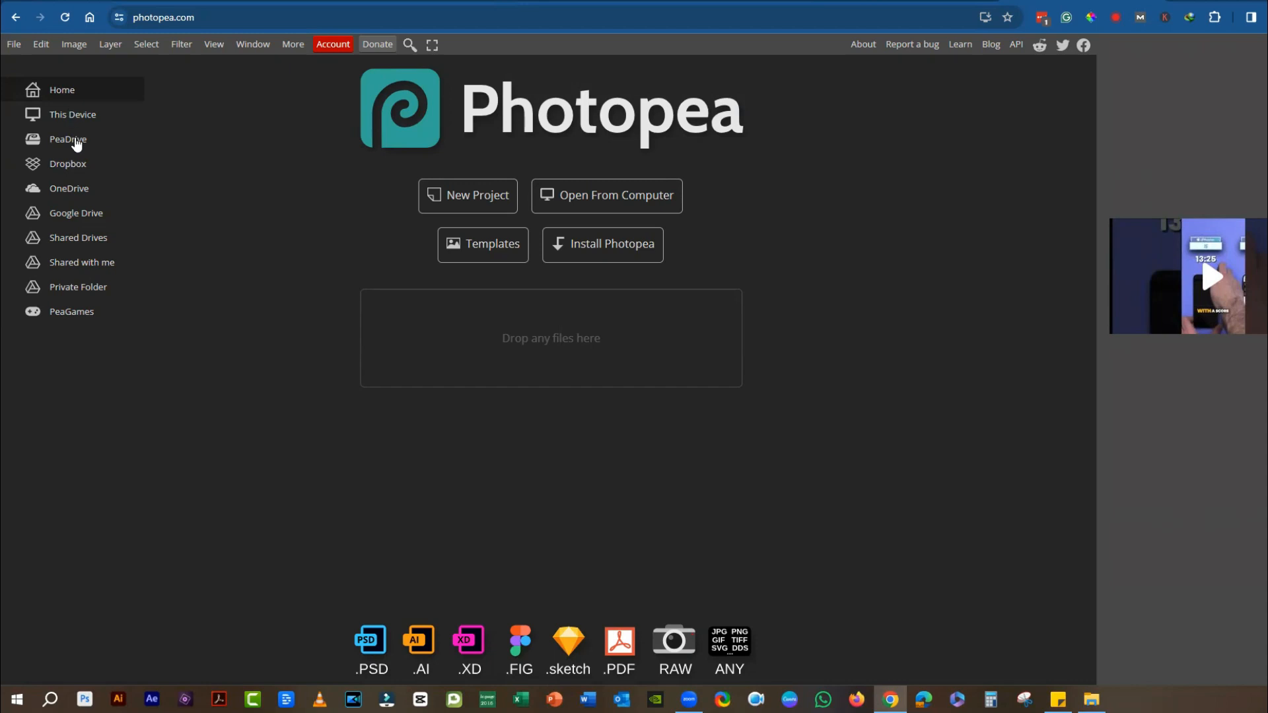
mouse_move(101, 151)
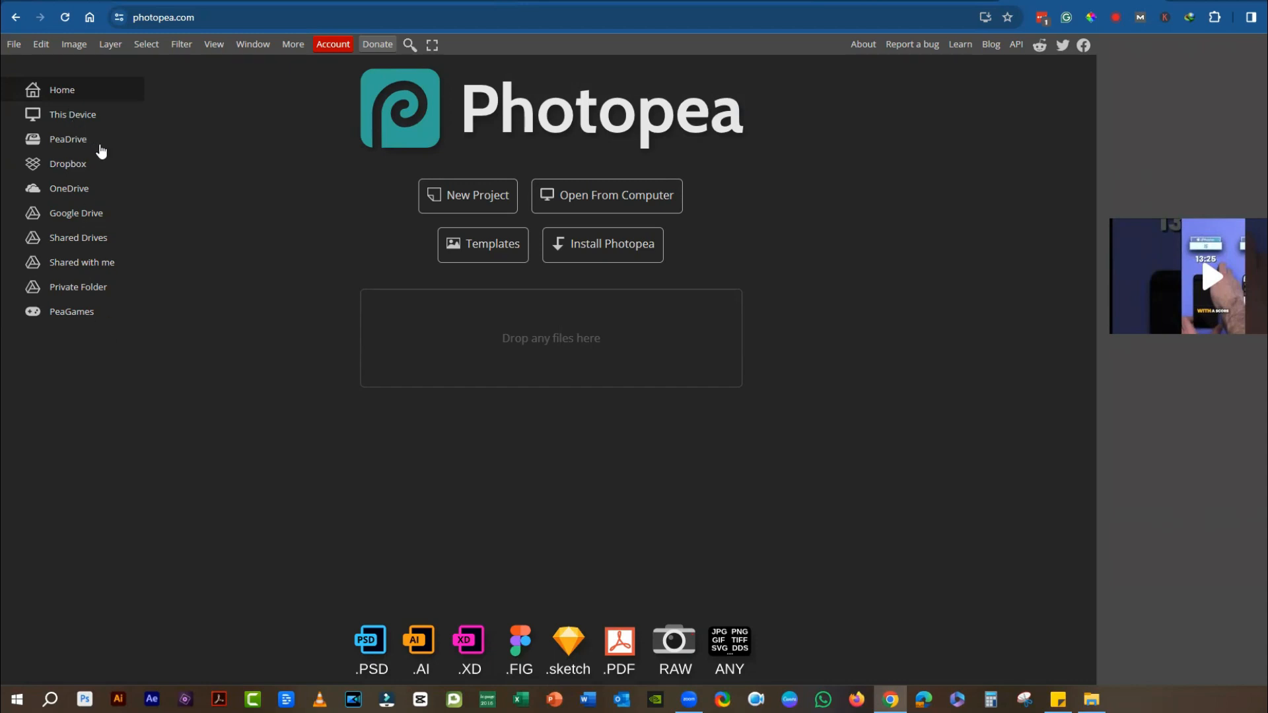
mouse_move(85, 348)
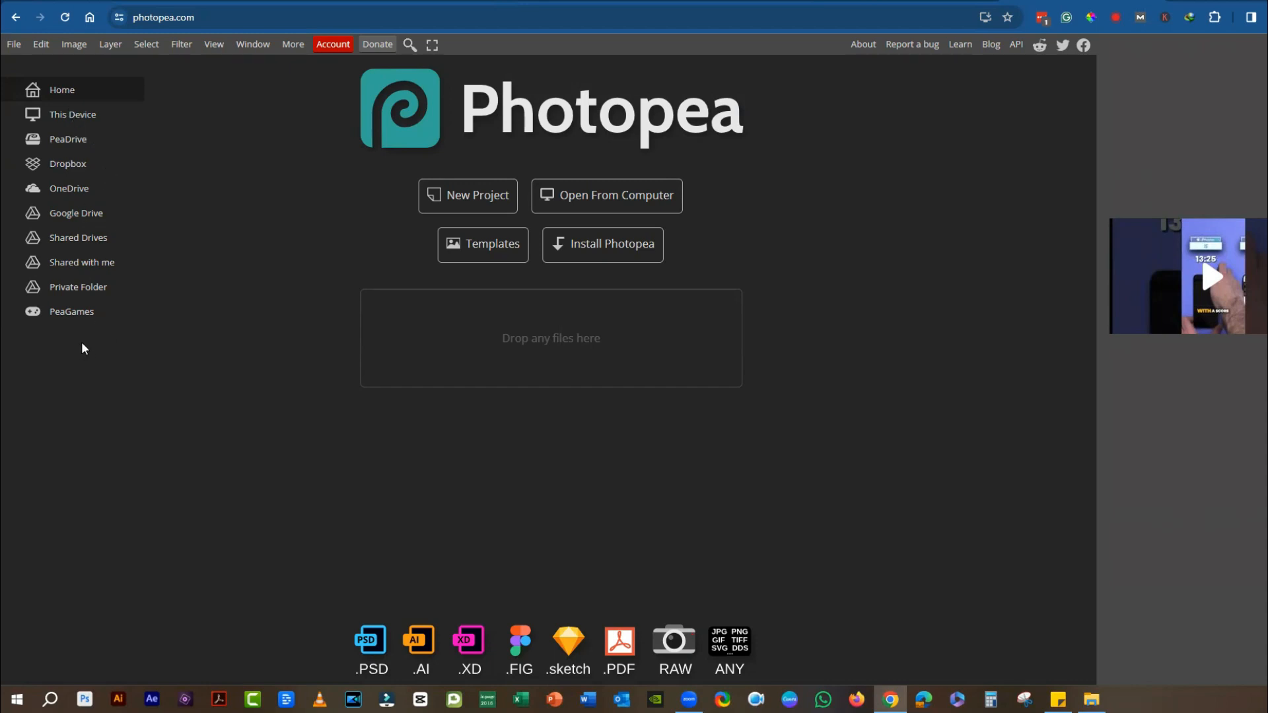
mouse_move(100, 297)
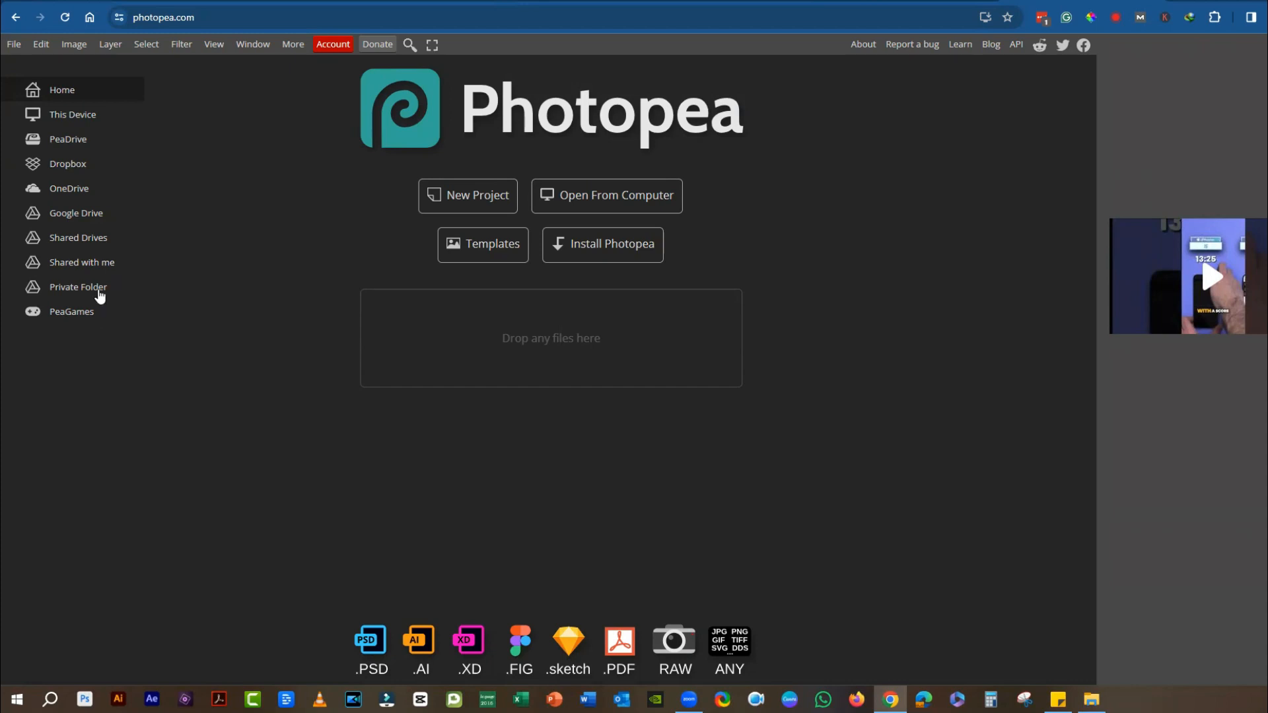
mouse_move(55, 313)
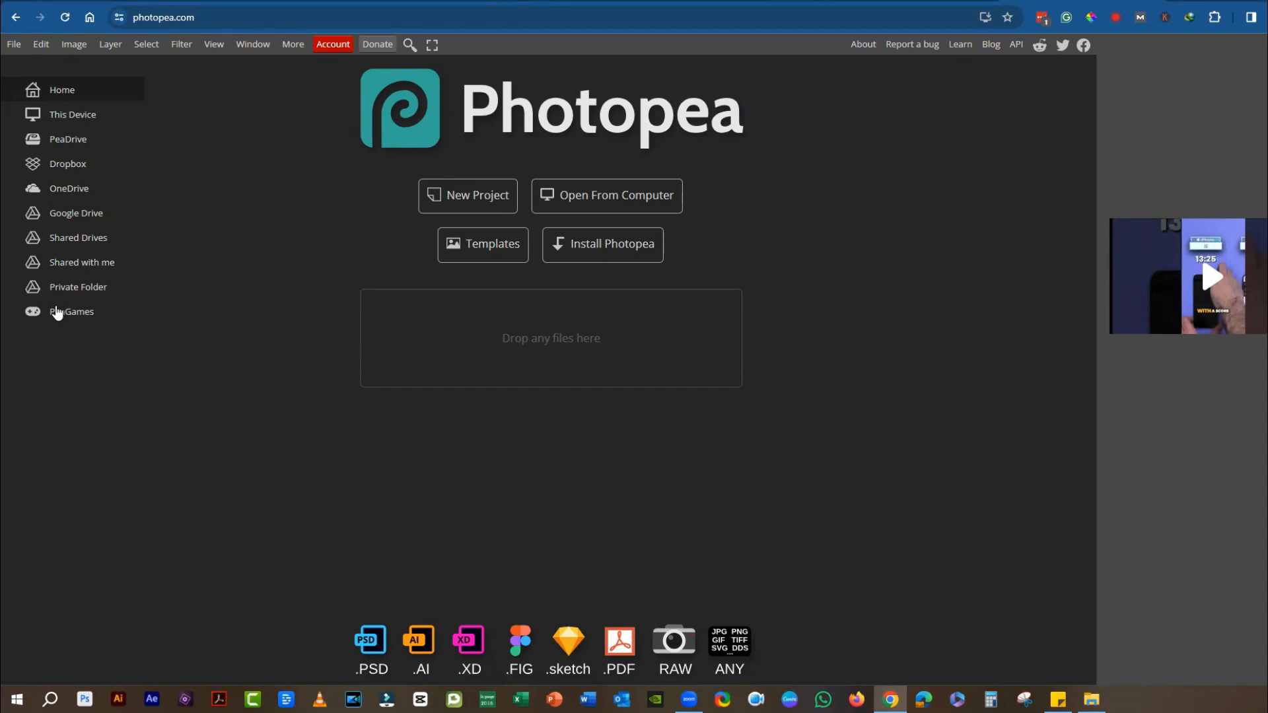
mouse_move(46, 392)
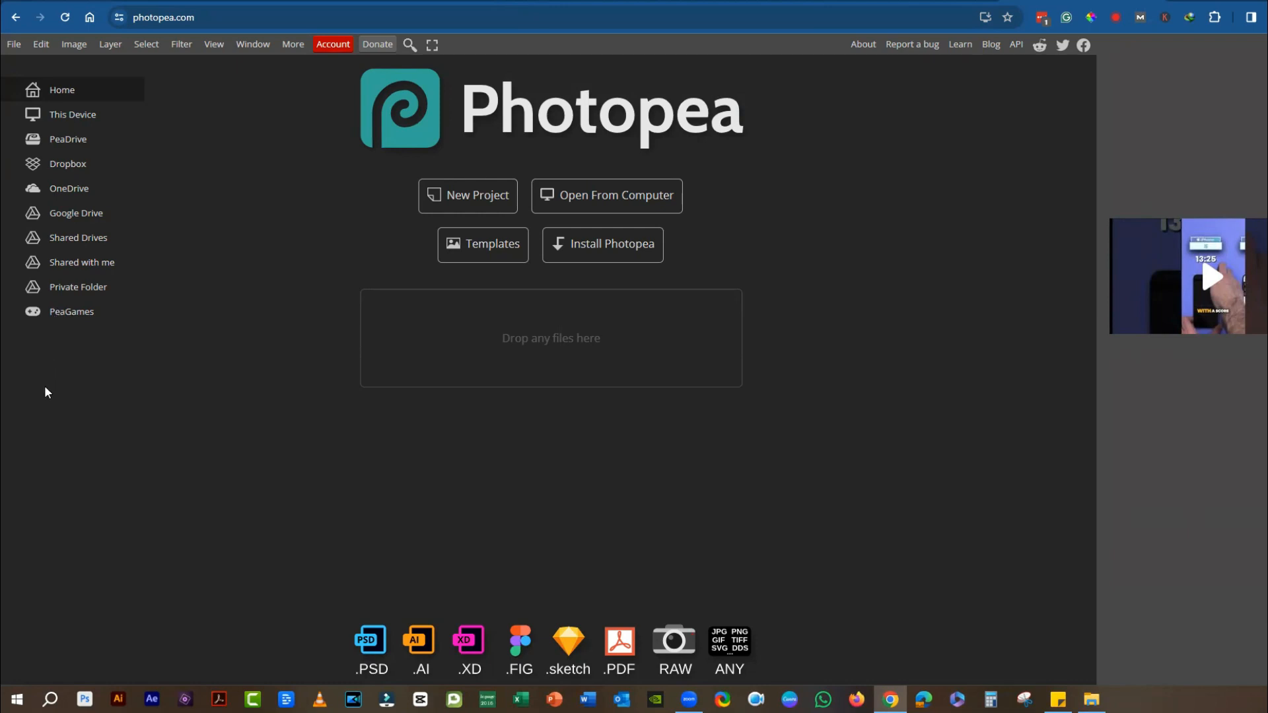
mouse_move(46, 379)
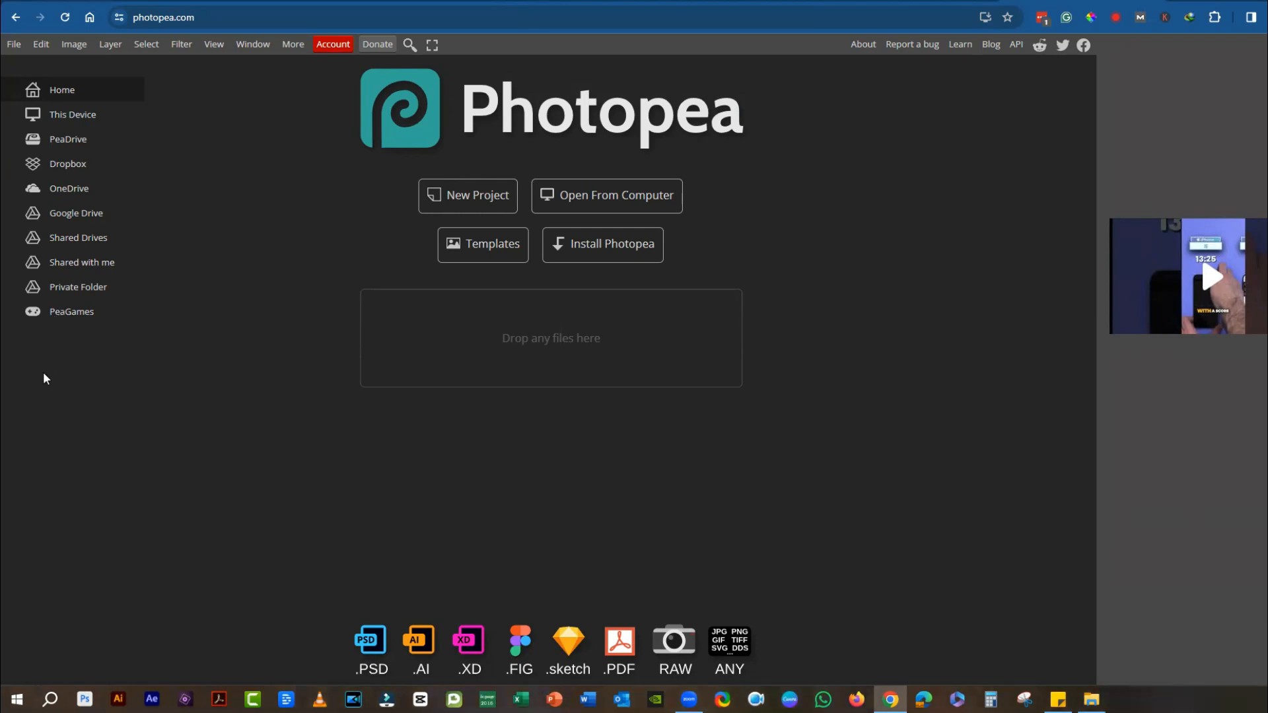
mouse_move(65, 151)
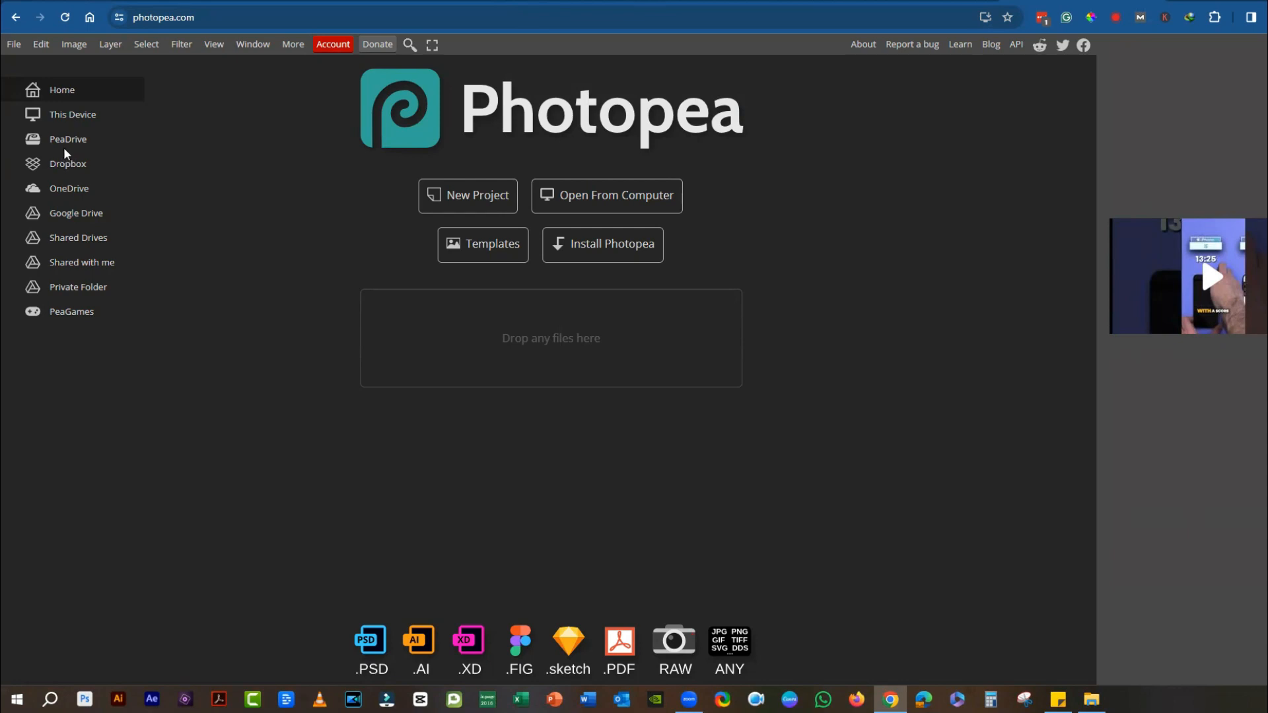
mouse_move(65, 161)
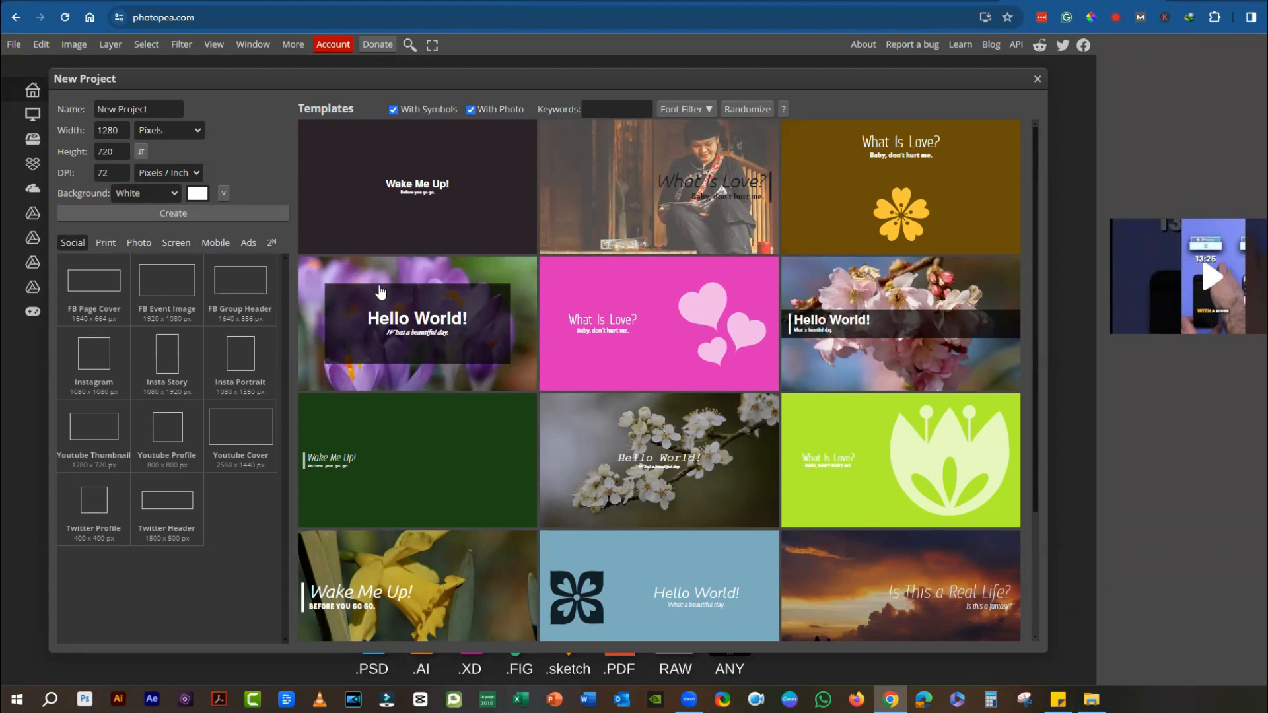
mouse_move(376, 287)
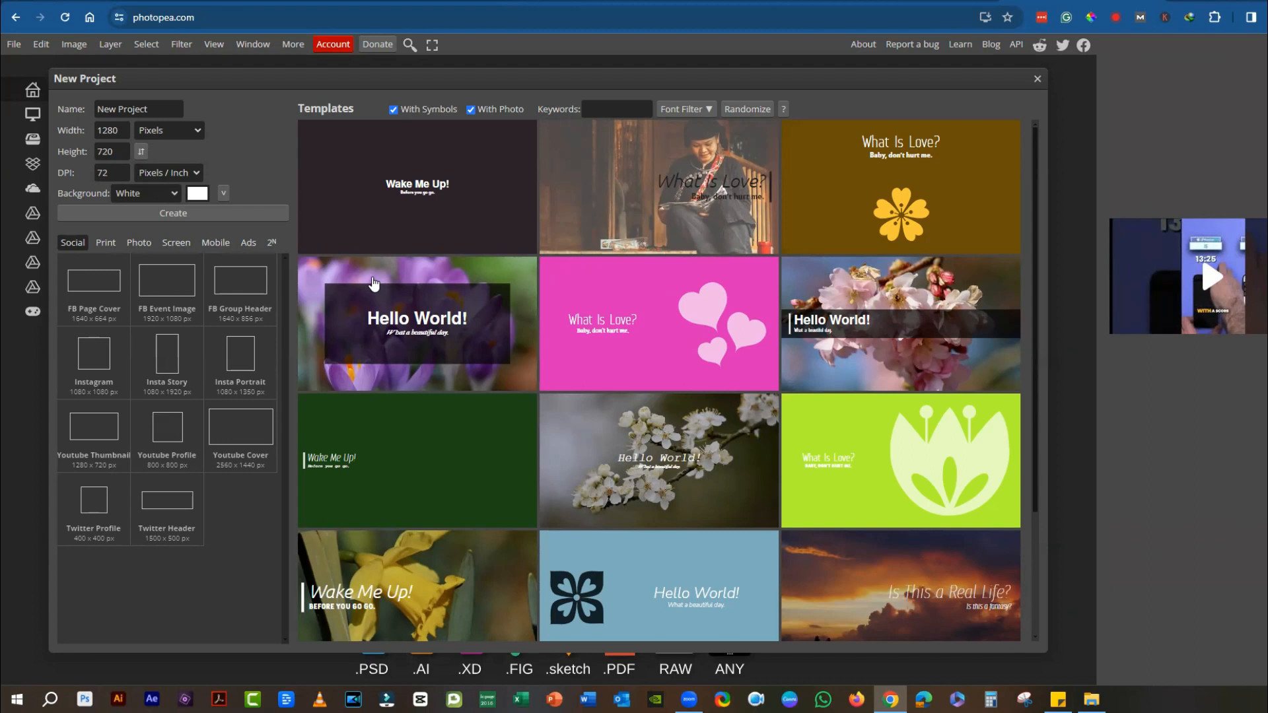
mouse_move(371, 287)
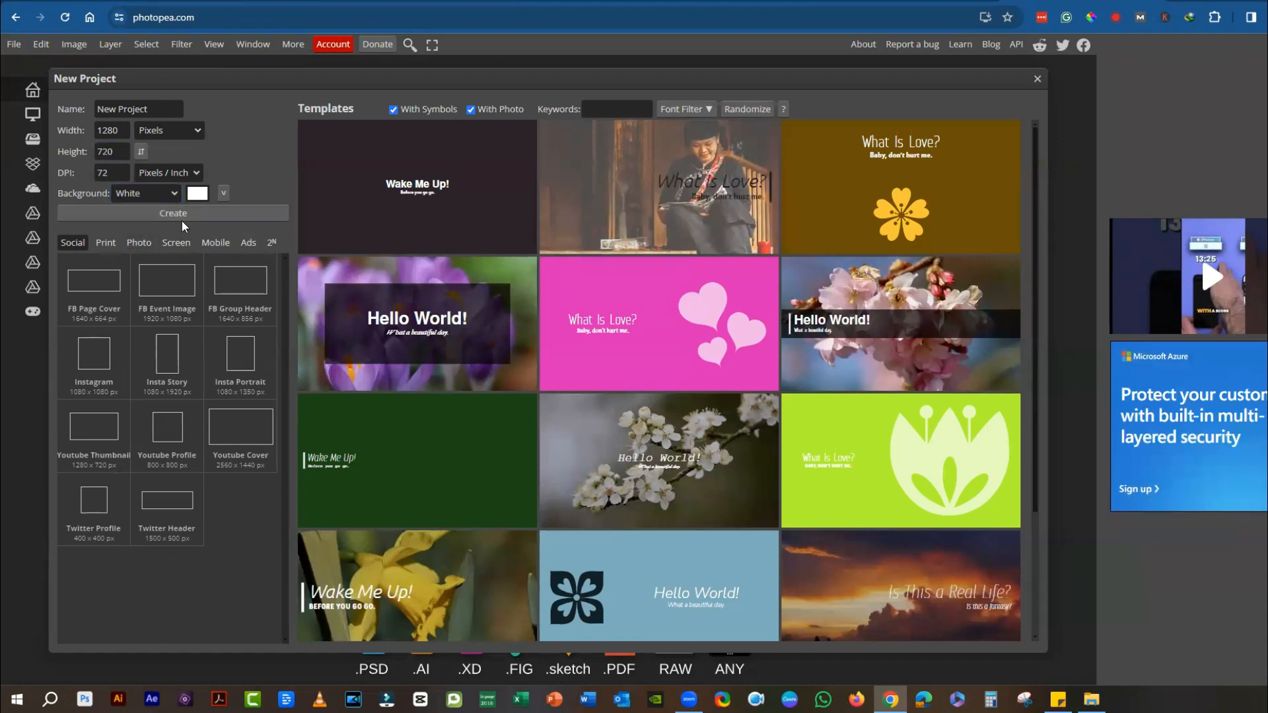
- Scroll the New Project templates and open the pink tulip 'Wake Me Up!' template
scroll("down", 3)
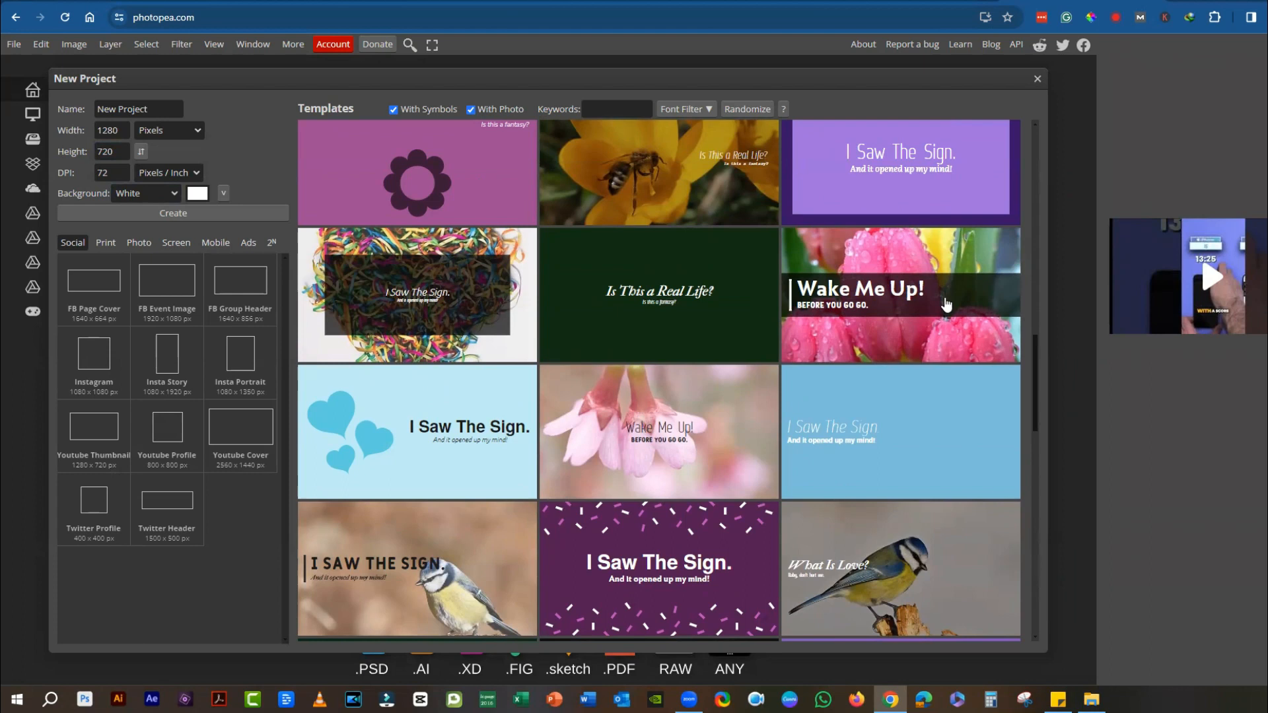
left_click(898, 293)
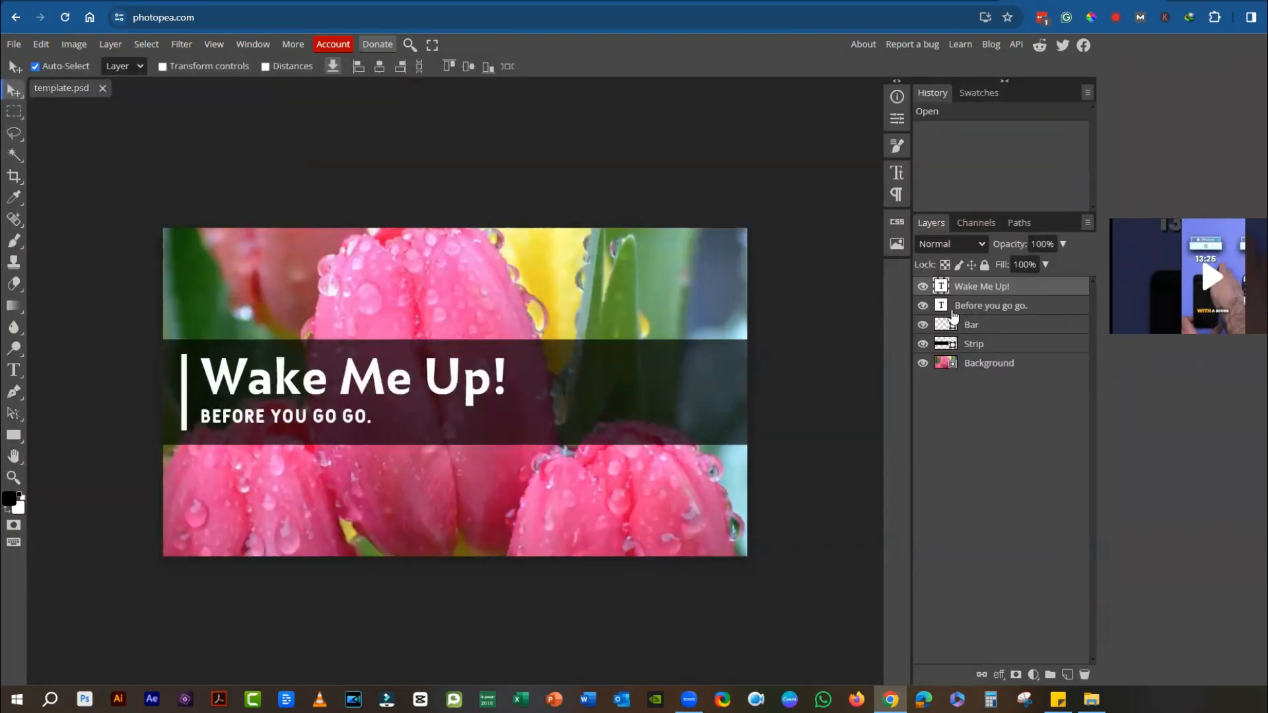
left_click(922, 344)
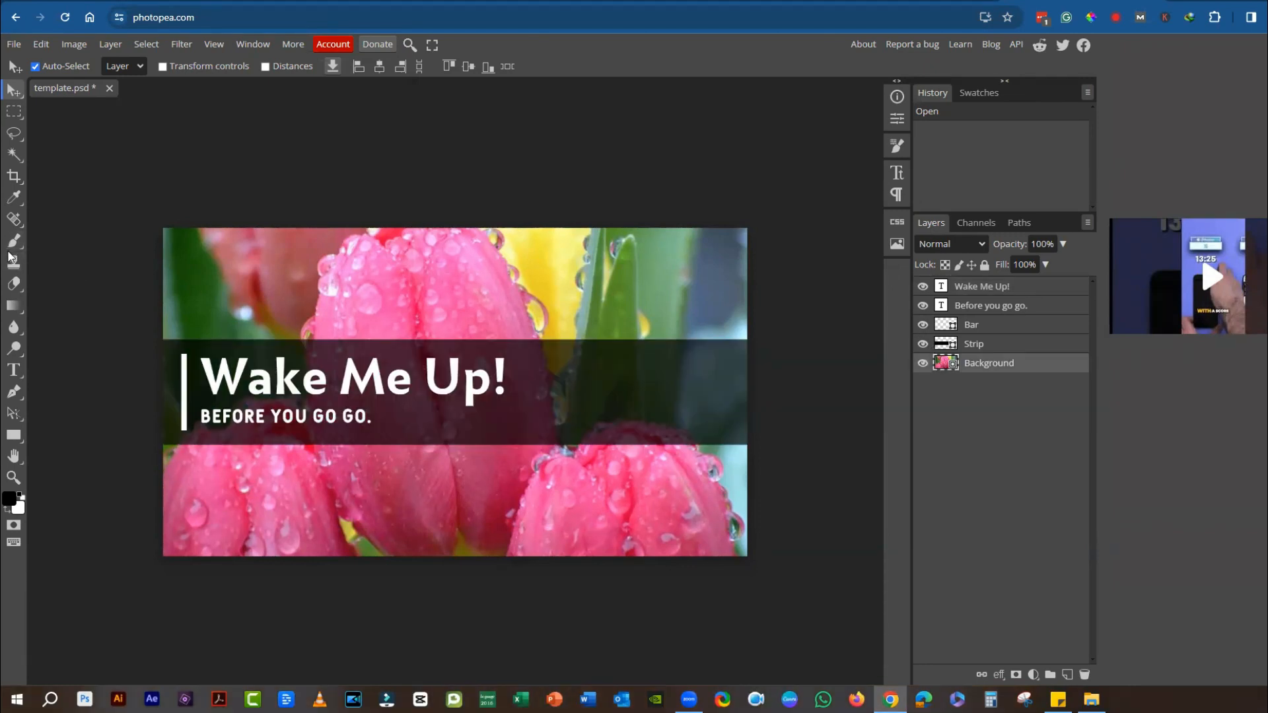
mouse_move(14, 241)
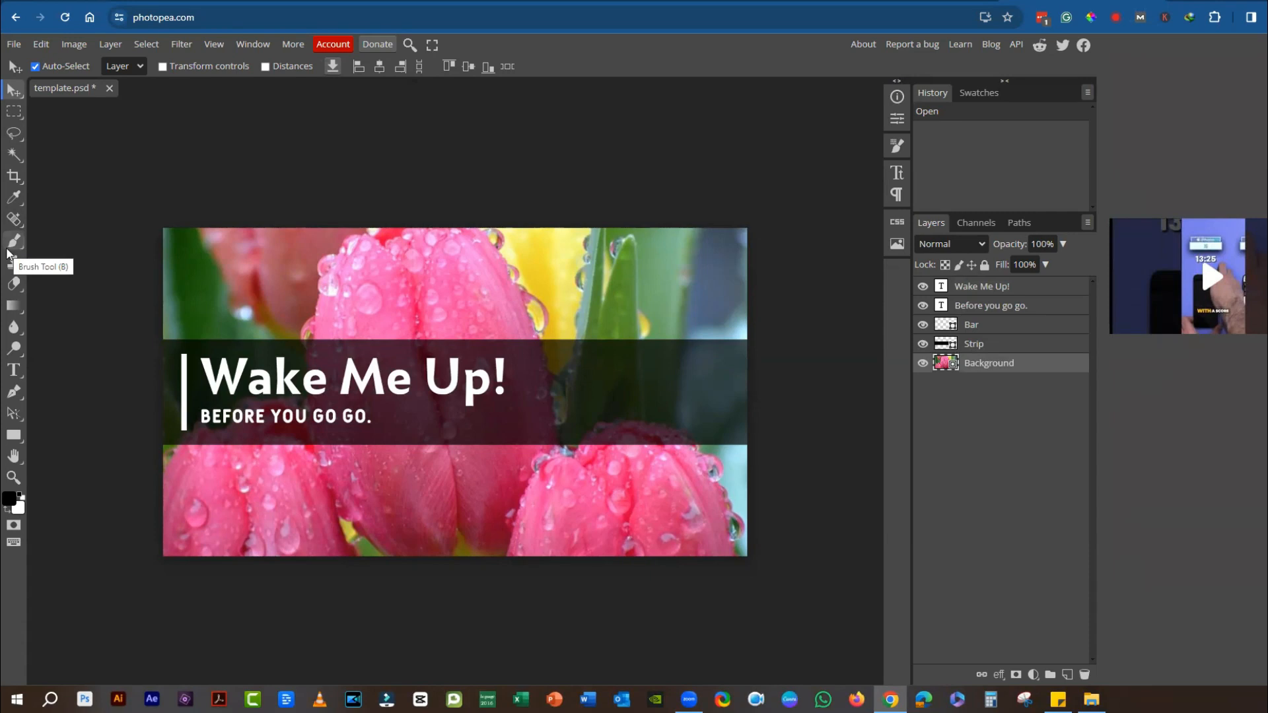
mouse_move(14, 90)
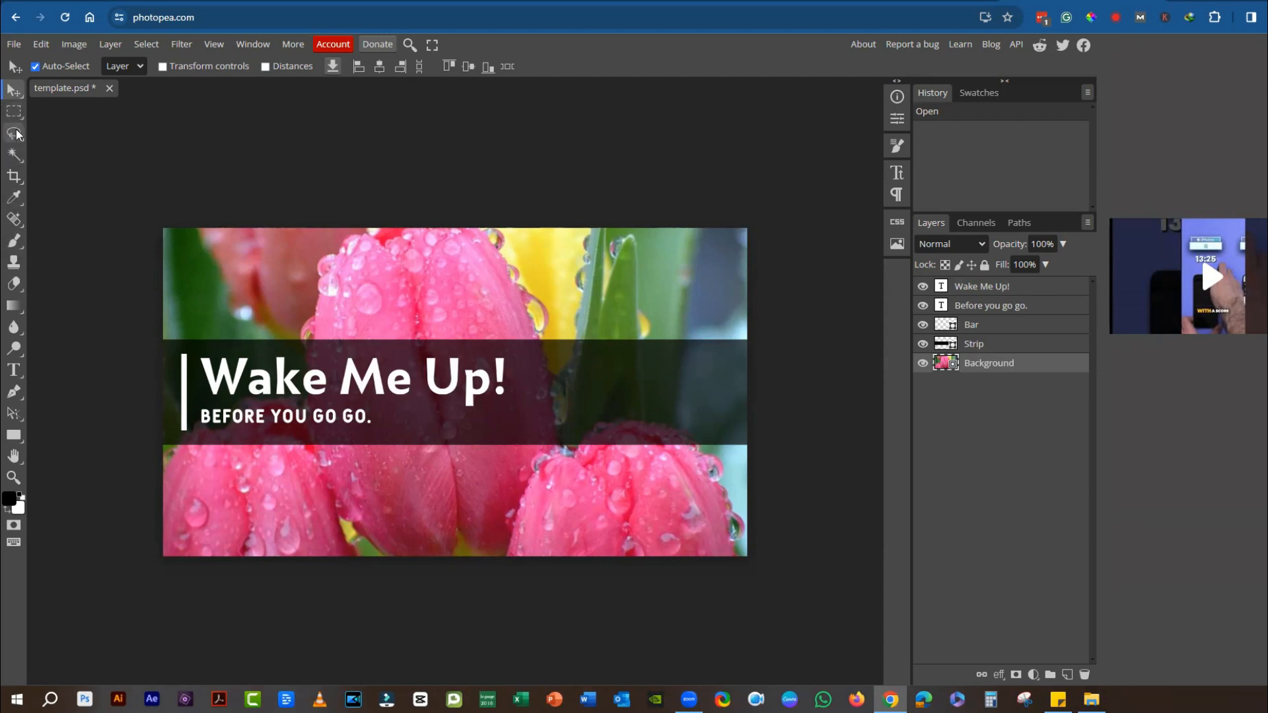
mouse_move(15, 145)
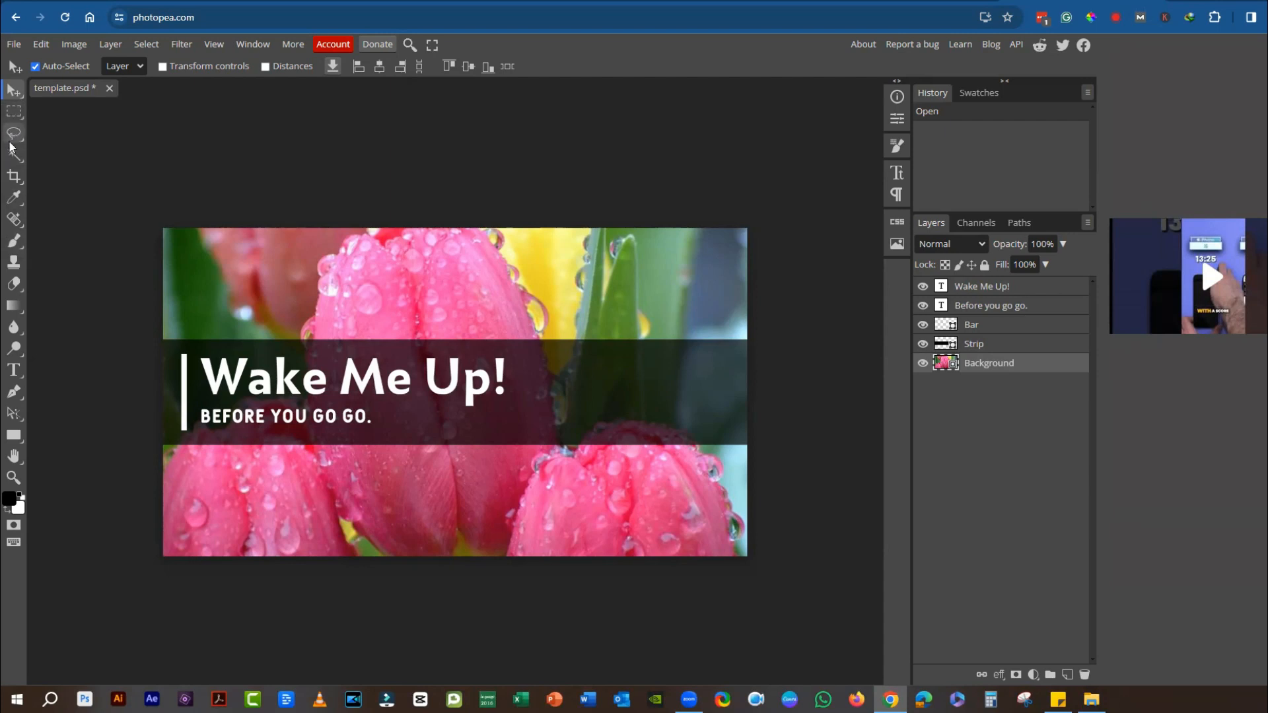
mouse_move(13, 176)
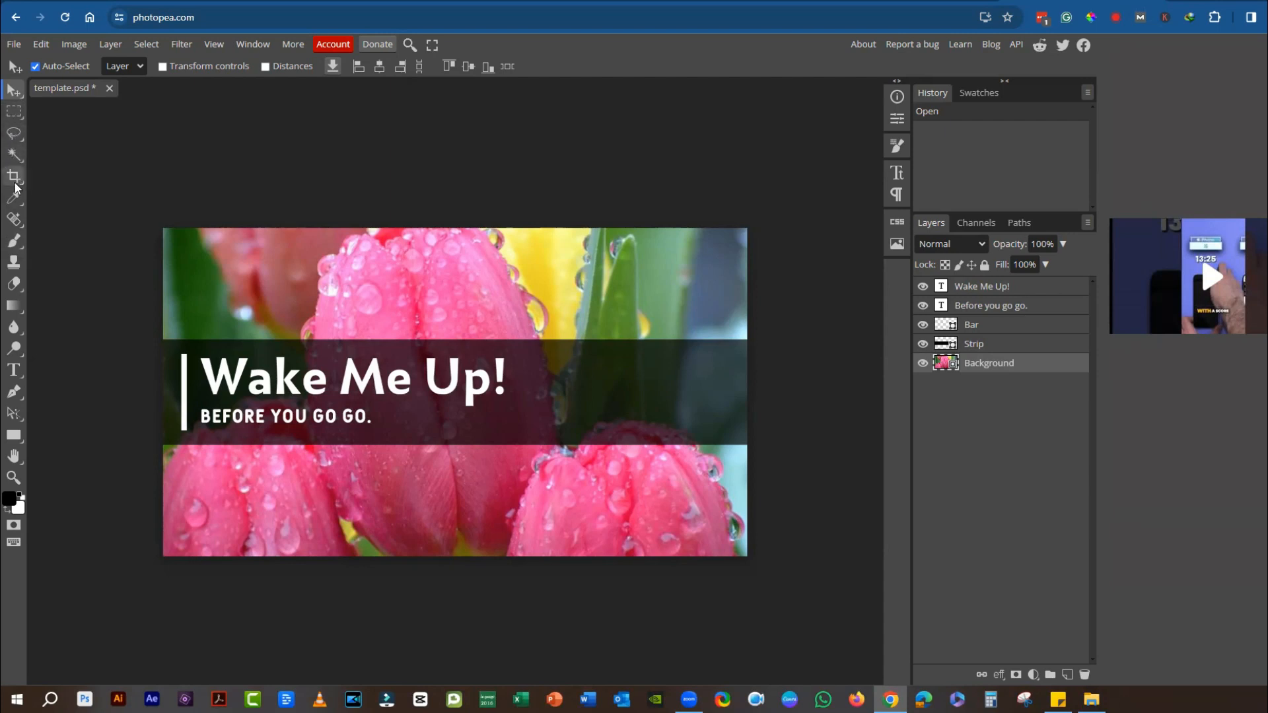
mouse_move(14, 220)
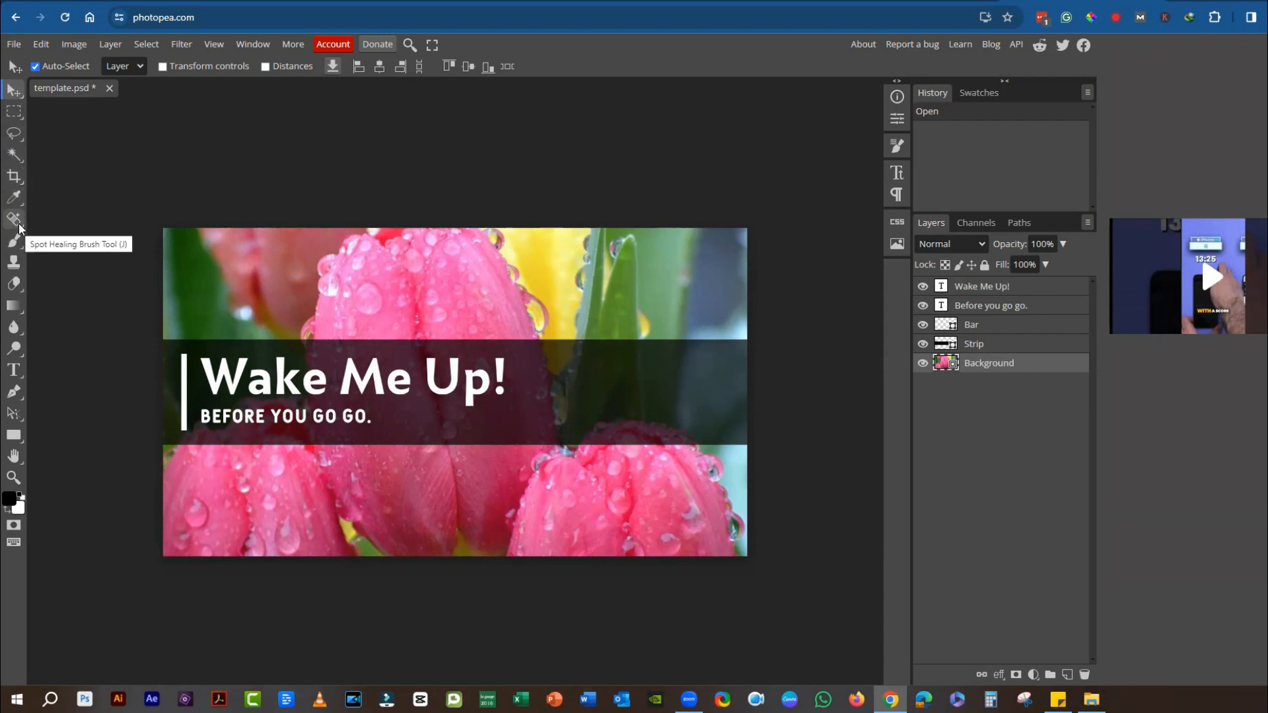
mouse_move(16, 267)
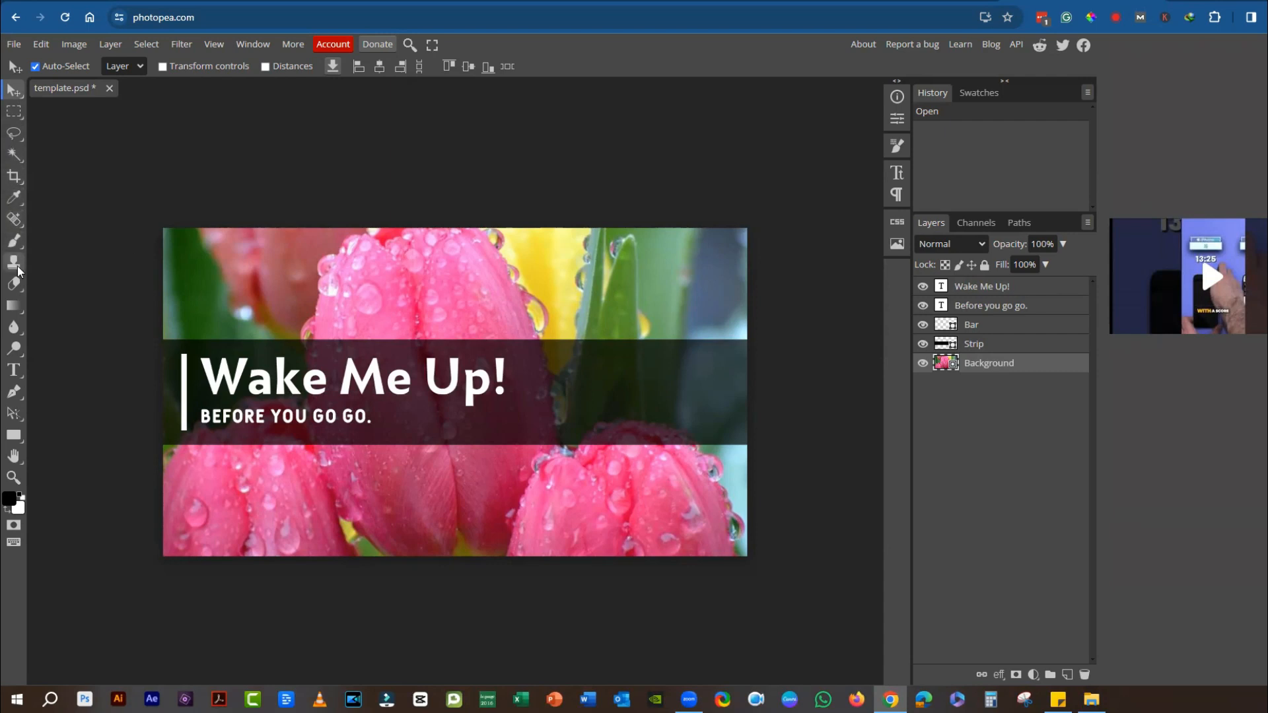
mouse_move(14, 284)
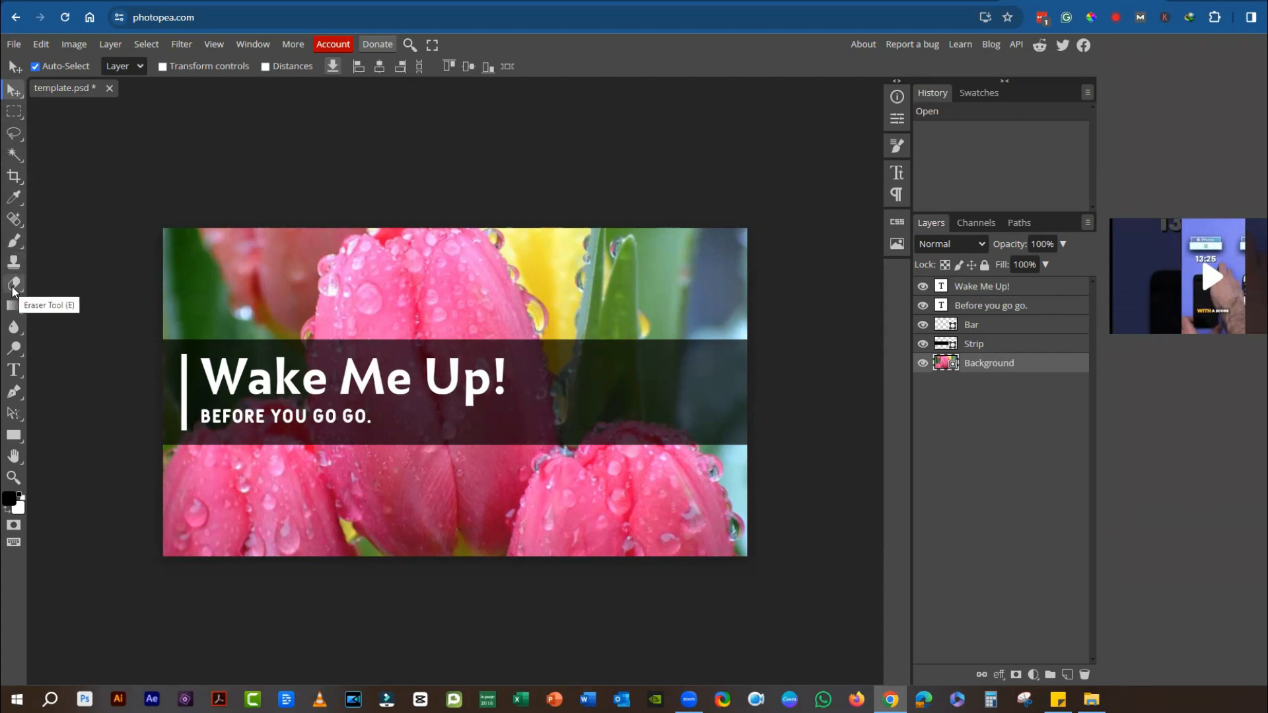
mouse_move(14, 328)
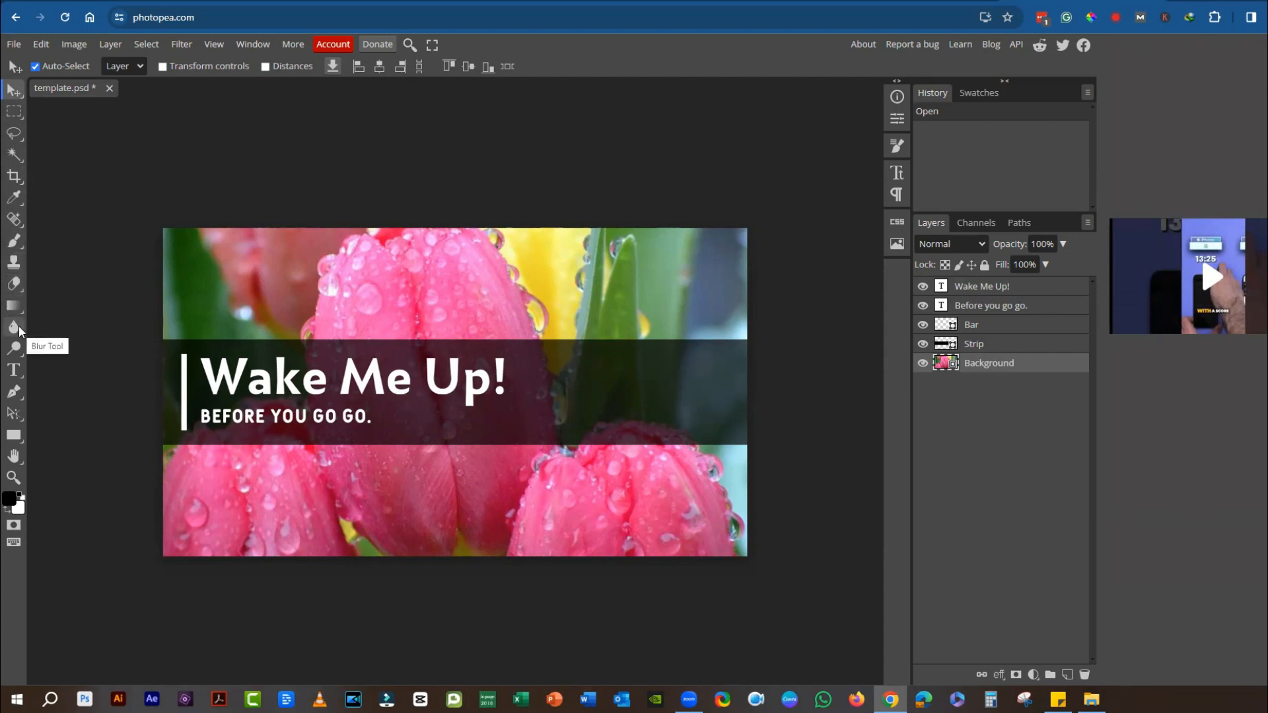
mouse_move(16, 349)
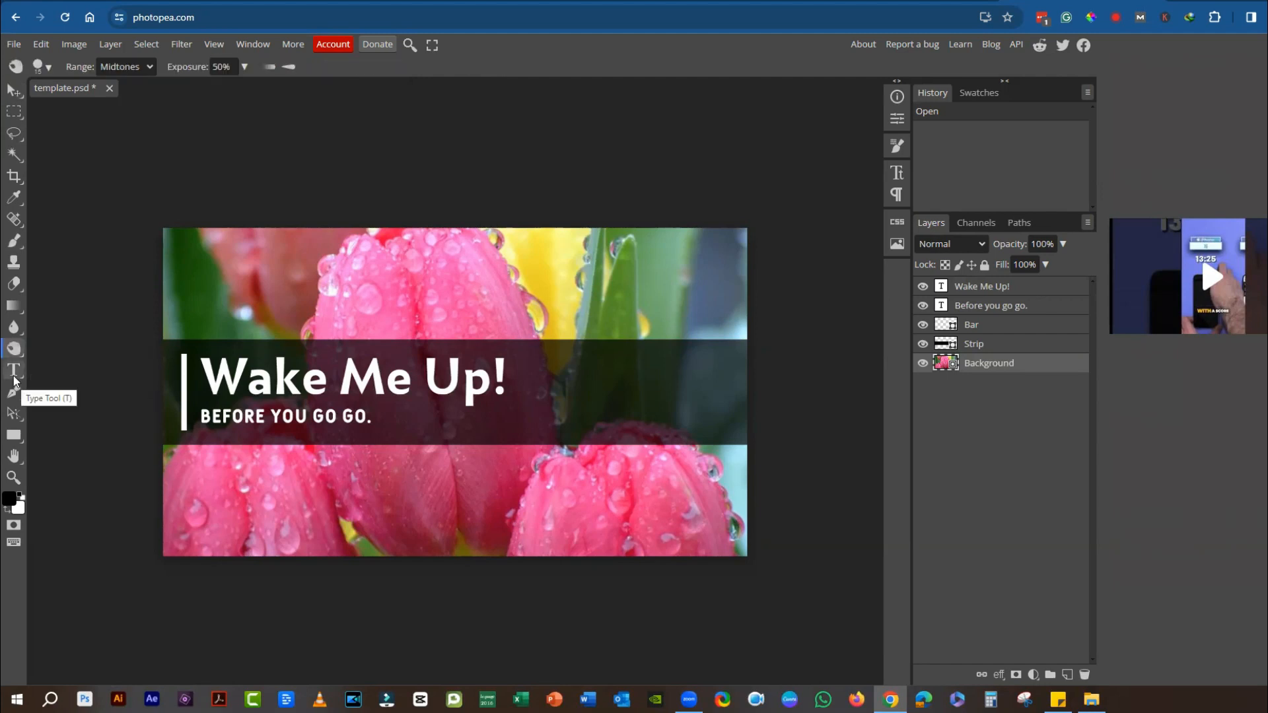
mouse_move(13, 450)
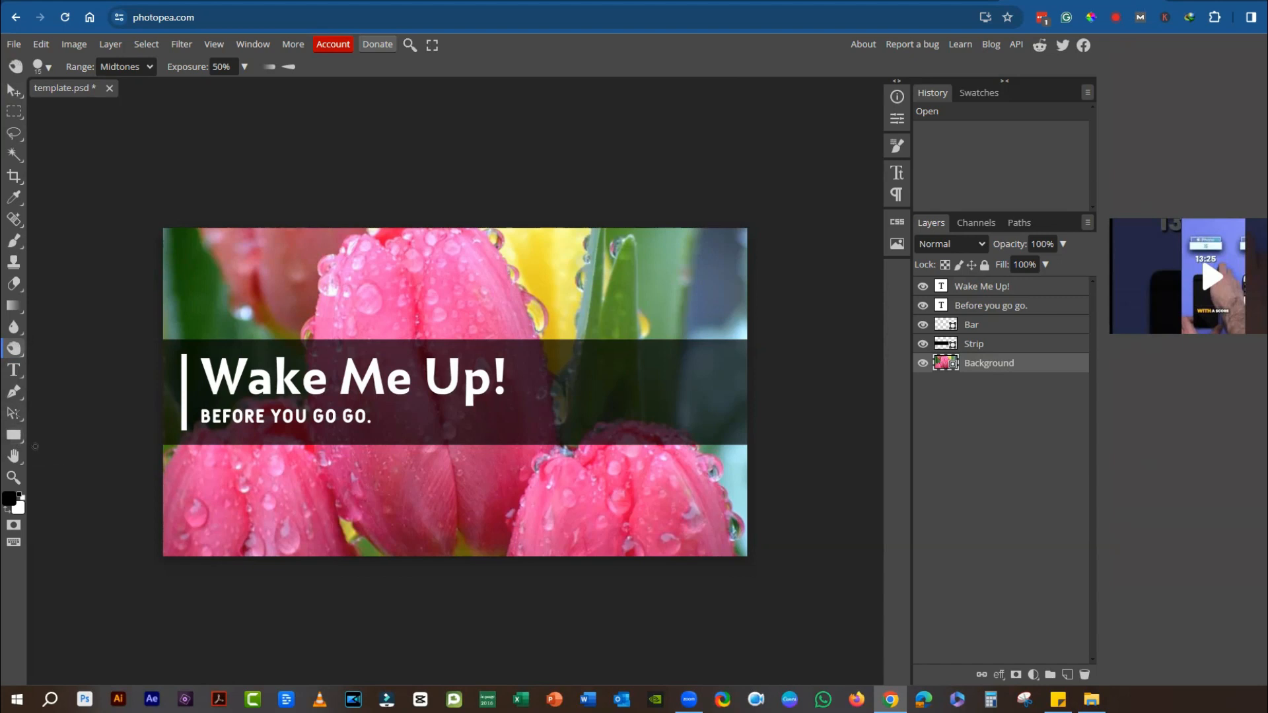
mouse_move(6, 498)
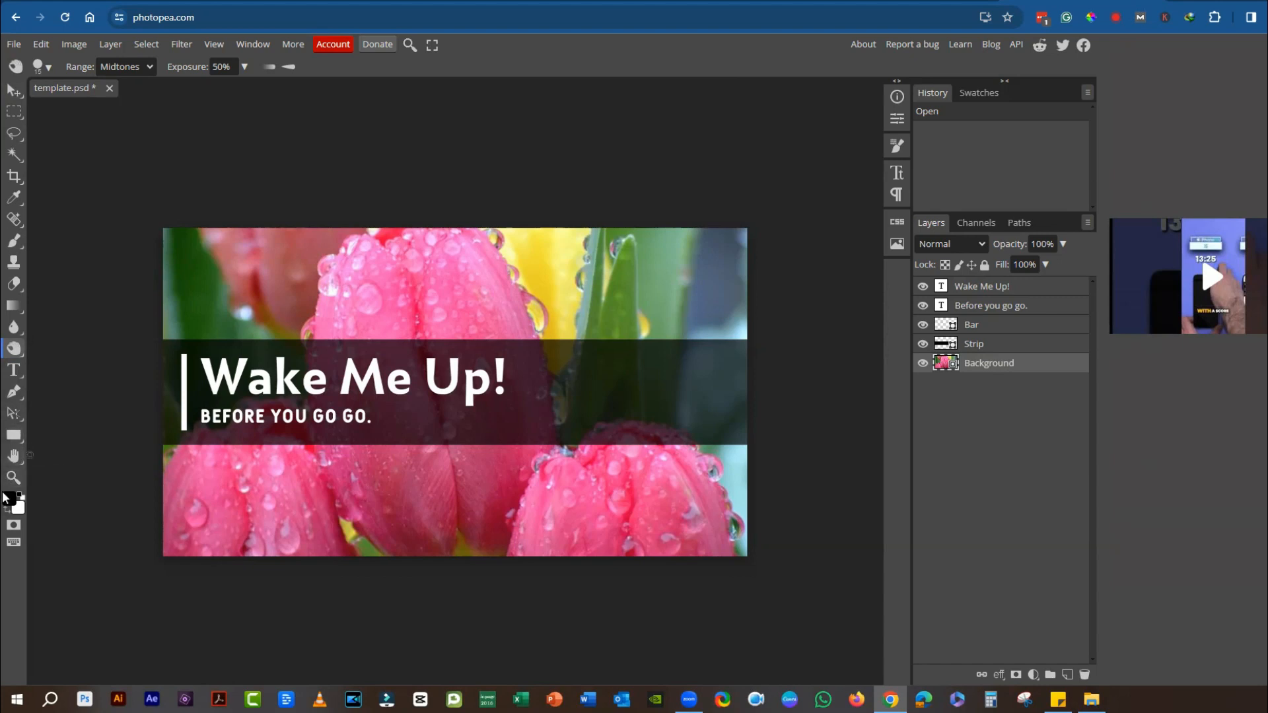
mouse_move(15, 538)
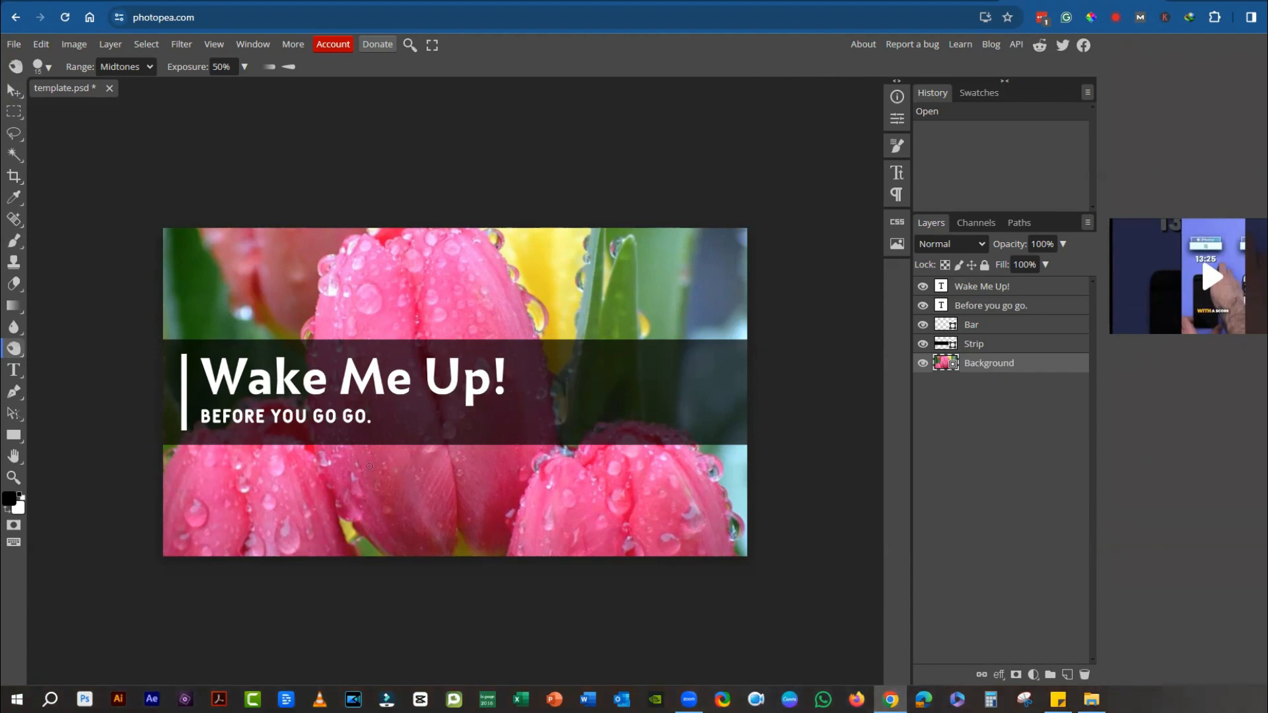
mouse_move(86, 434)
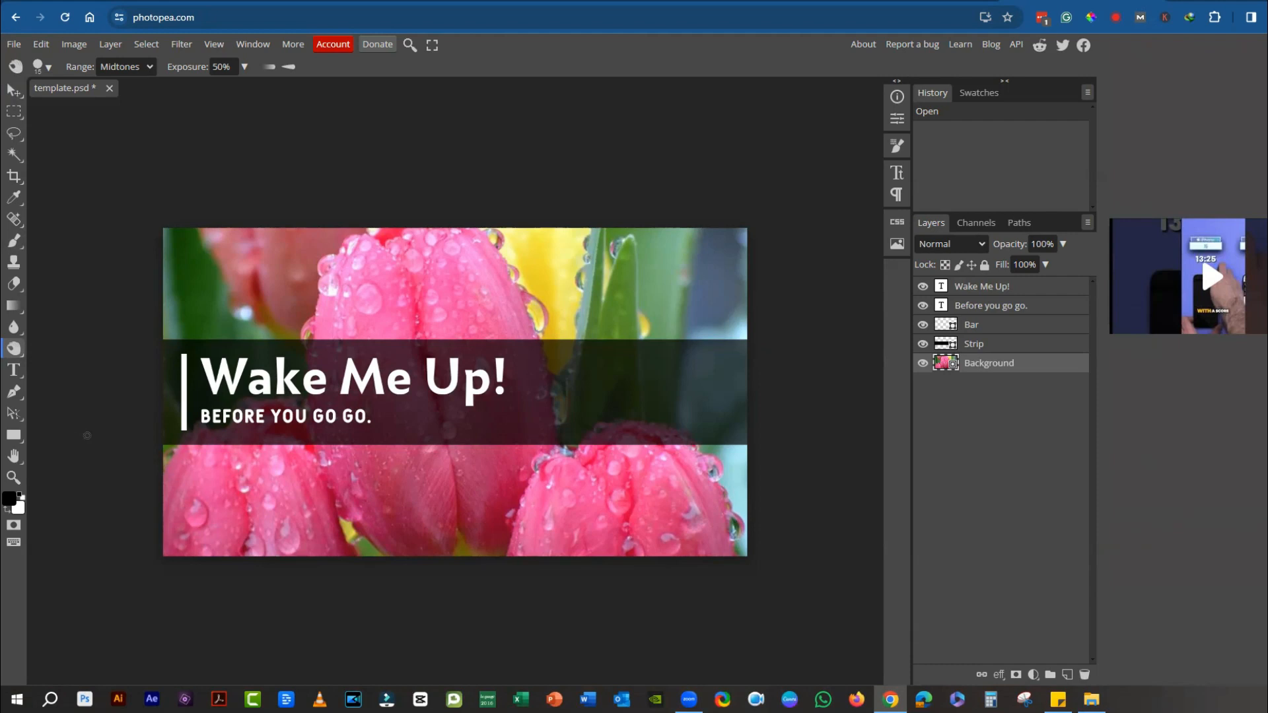
mouse_move(973, 331)
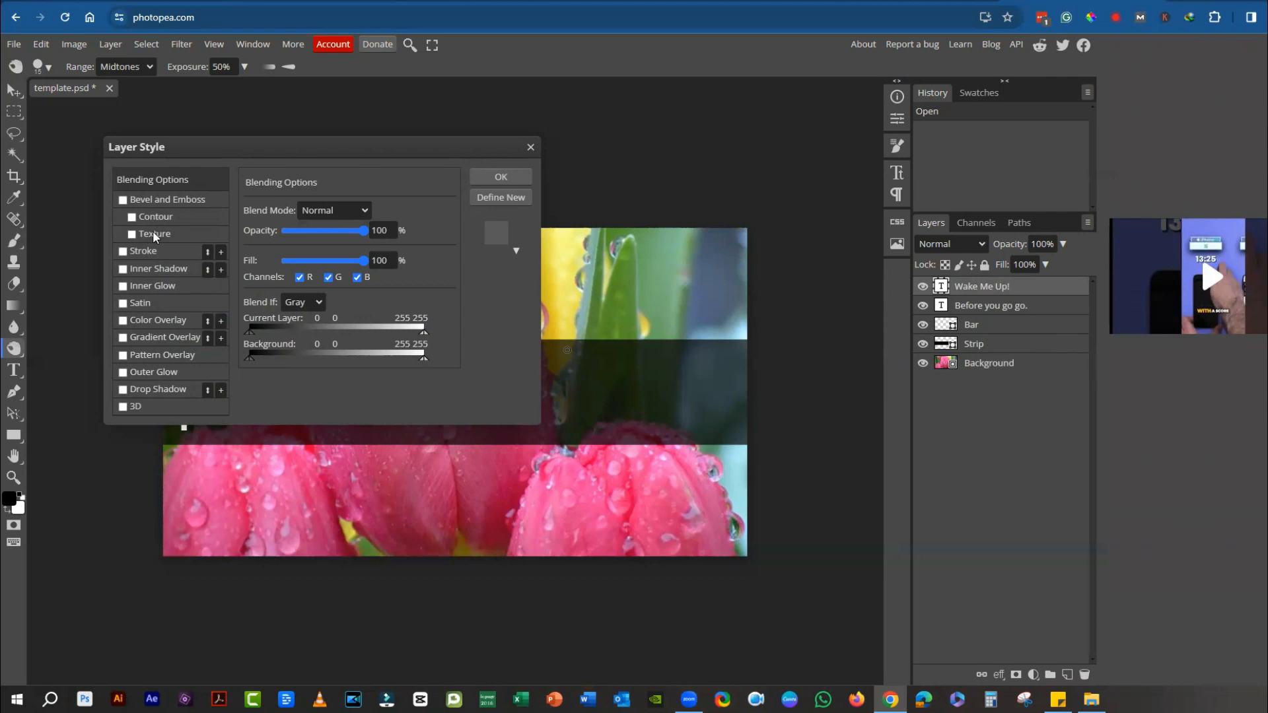
mouse_move(139, 396)
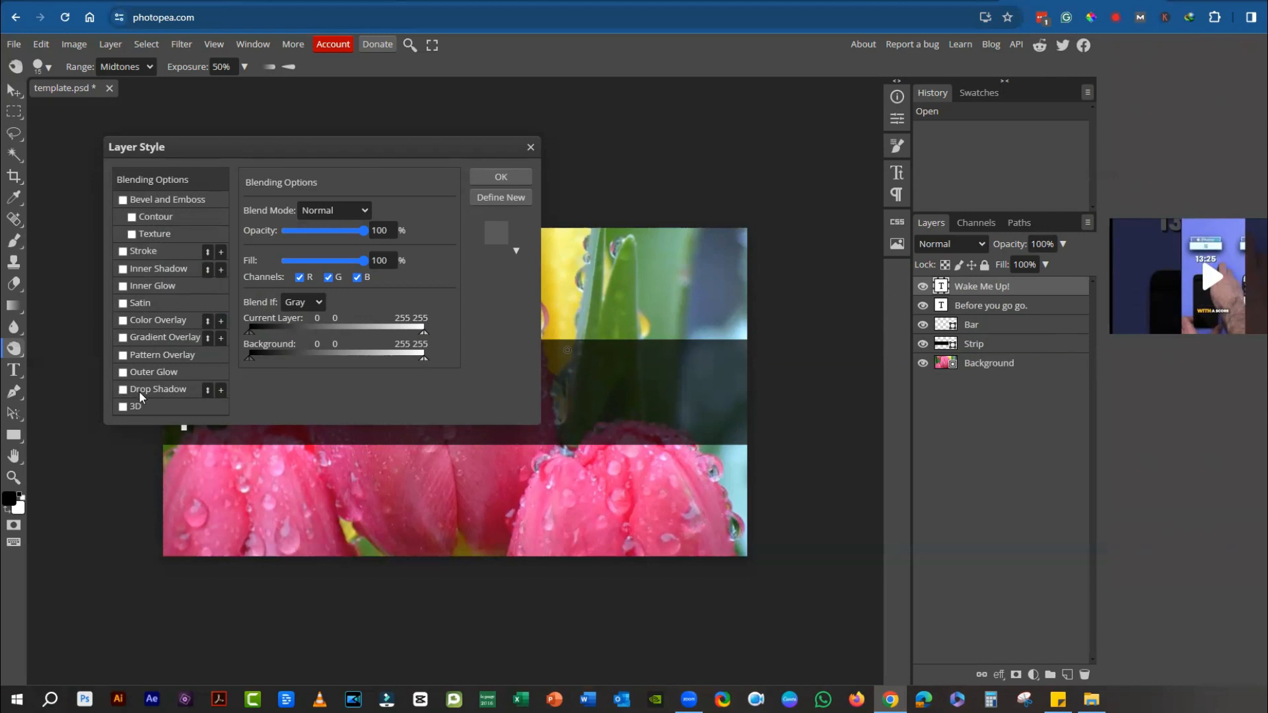
left_click(500, 176)
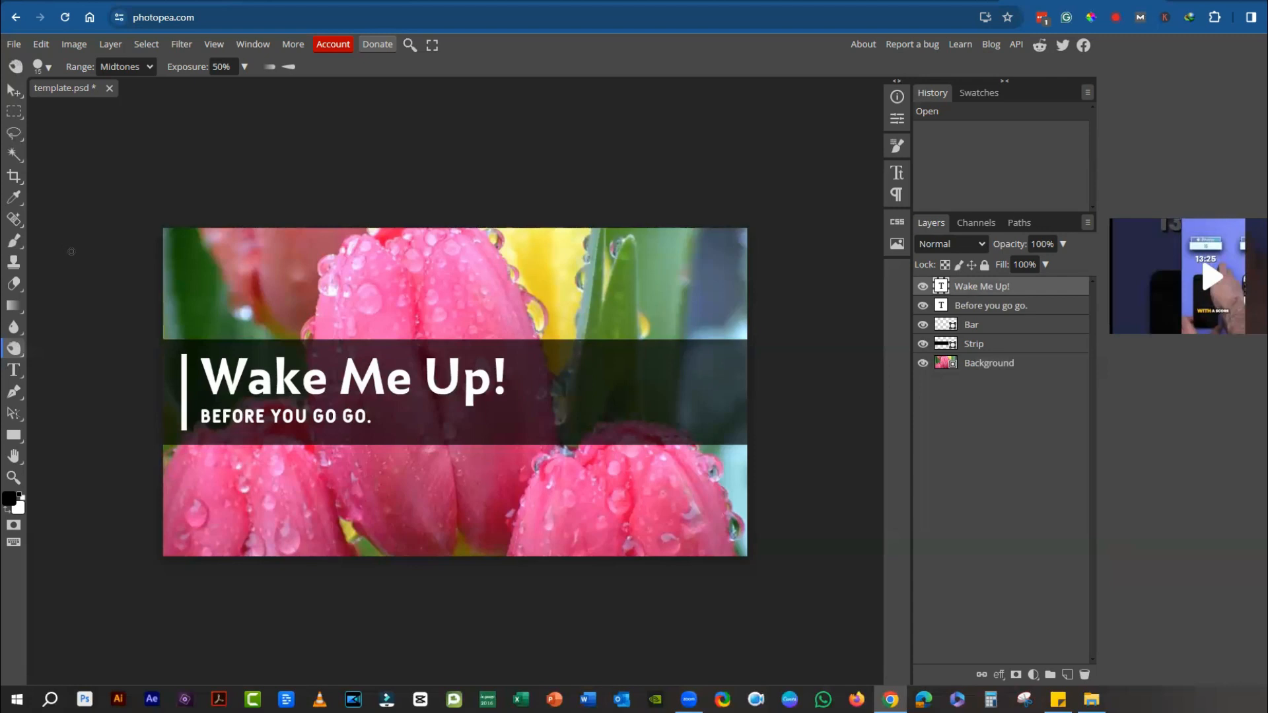
mouse_move(76, 254)
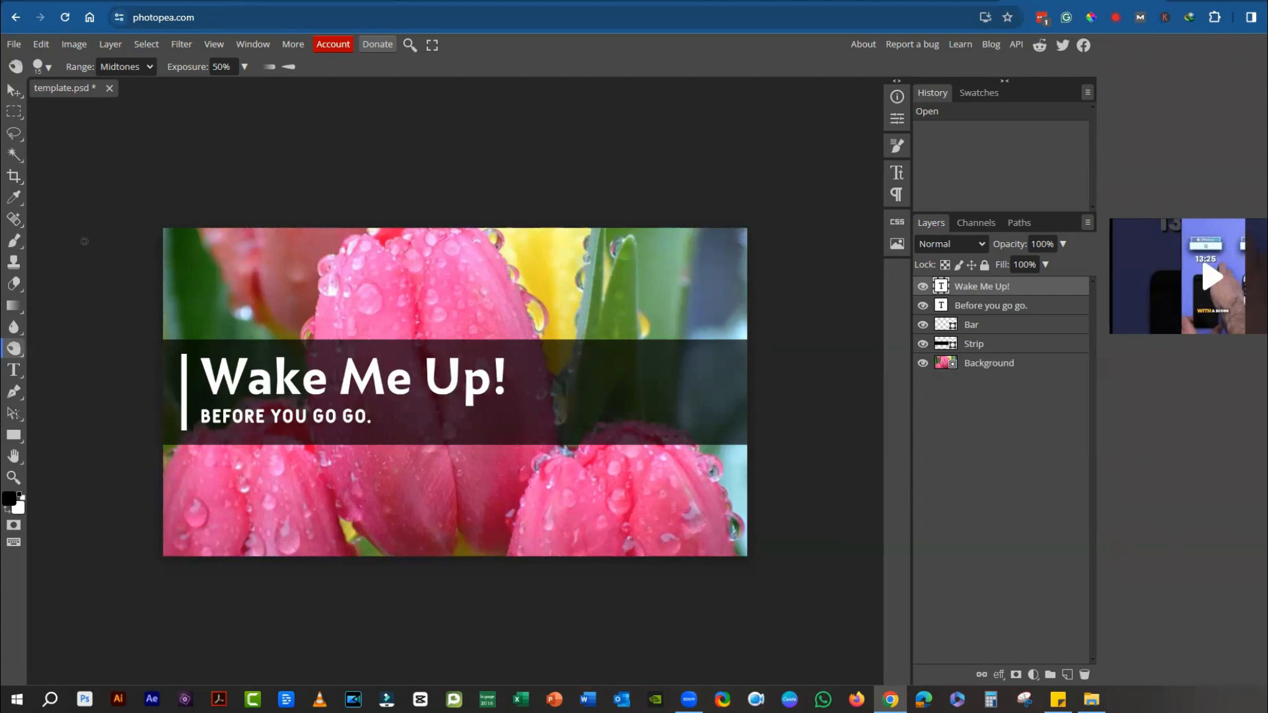
left_click(40, 43)
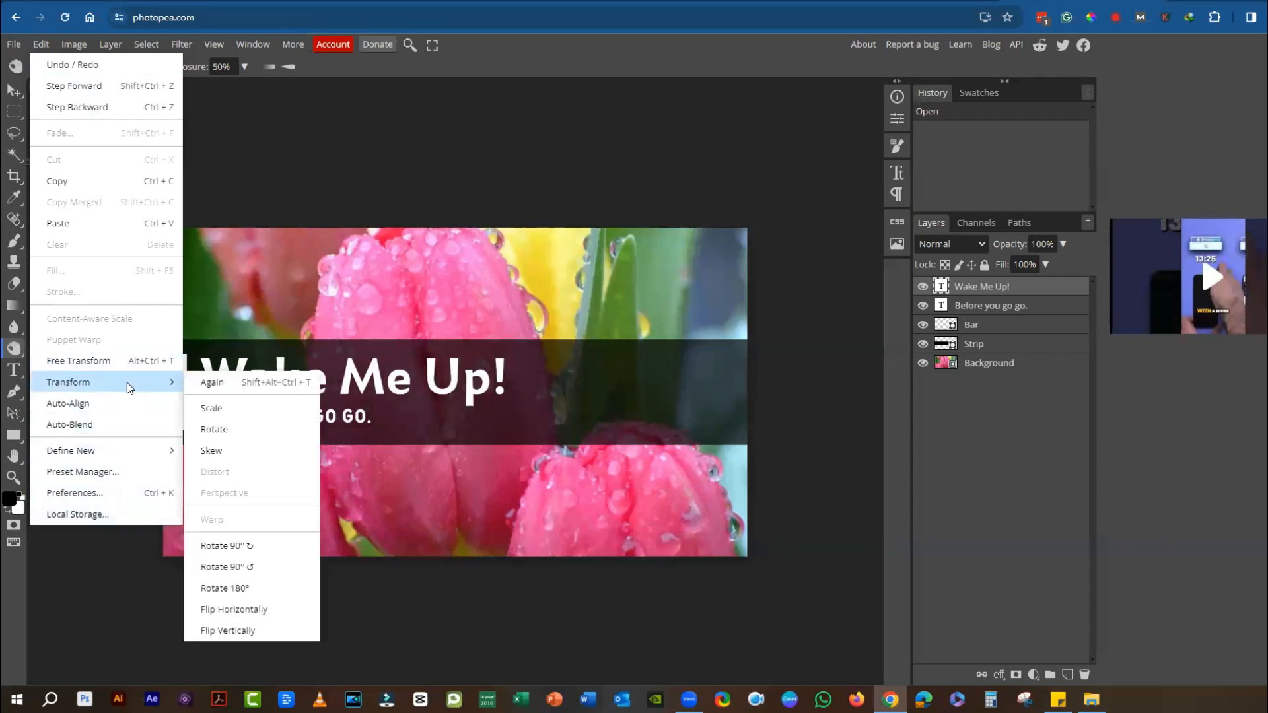
mouse_move(133, 385)
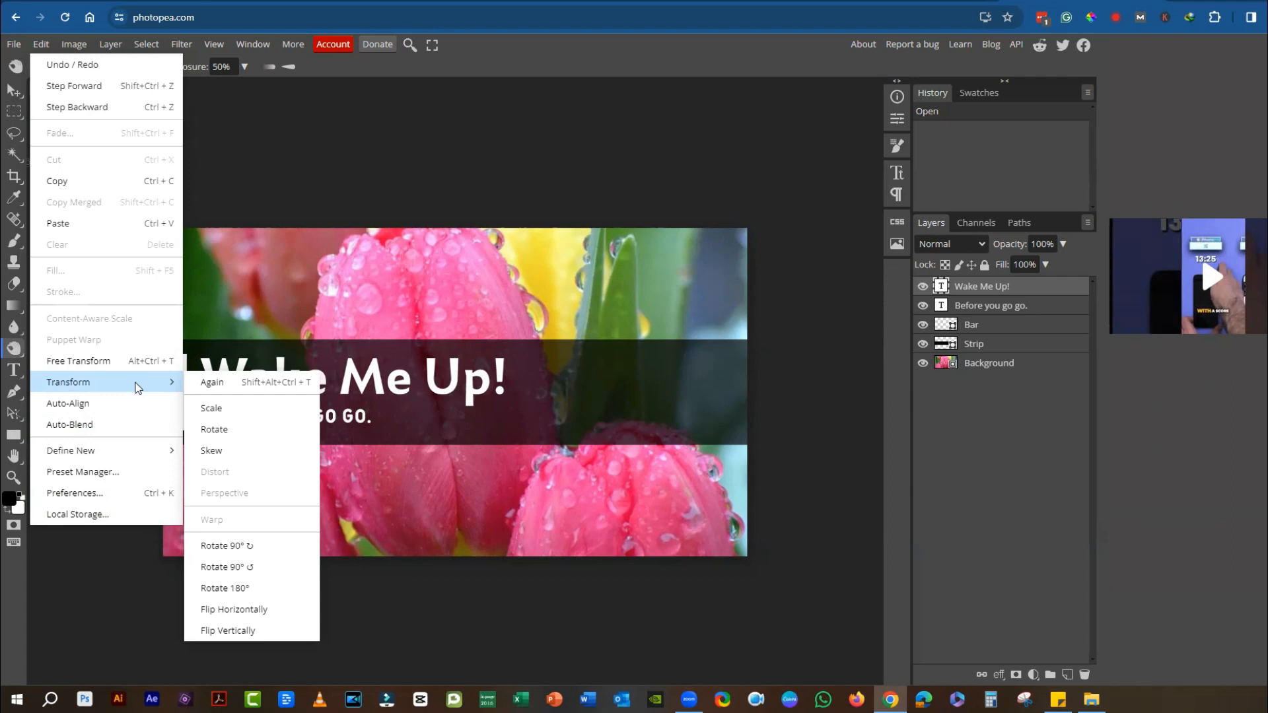
- Show the Edit menu's Transform options: scale, rotate, skew and flip
left_click(73, 44)
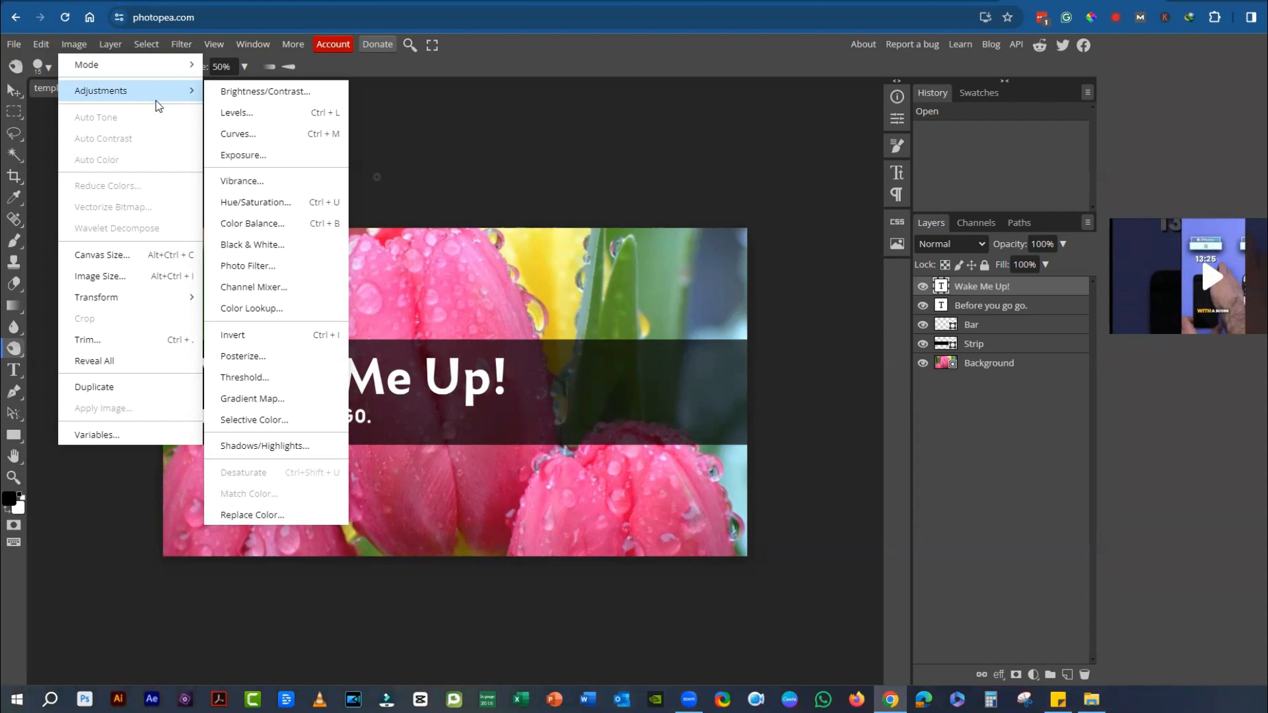
mouse_move(129, 90)
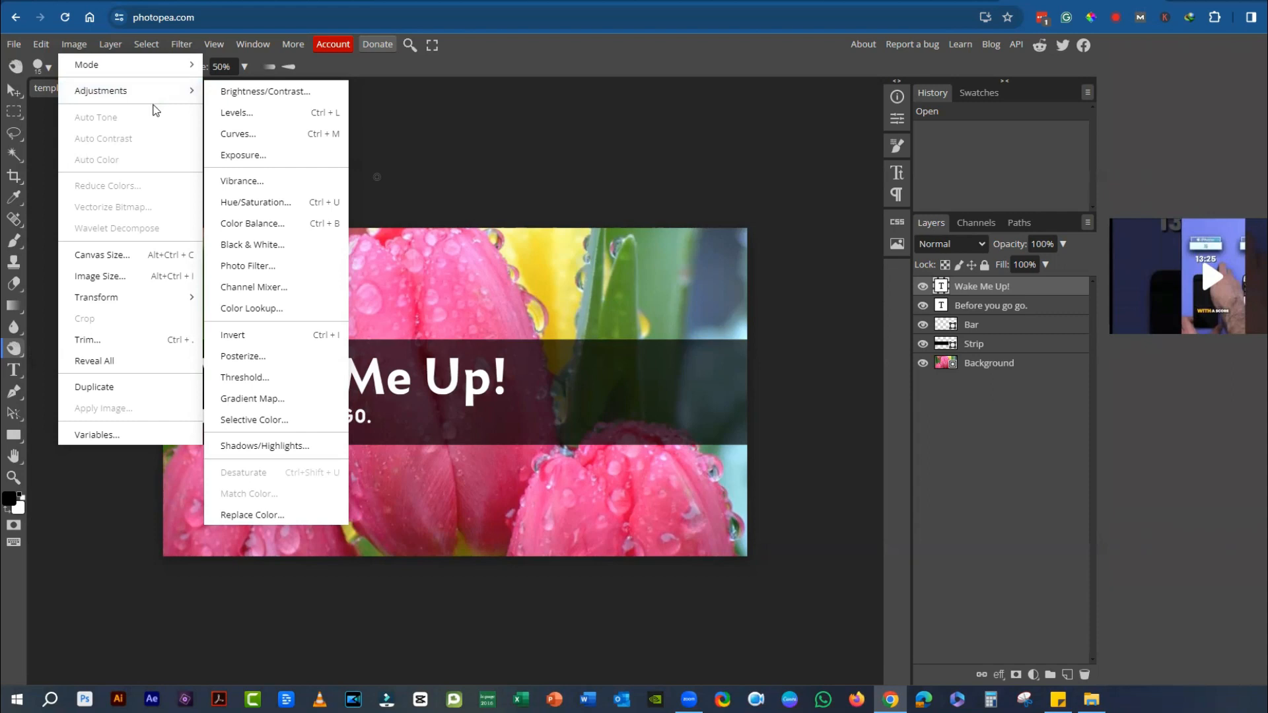
mouse_move(212, 148)
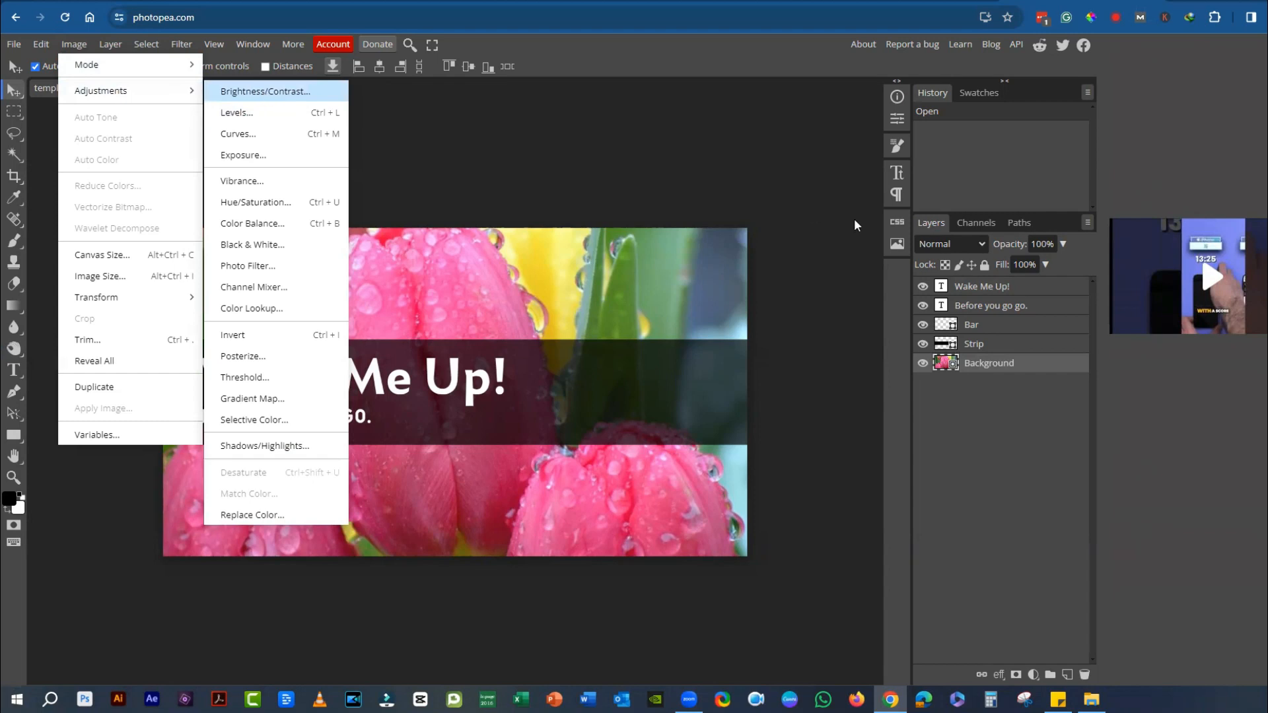
- Add Brightness/Contrast, Color Balance and a warm 59% density Photo Filter to the tulip background
left_click(266, 91)
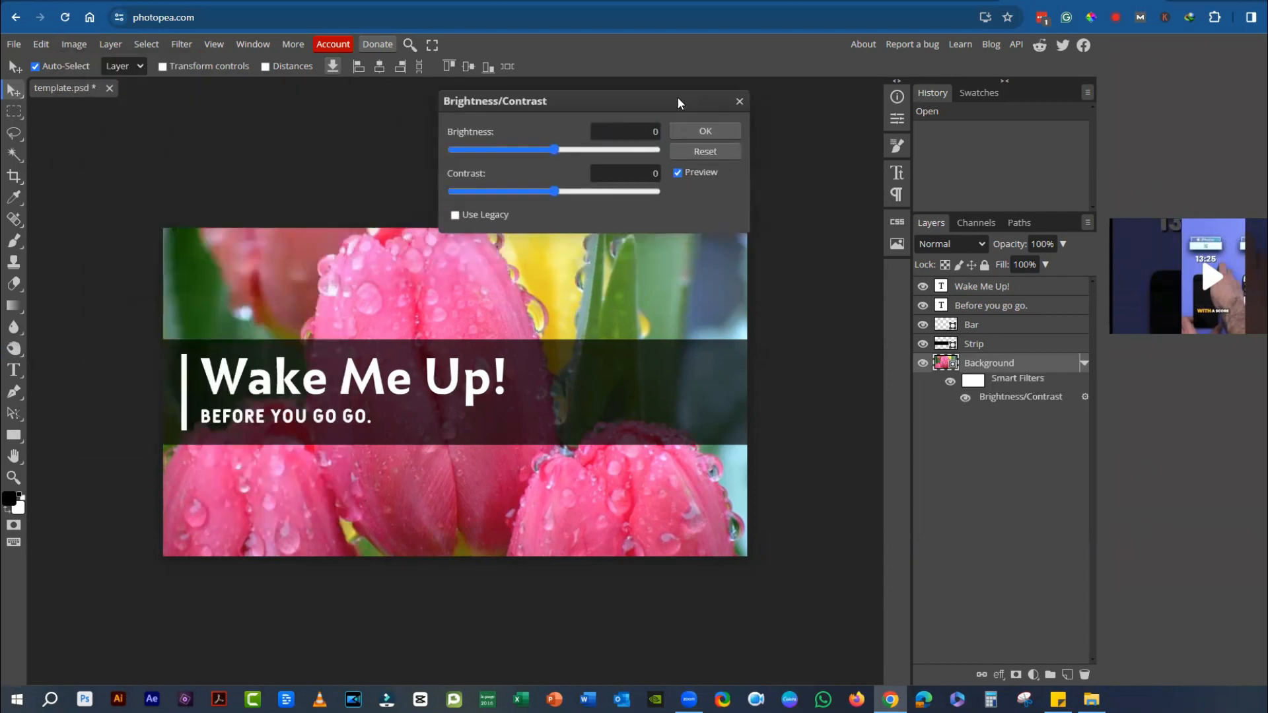
left_click(72, 44)
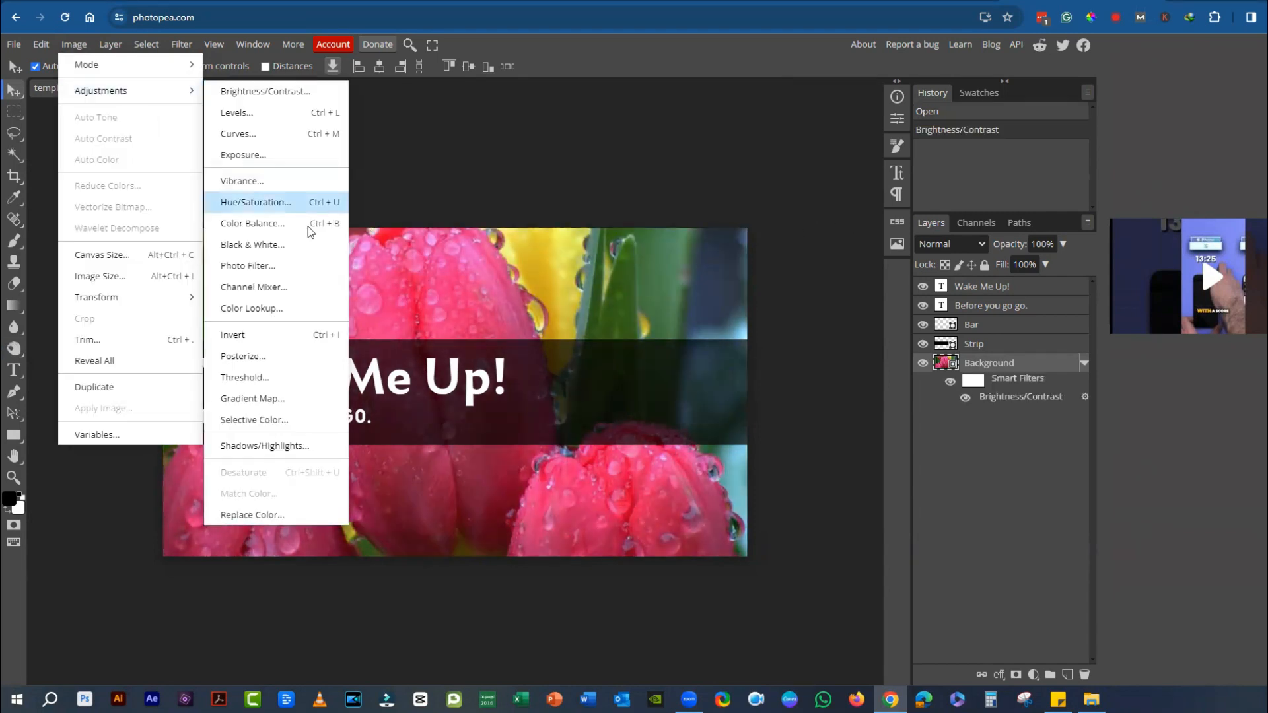
left_click(255, 202)
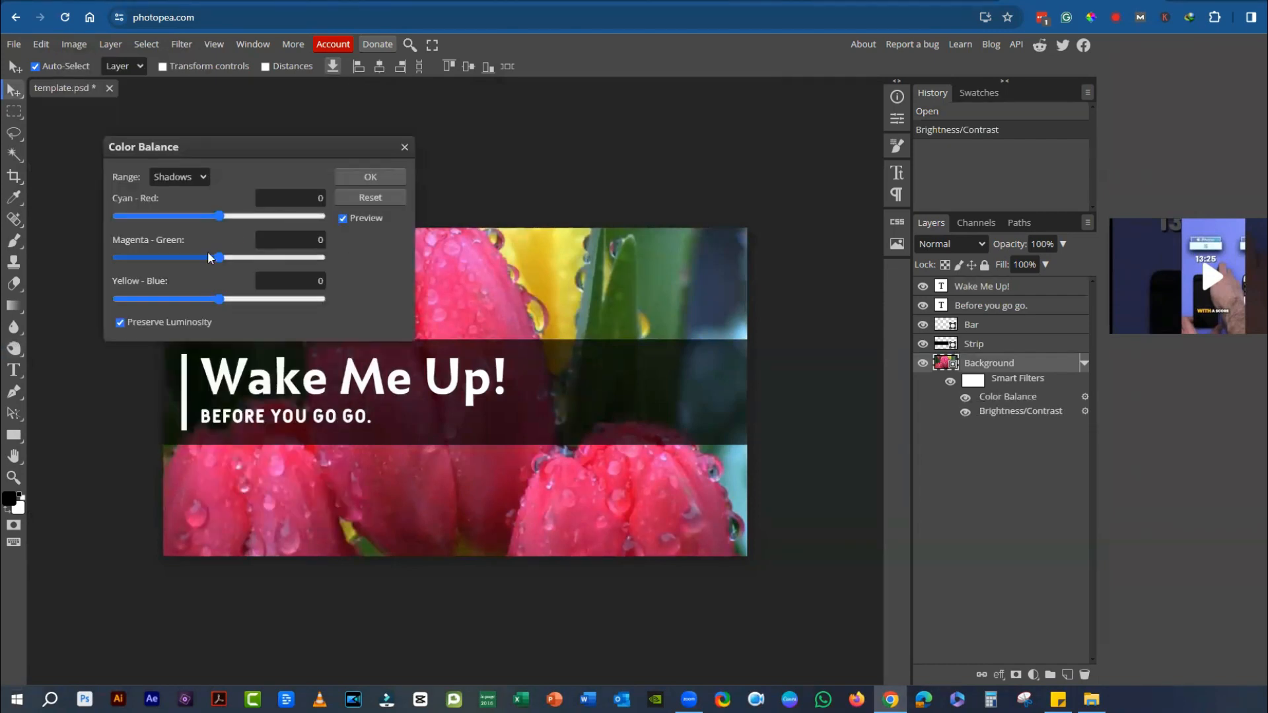
left_click_drag(227, 216, 206, 216)
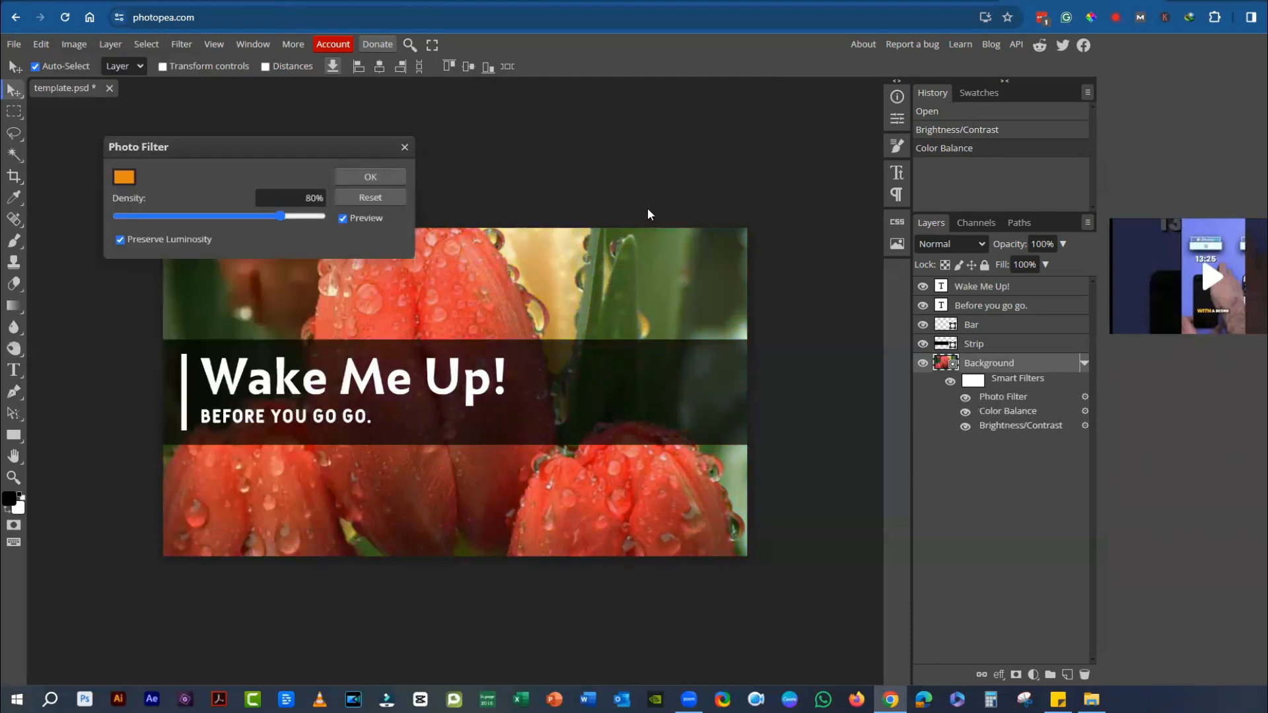
left_click_drag(281, 216, 235, 216)
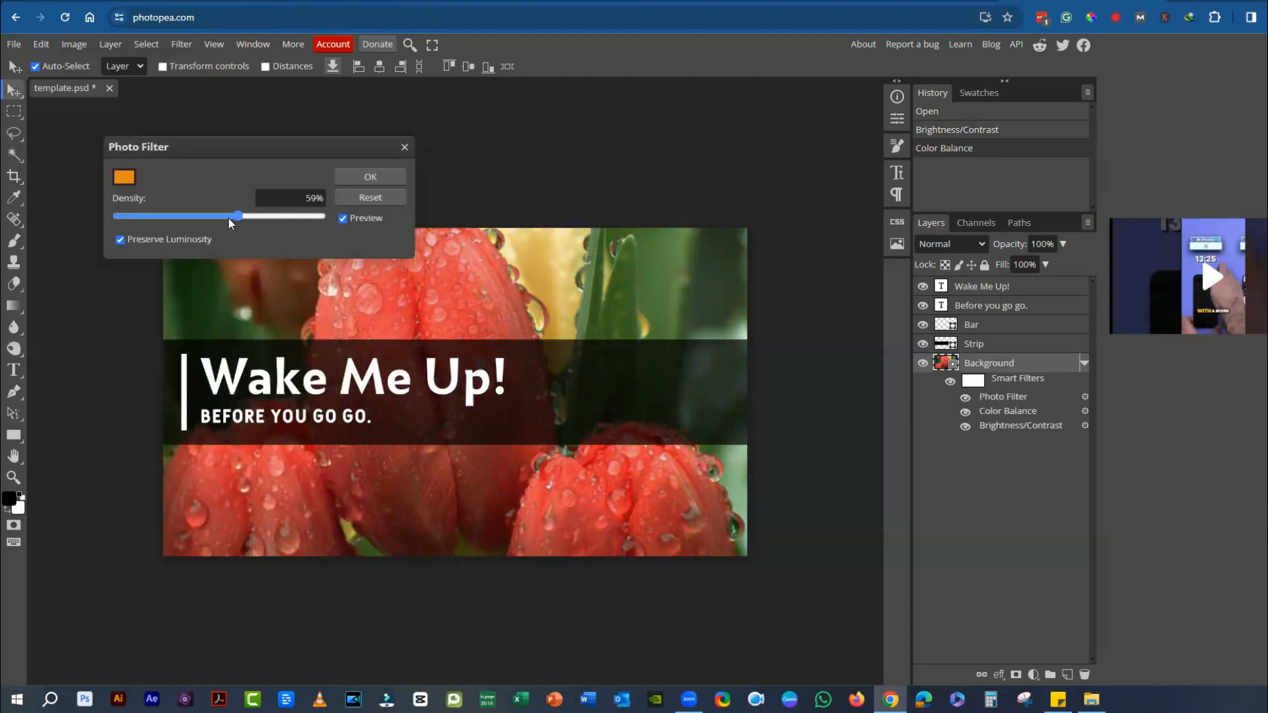
left_click(368, 176)
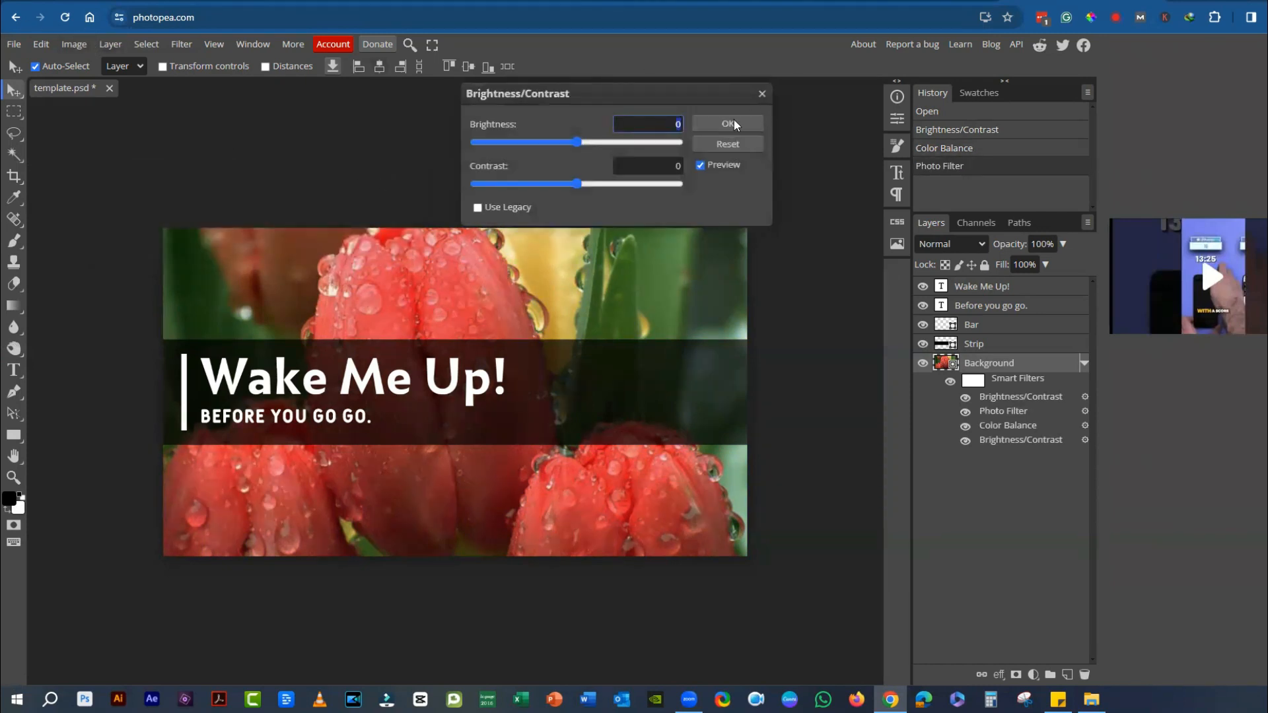
left_click(725, 124)
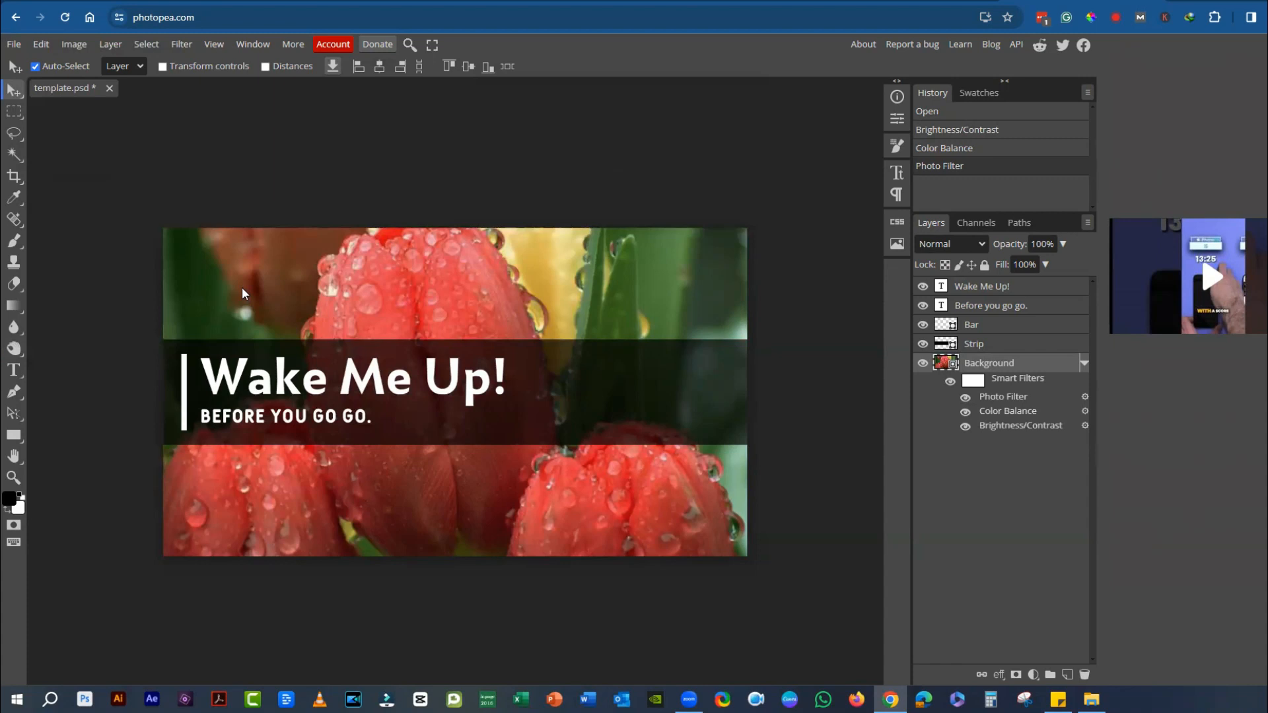
left_click(110, 43)
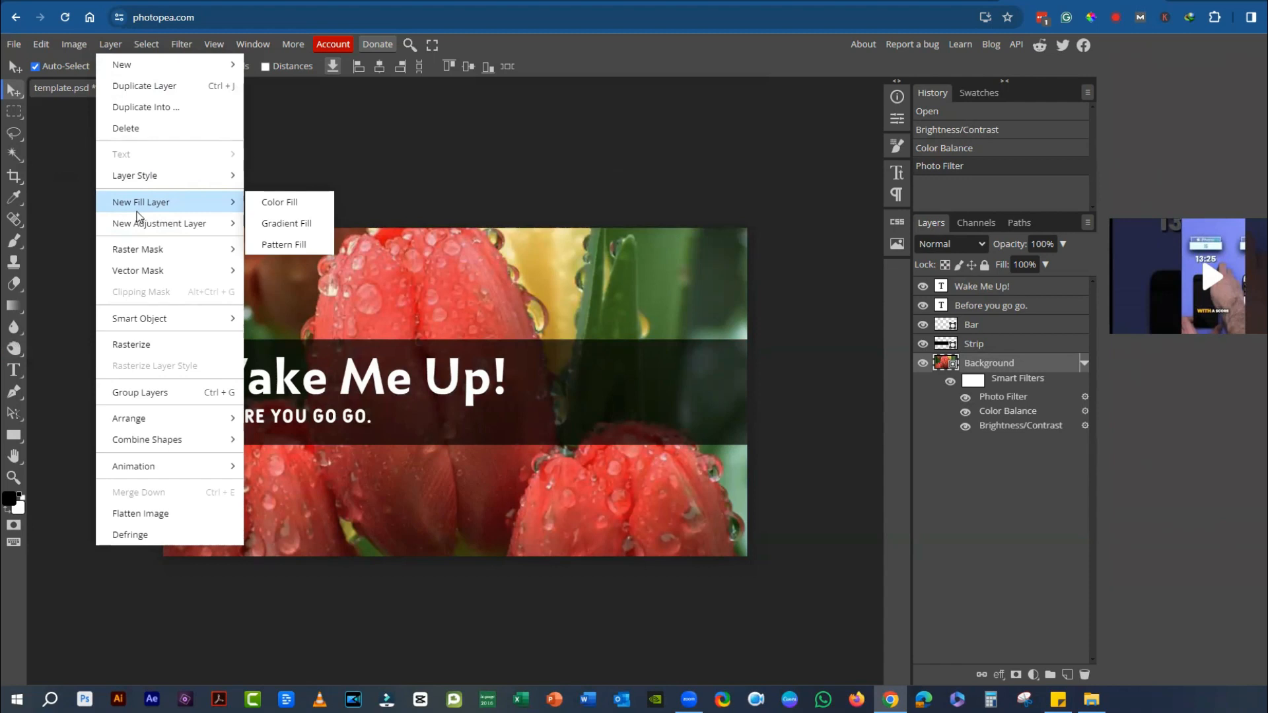
mouse_move(134, 466)
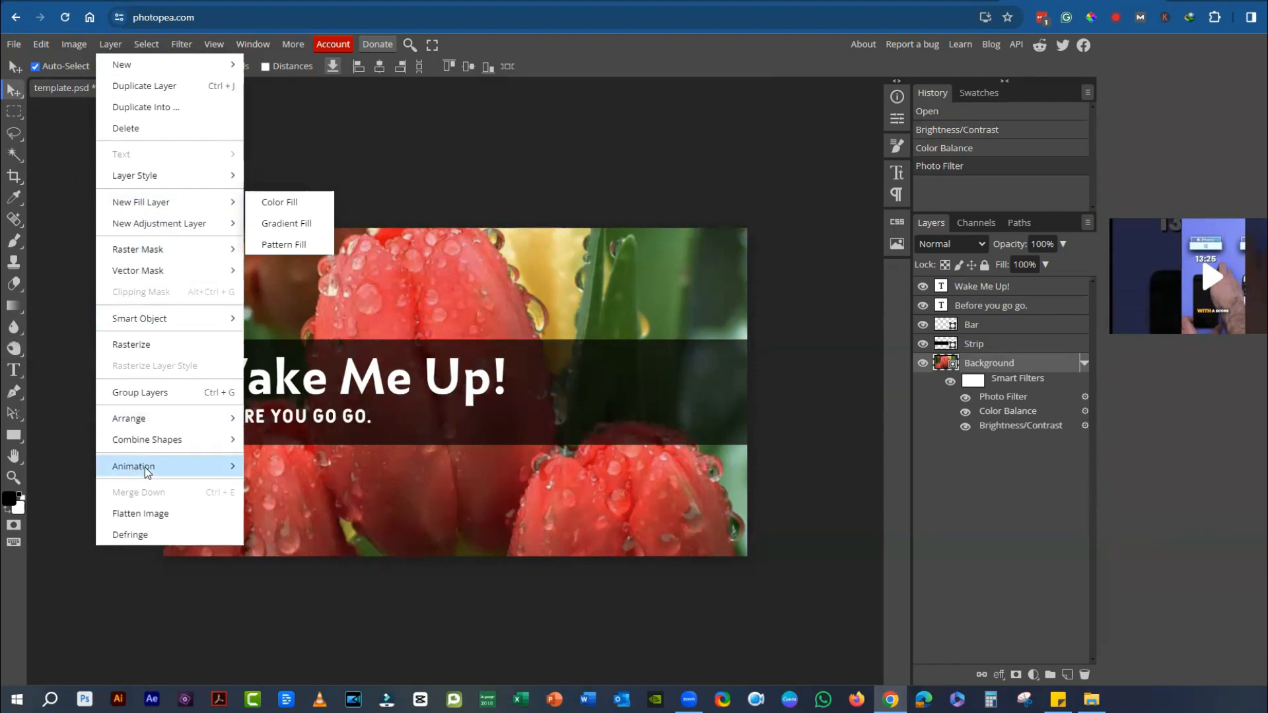
- Browse the Layer menu's New Fill Layer submenu, then show the Select menu commands
left_click(145, 44)
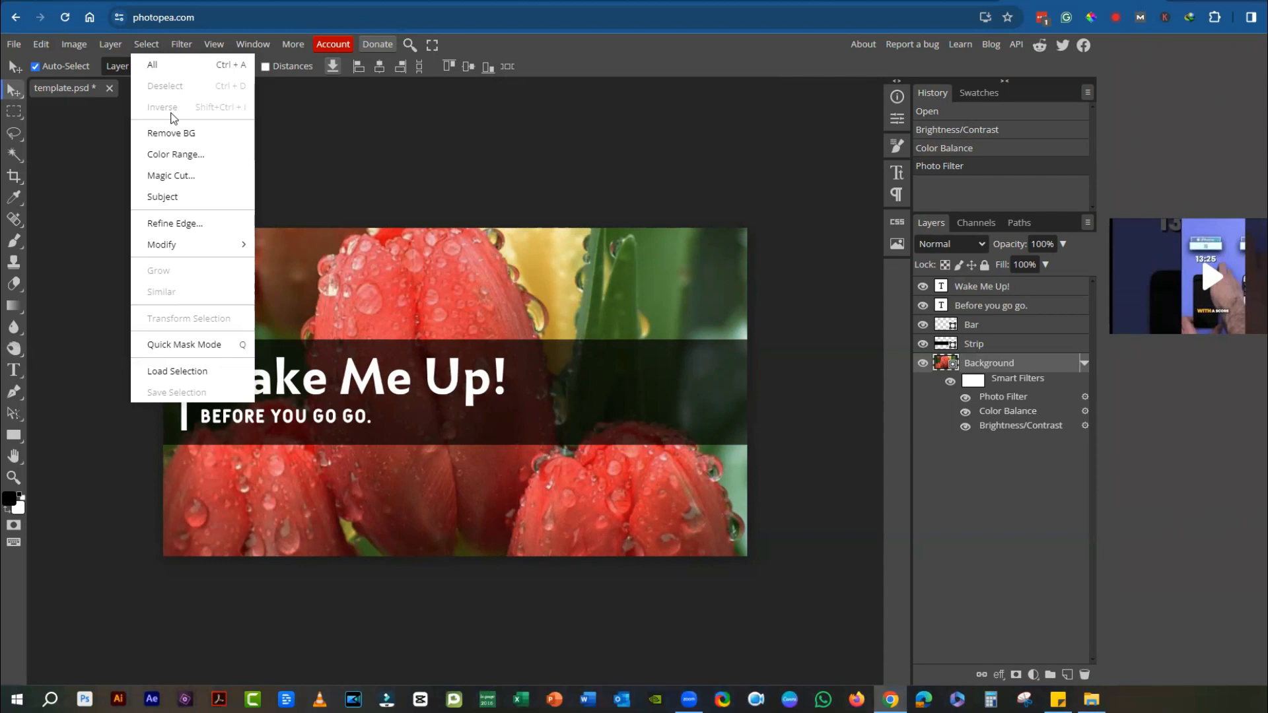
mouse_move(180, 122)
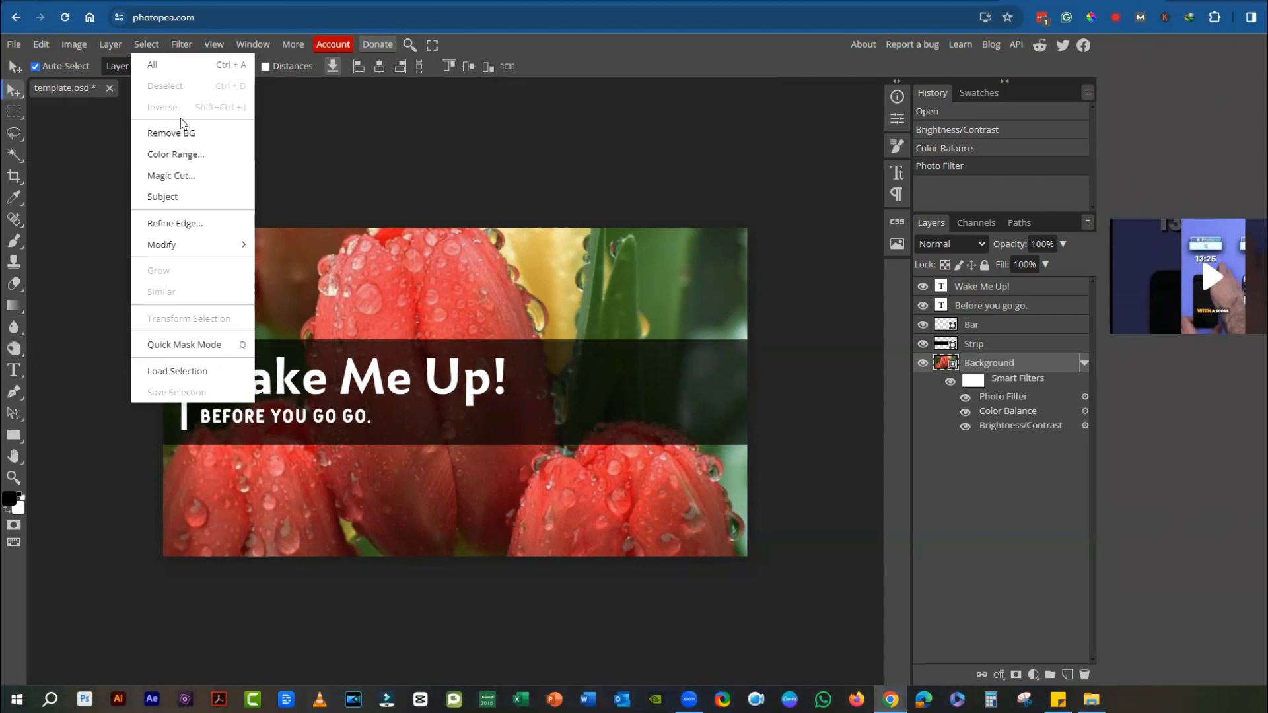
left_click(181, 44)
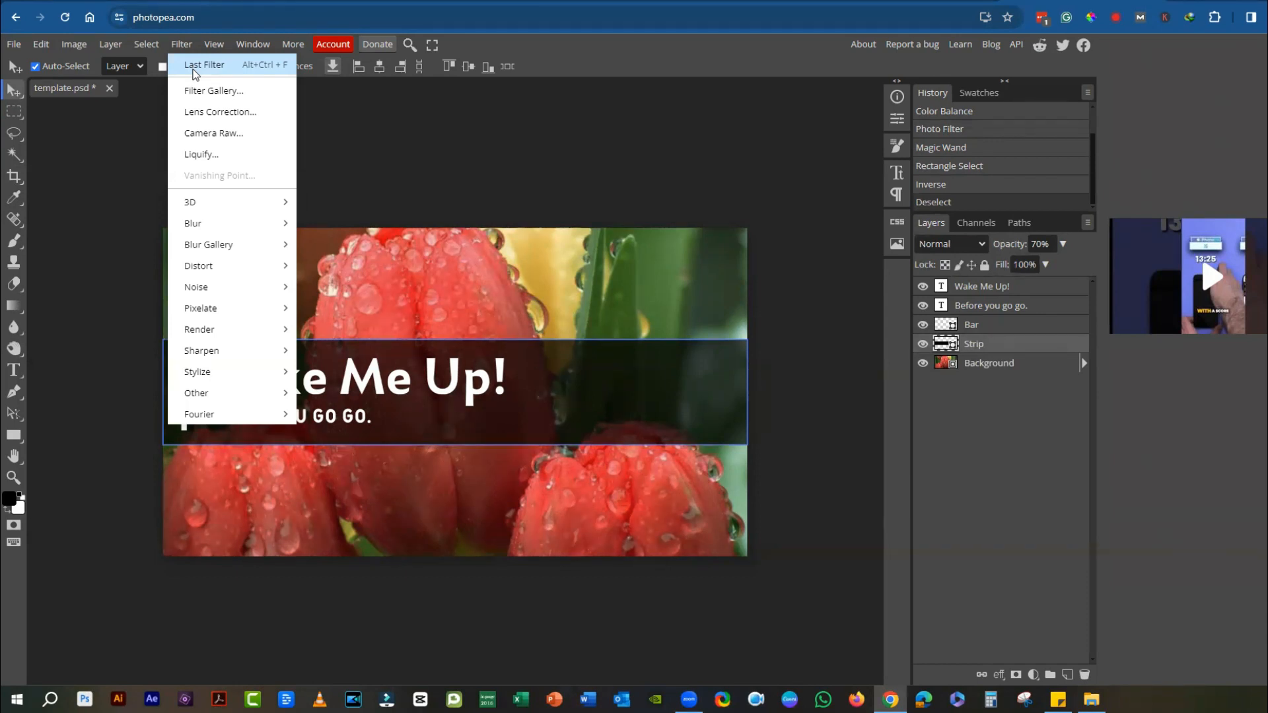
mouse_move(214, 91)
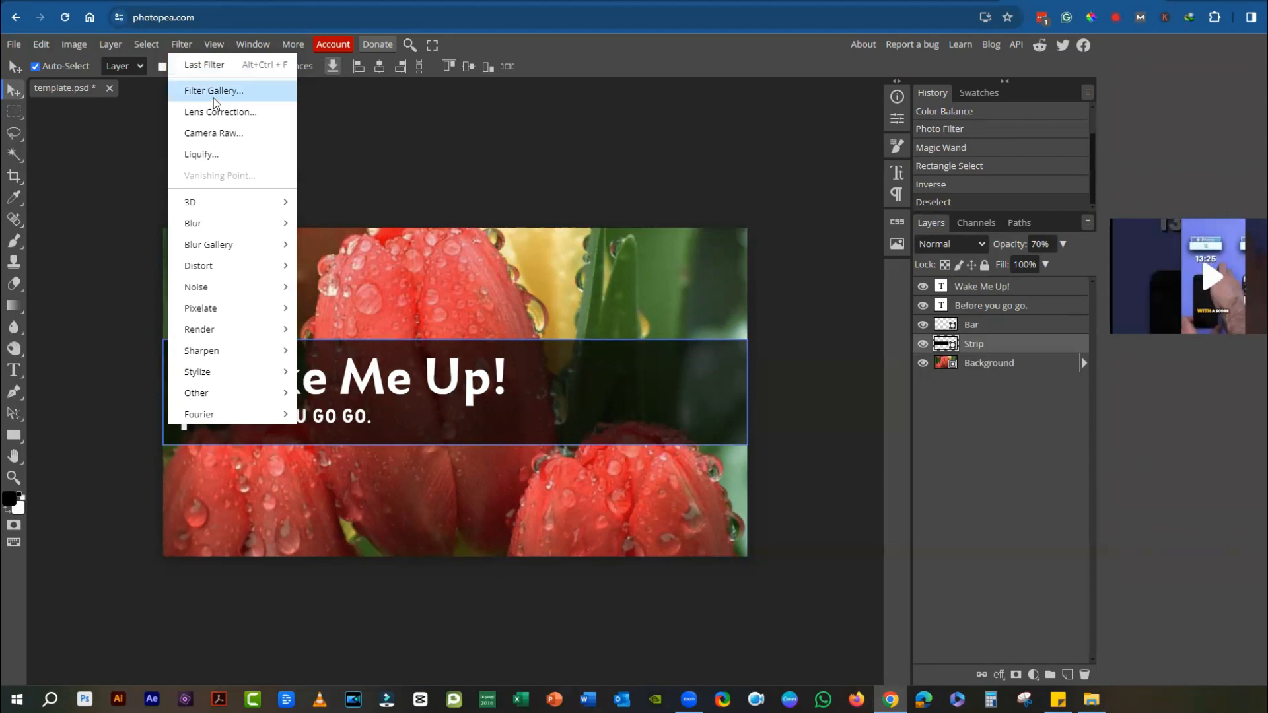
mouse_move(208, 244)
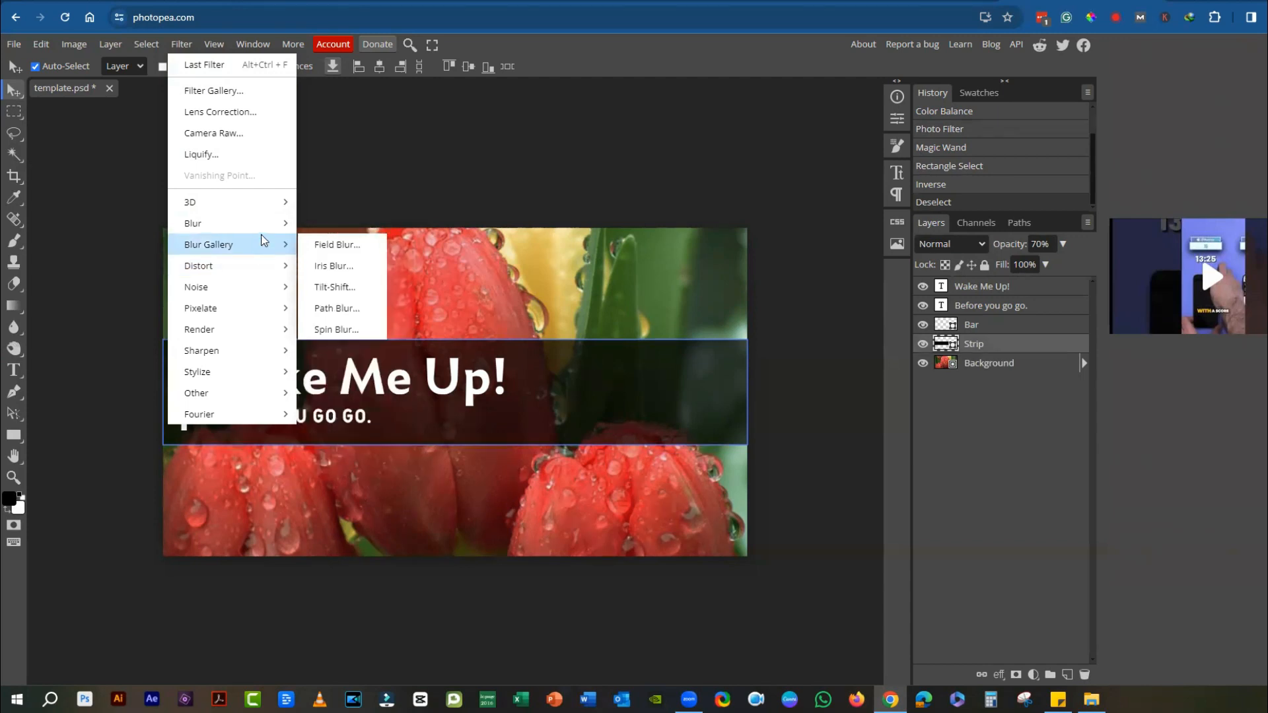
mouse_move(198, 266)
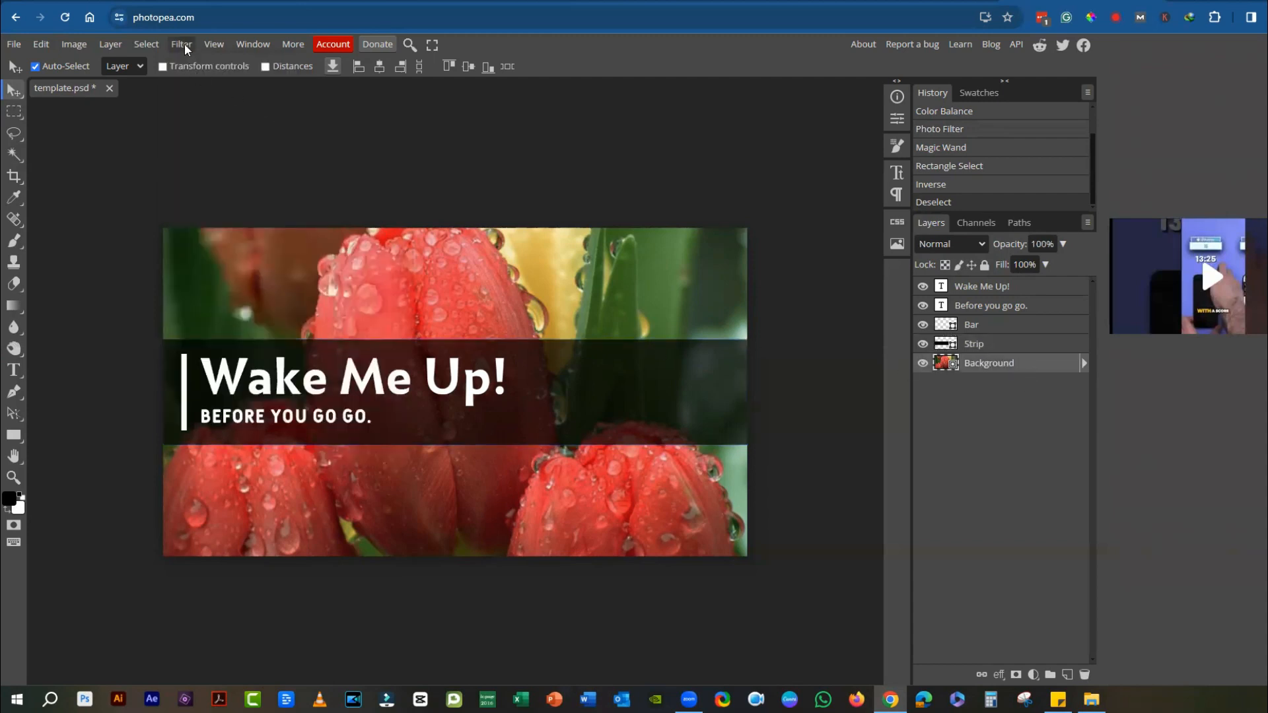
- Add a Diffuse filter from Filter > Stylize to the tulip background, leaving its settings open
left_click(181, 44)
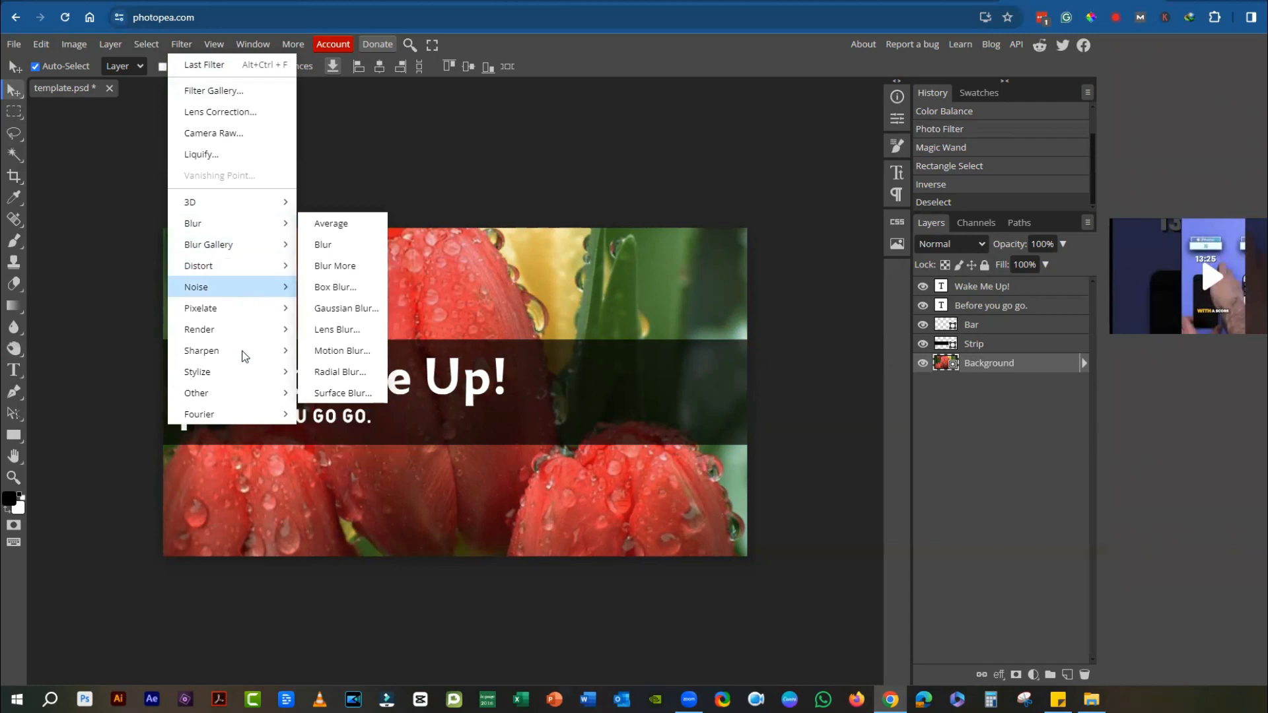
mouse_move(196, 371)
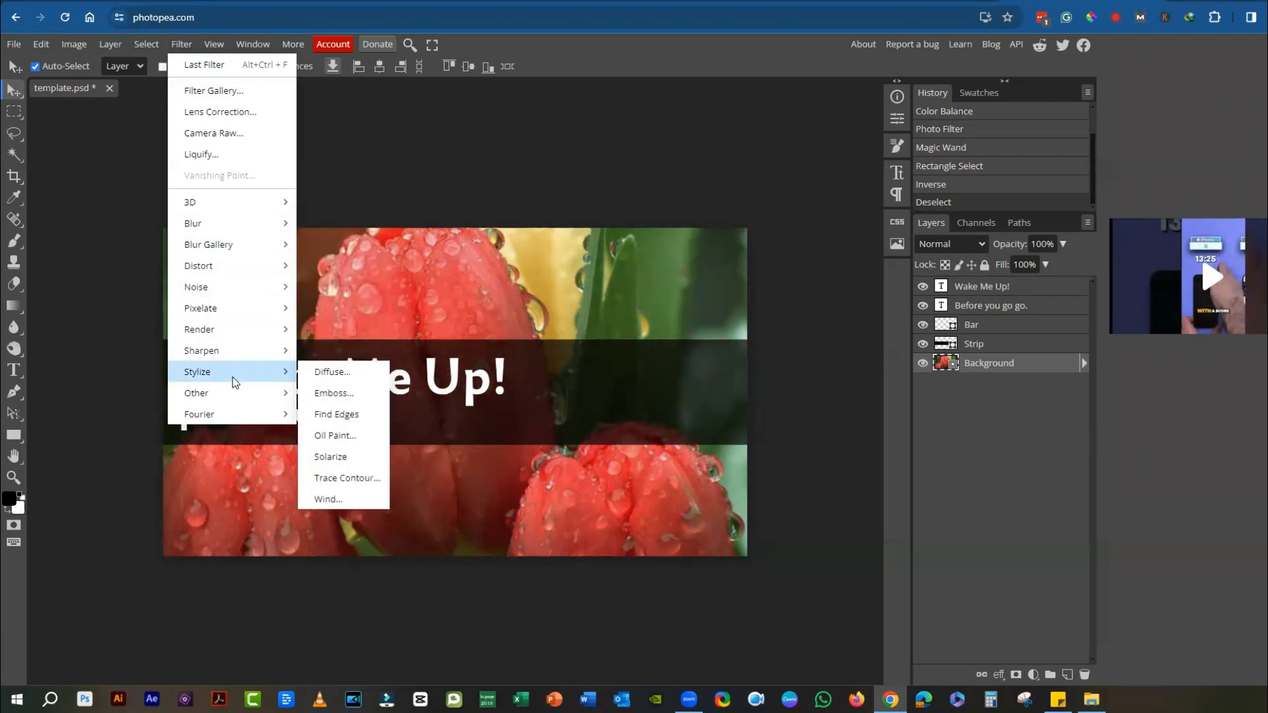
mouse_move(340, 376)
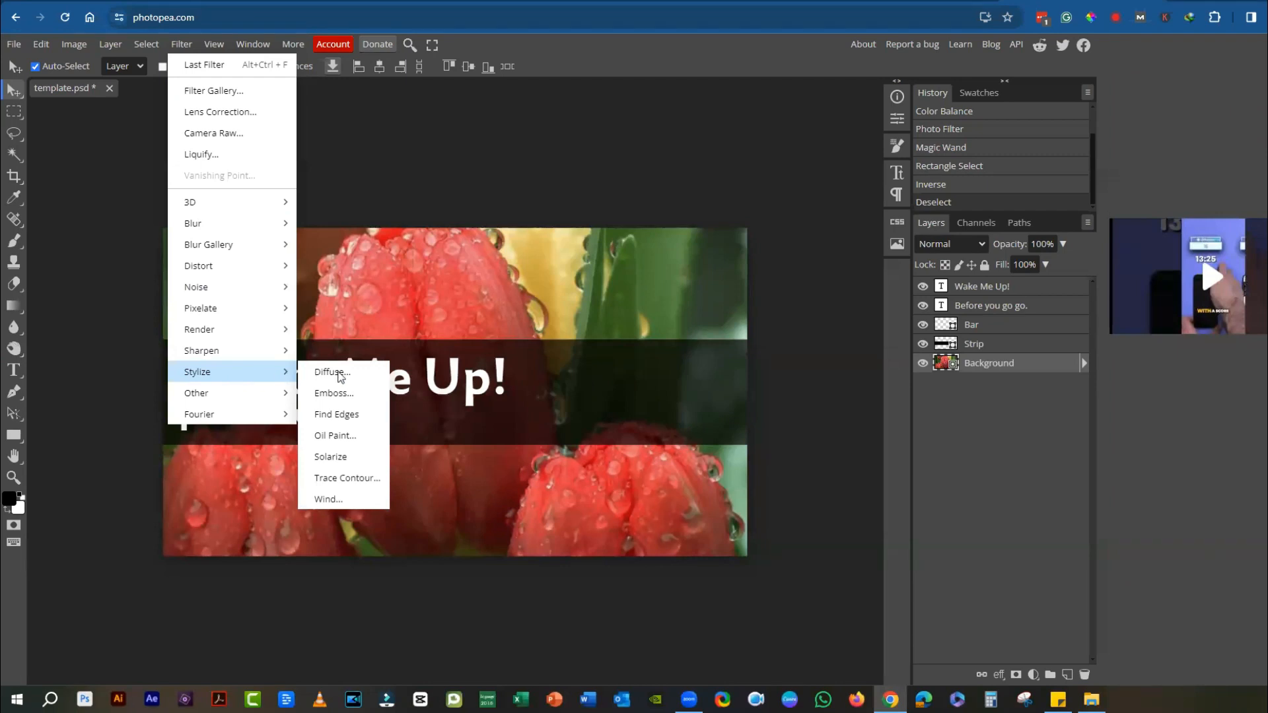
left_click(331, 372)
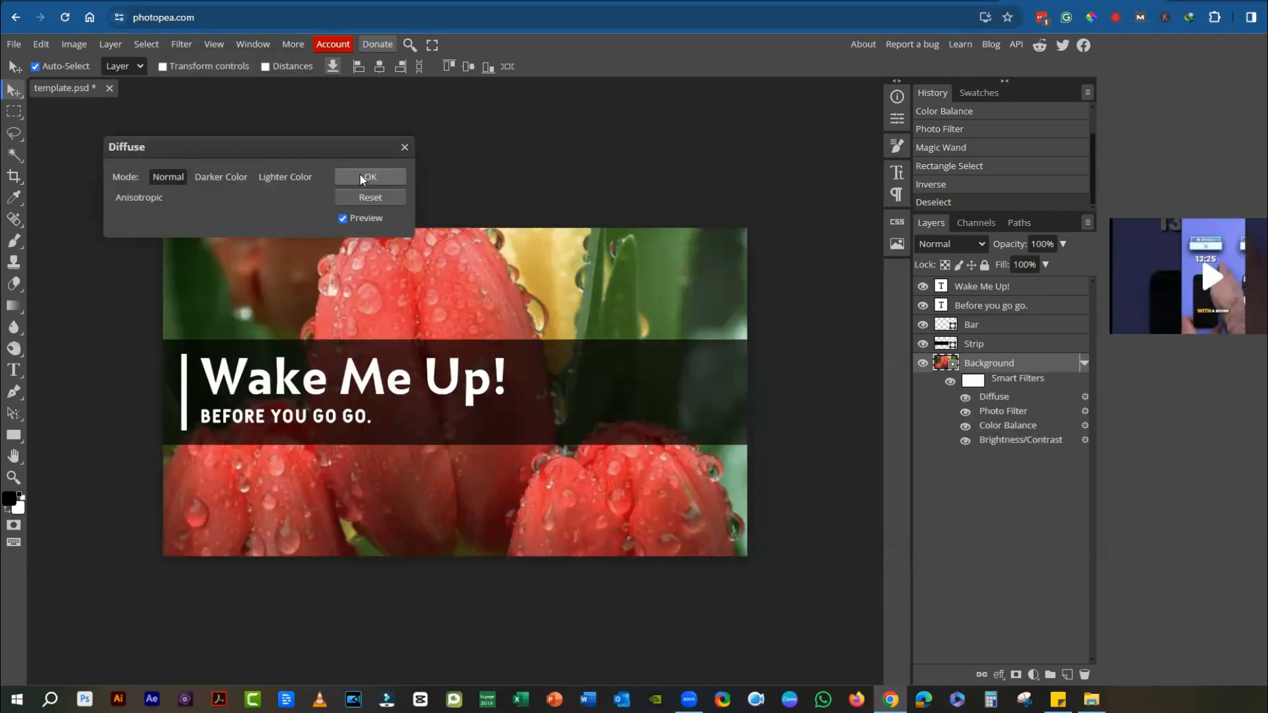
- Confirm Diffuse, then add a 48% Add Noise smart filter to the tulip background
left_click(370, 177)
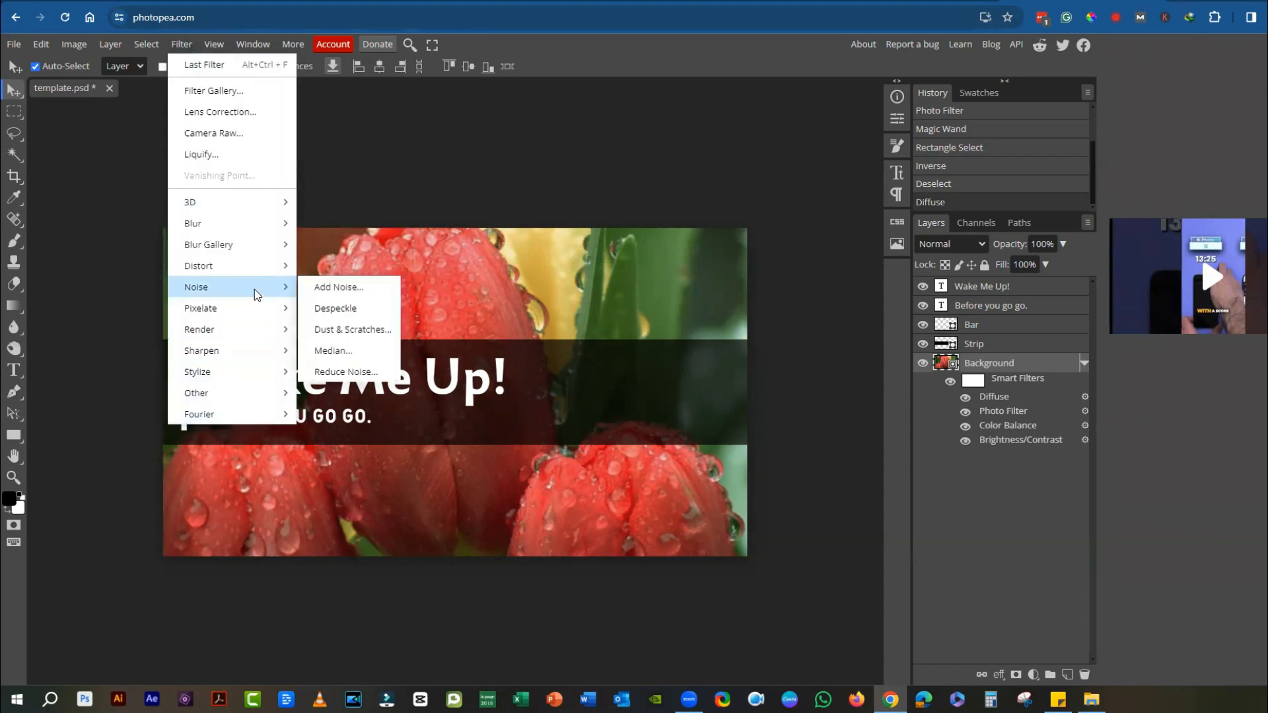
mouse_move(368, 297)
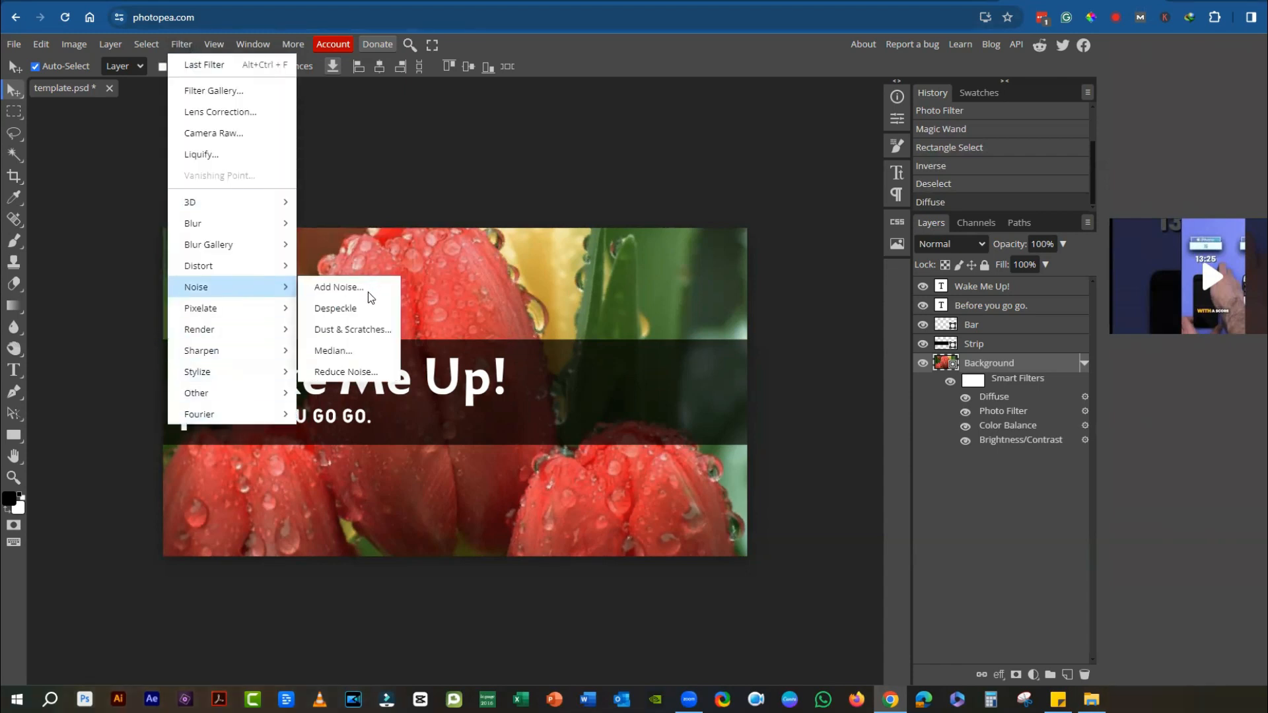
left_click(338, 287)
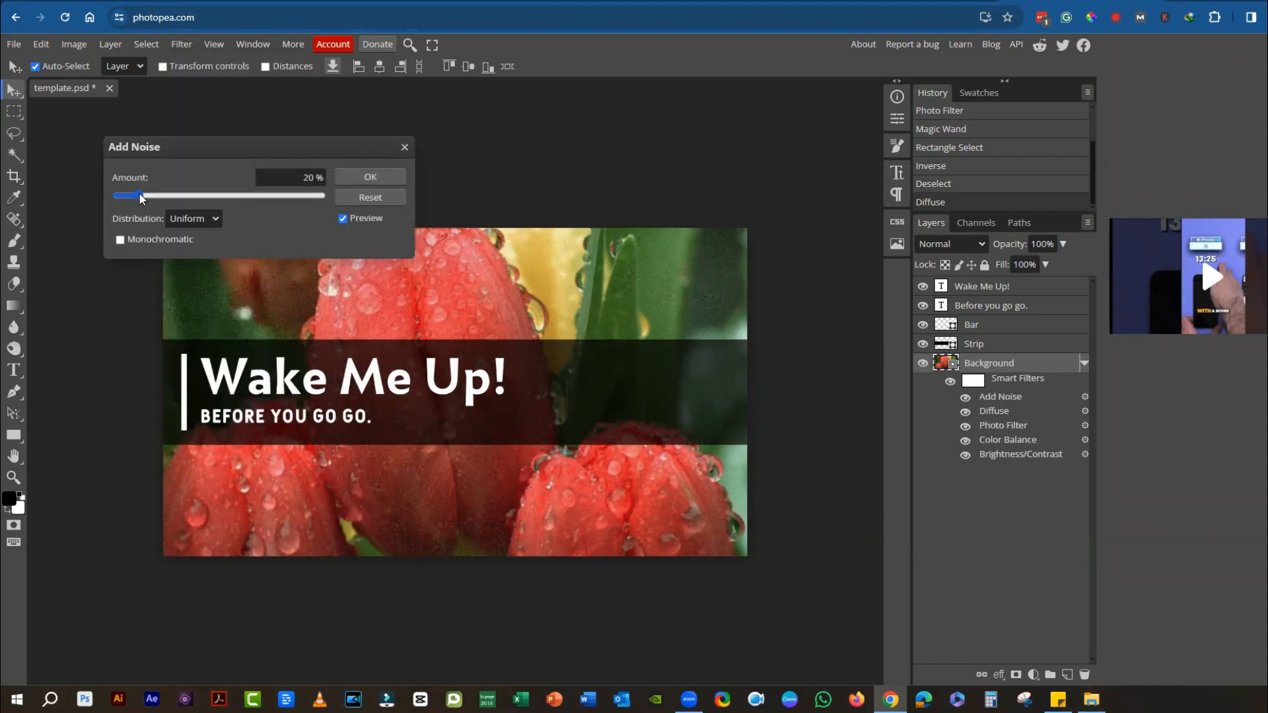
left_click_drag(139, 195, 169, 195)
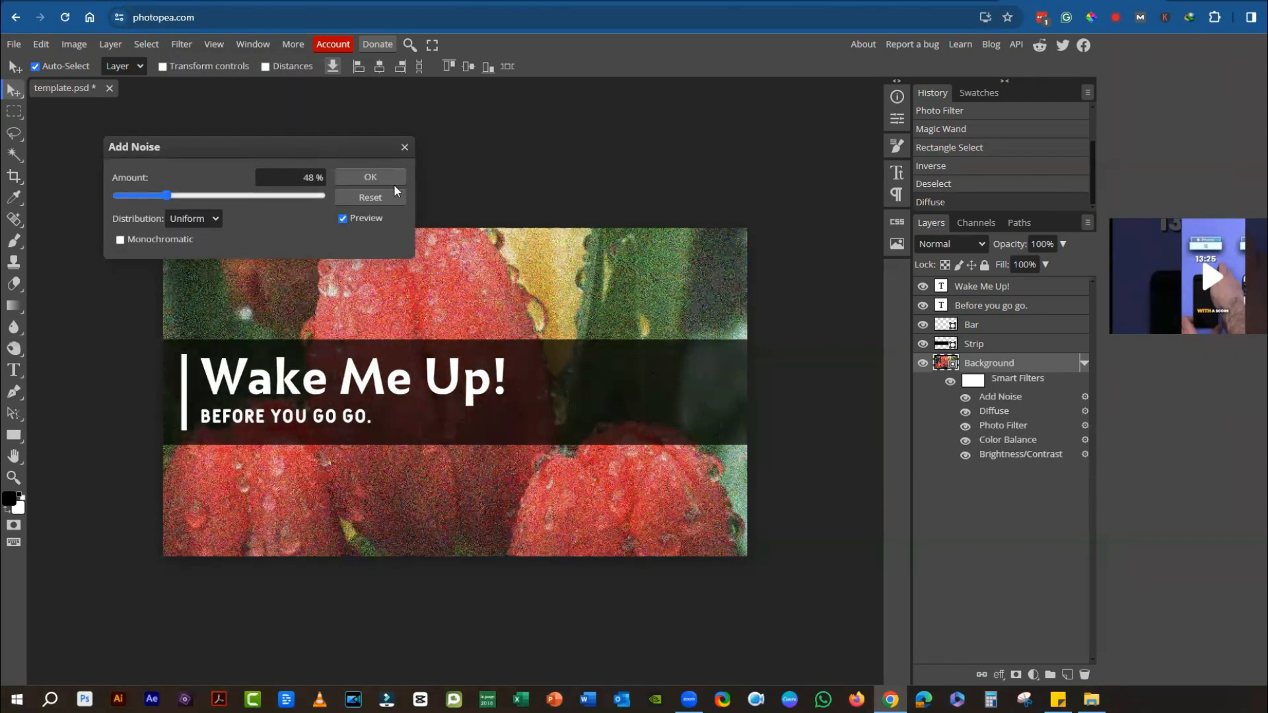
left_click(370, 177)
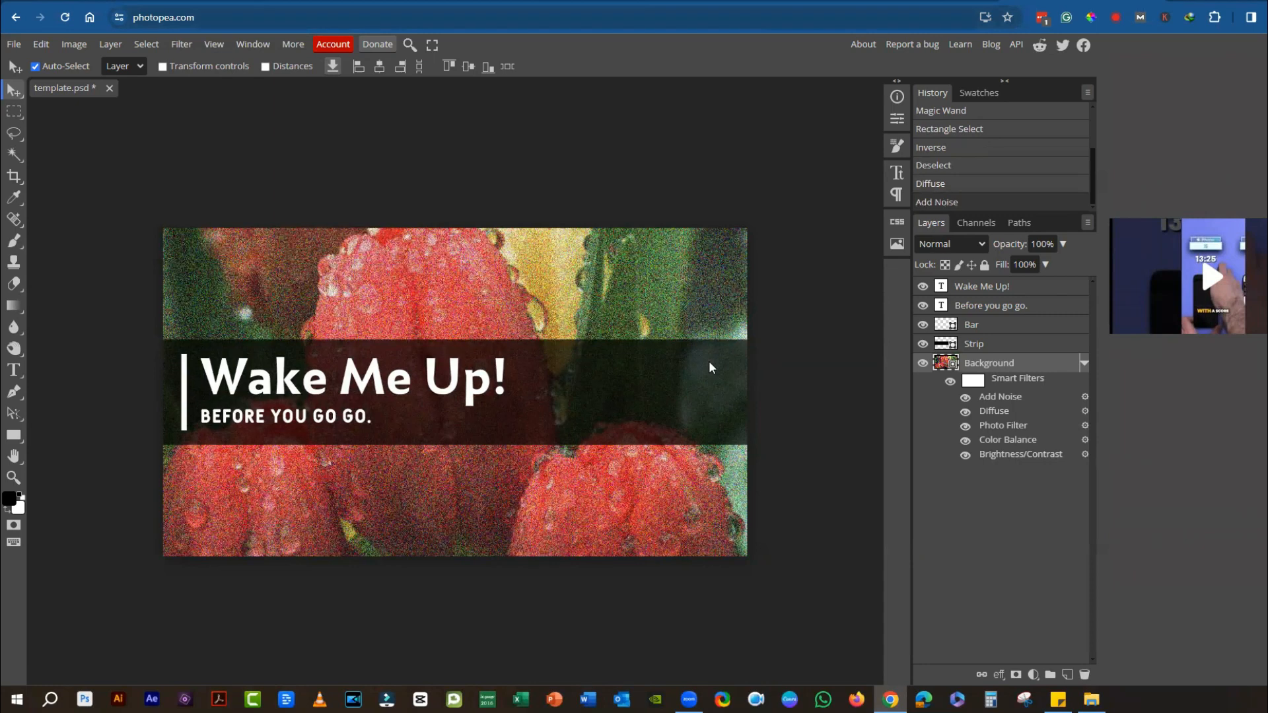
mouse_move(458, 227)
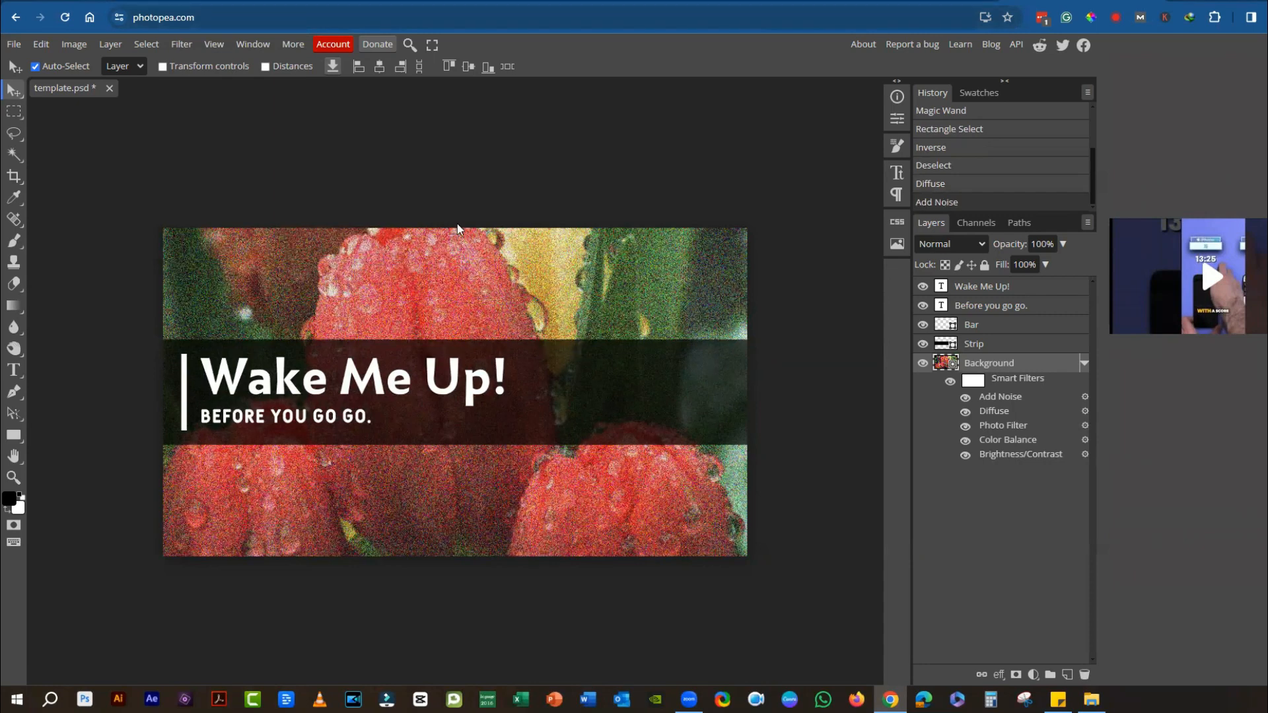
left_click(213, 43)
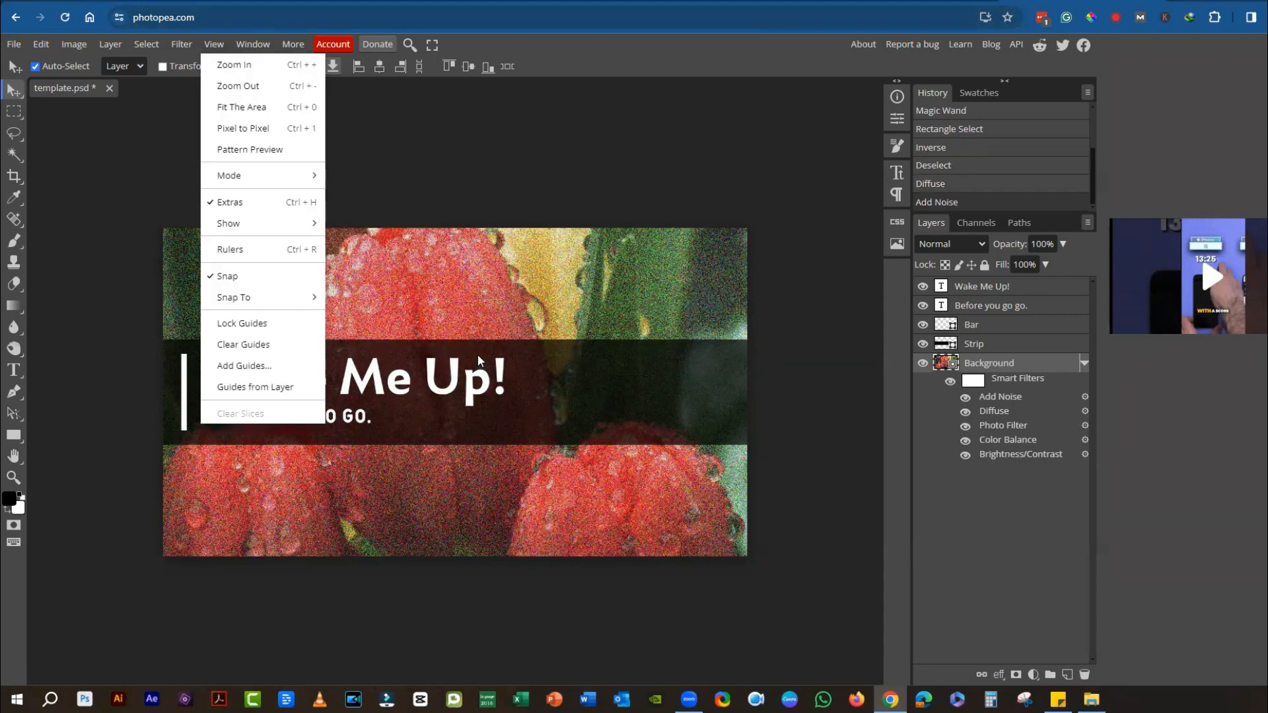
mouse_move(361, 244)
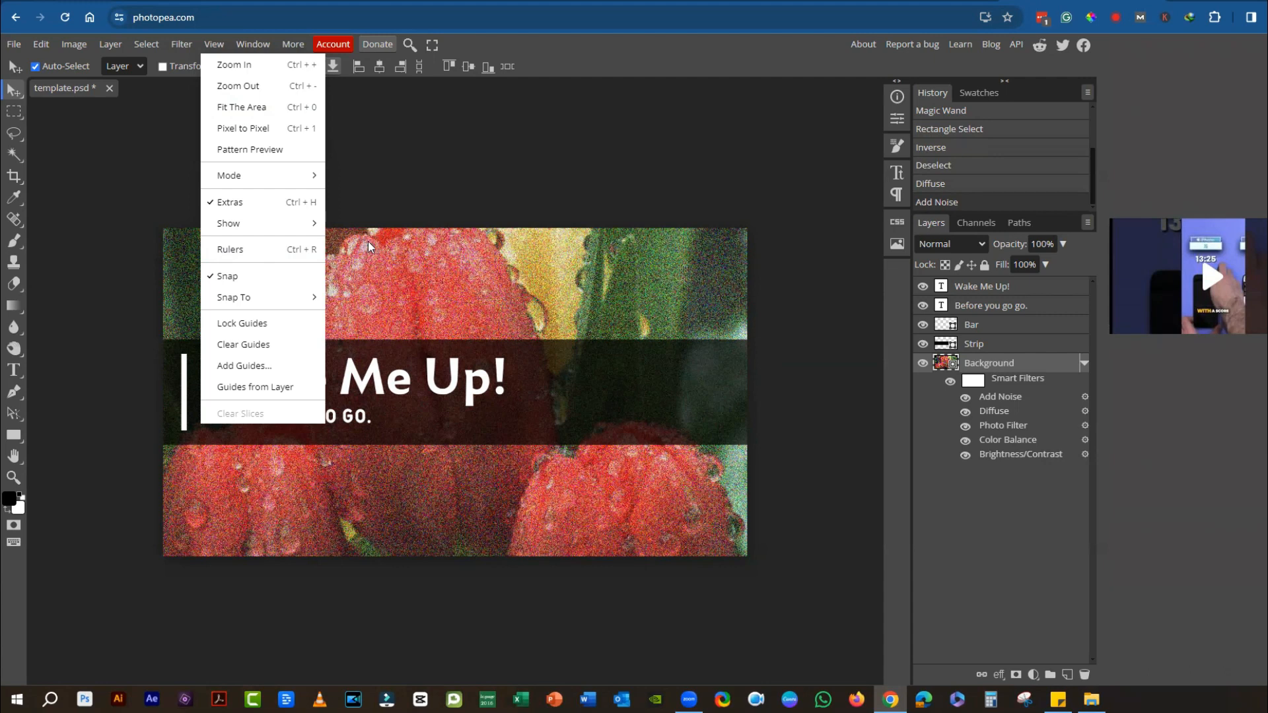
left_click(252, 45)
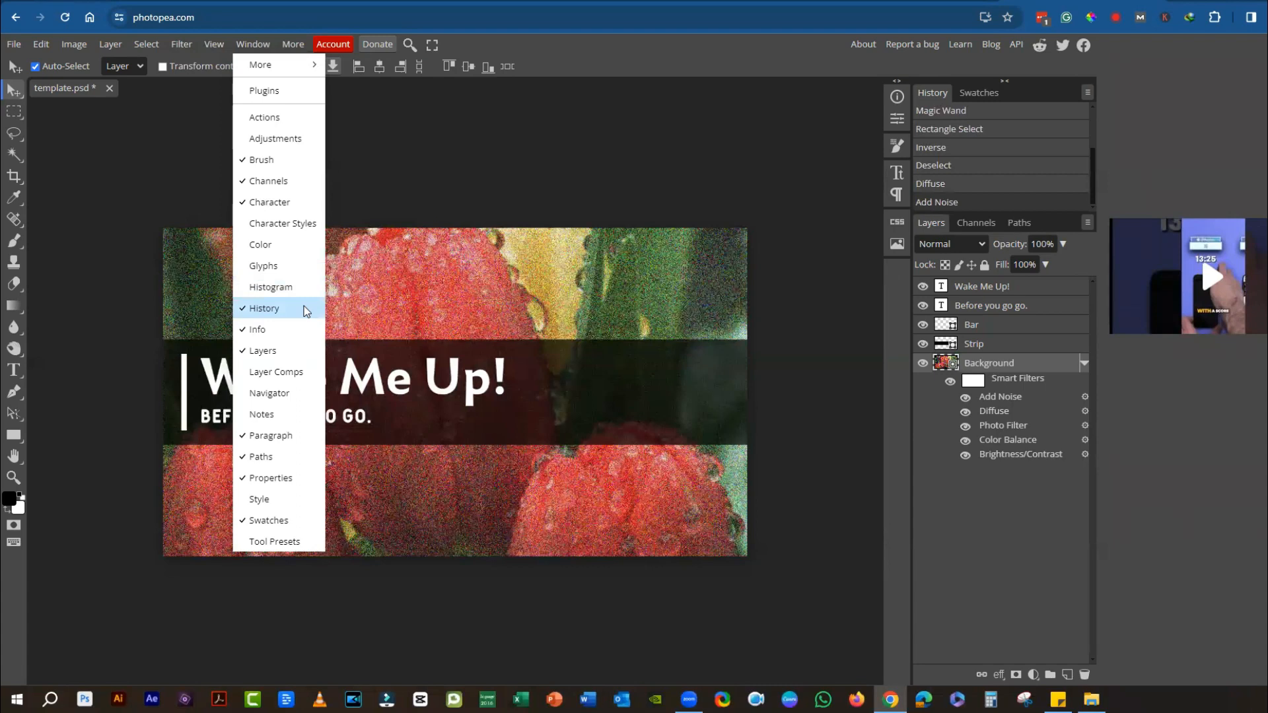
mouse_move(301, 305)
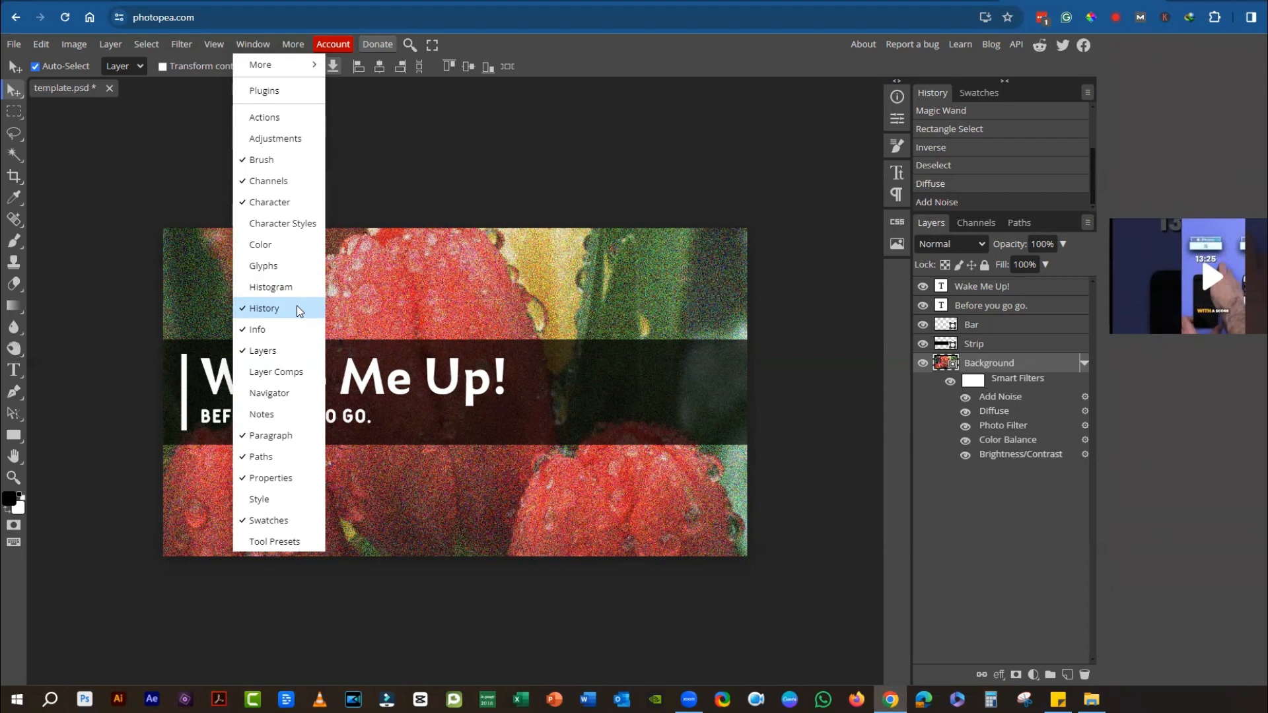
mouse_move(297, 317)
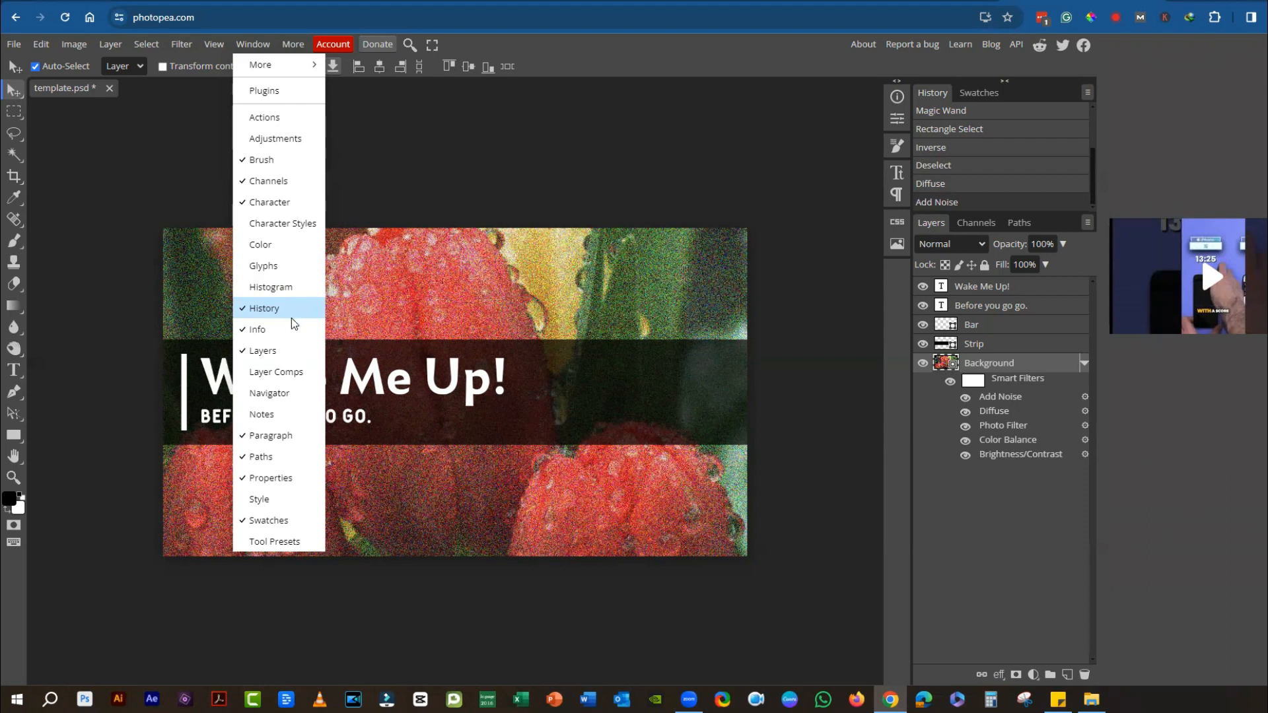
left_click(515, 104)
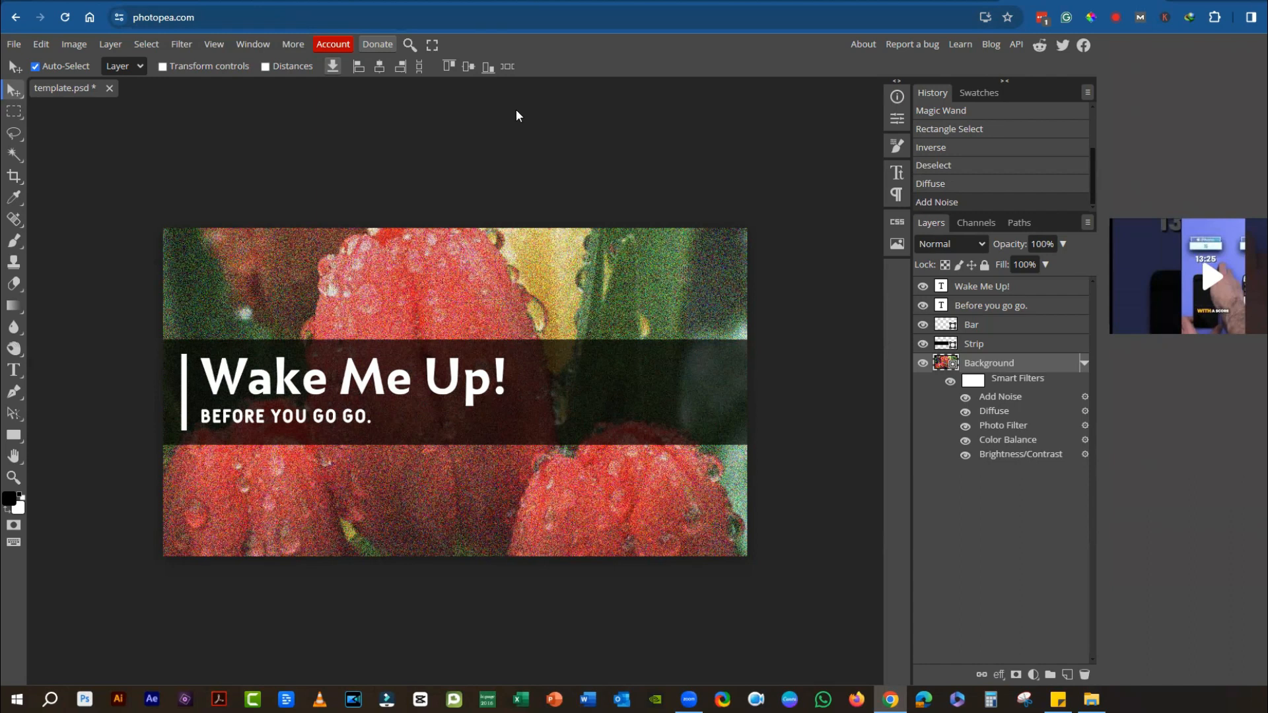
mouse_move(341, 61)
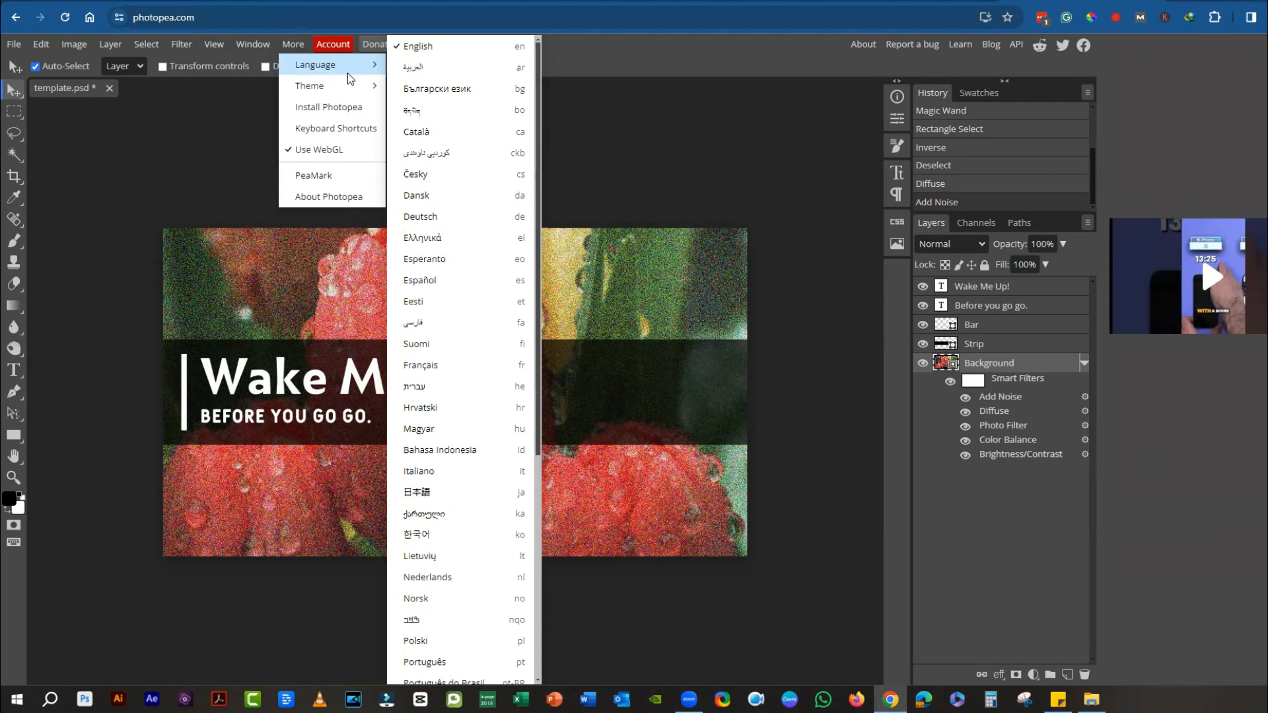
left_click(13, 44)
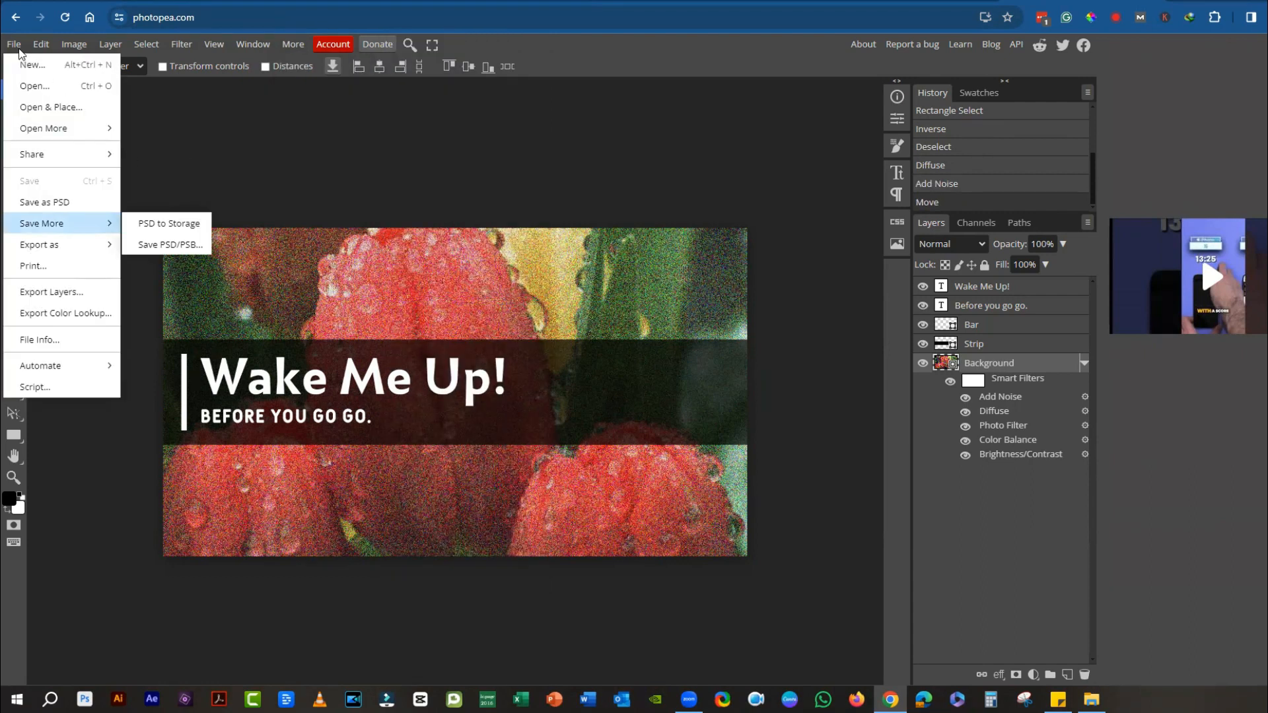
mouse_move(69, 155)
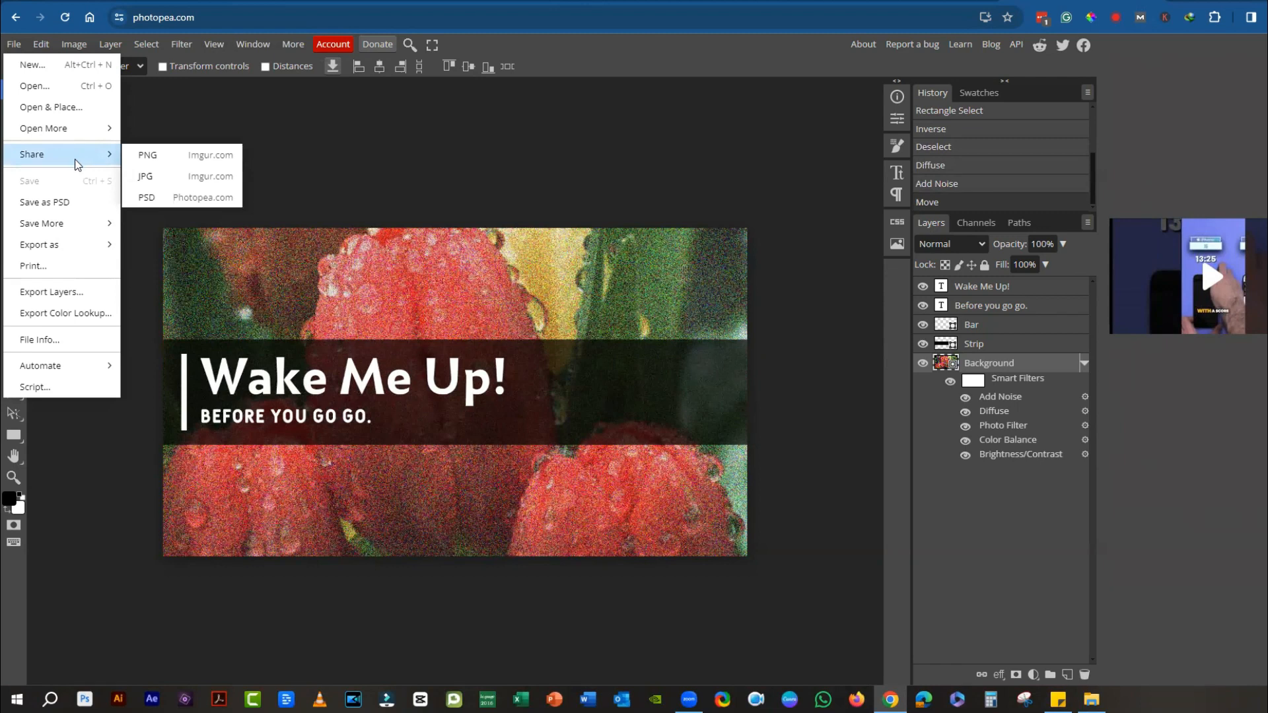
mouse_move(166, 155)
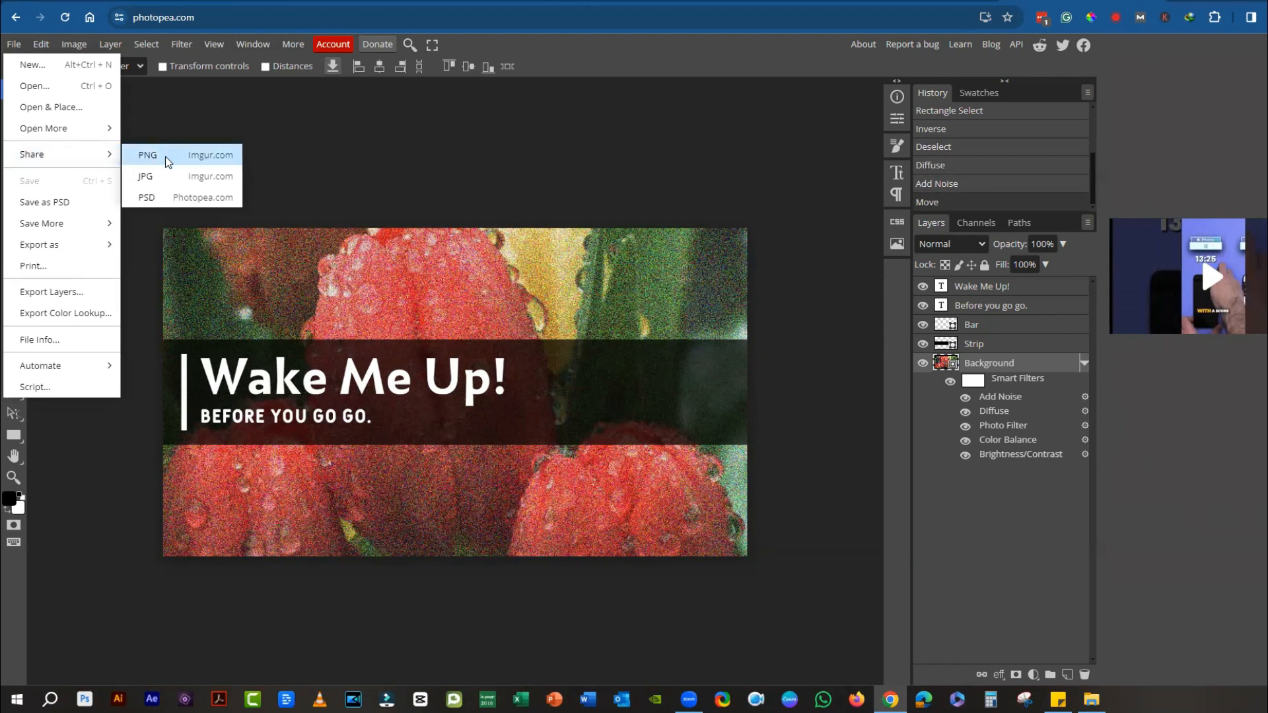
mouse_move(177, 199)
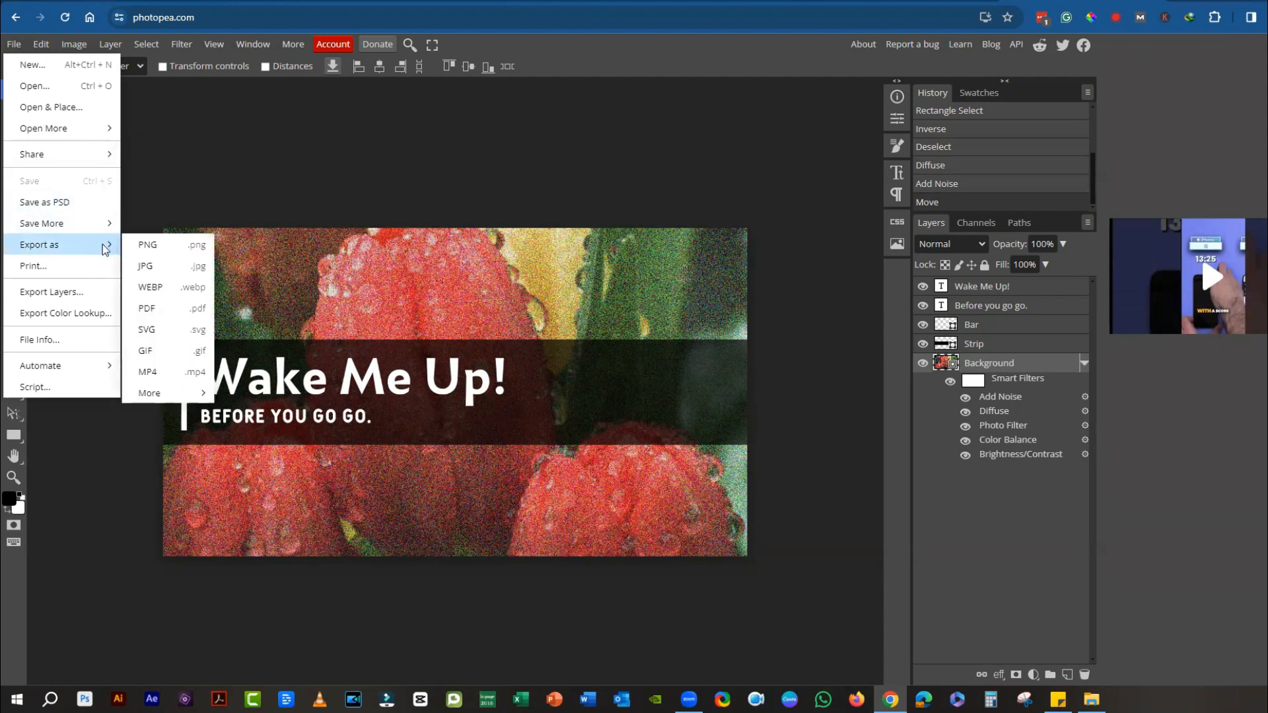
mouse_move(149, 393)
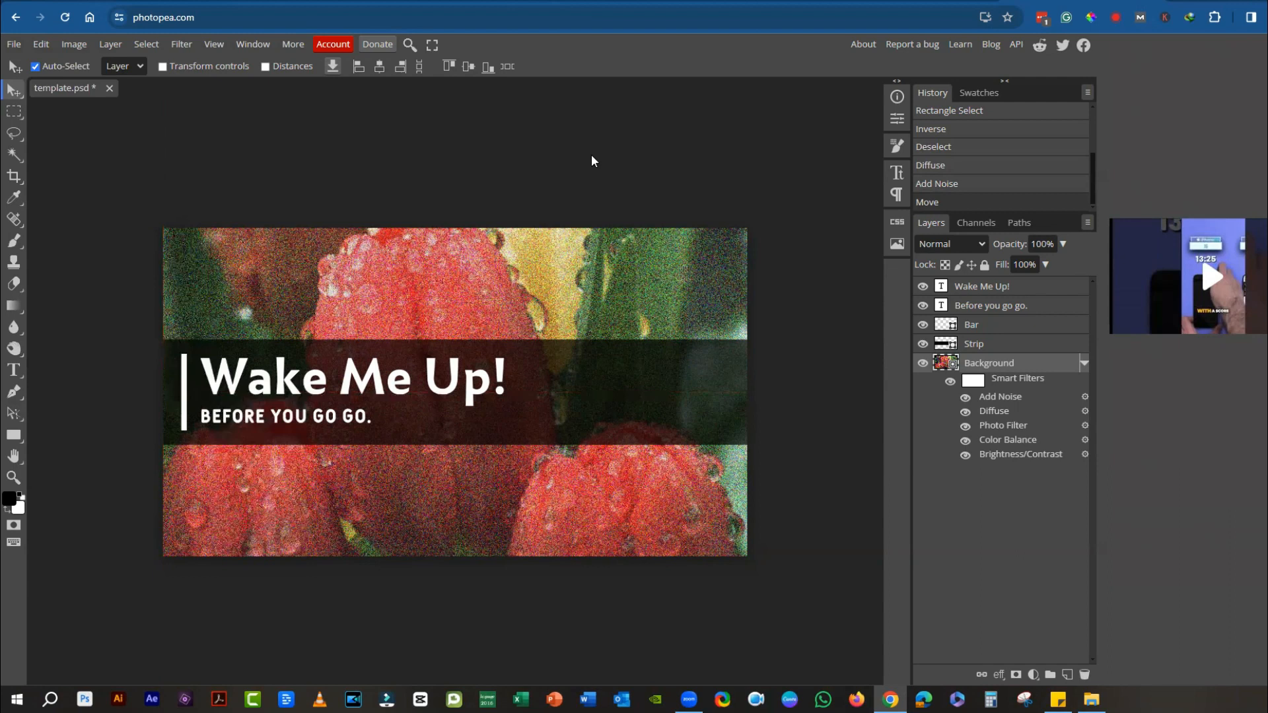
mouse_move(568, 134)
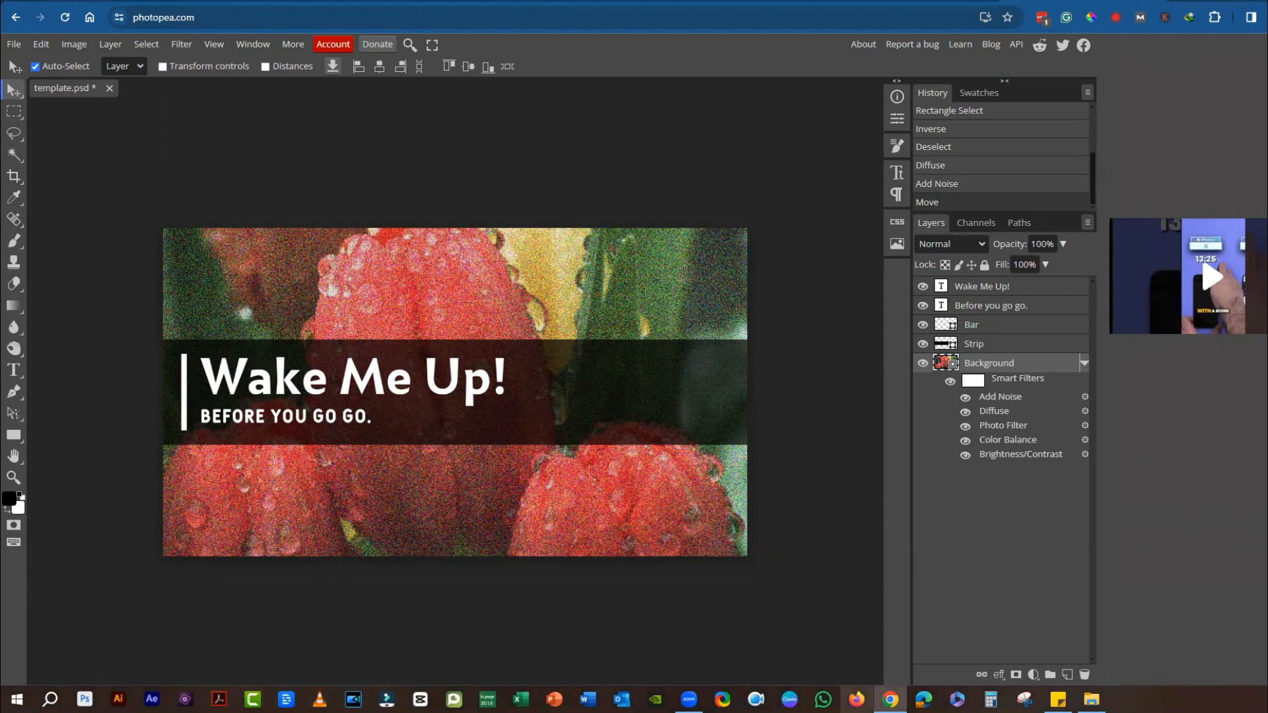
mouse_move(793, 494)
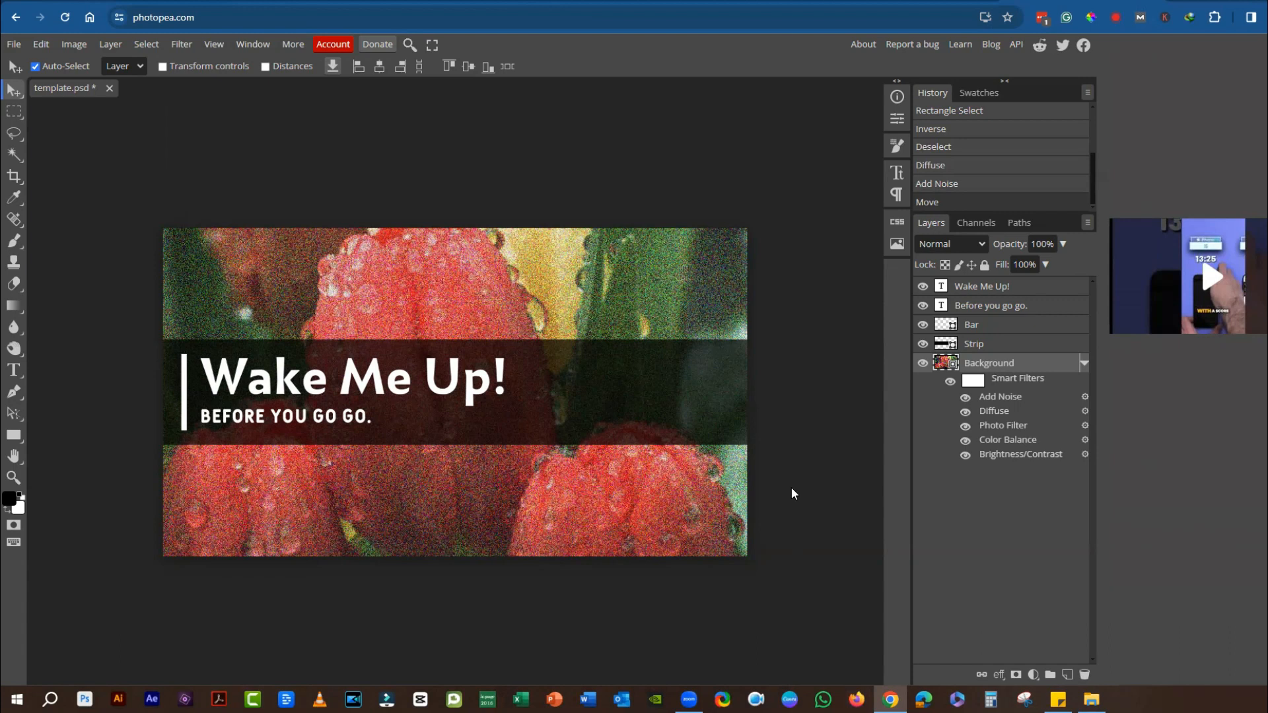
mouse_move(727, 451)
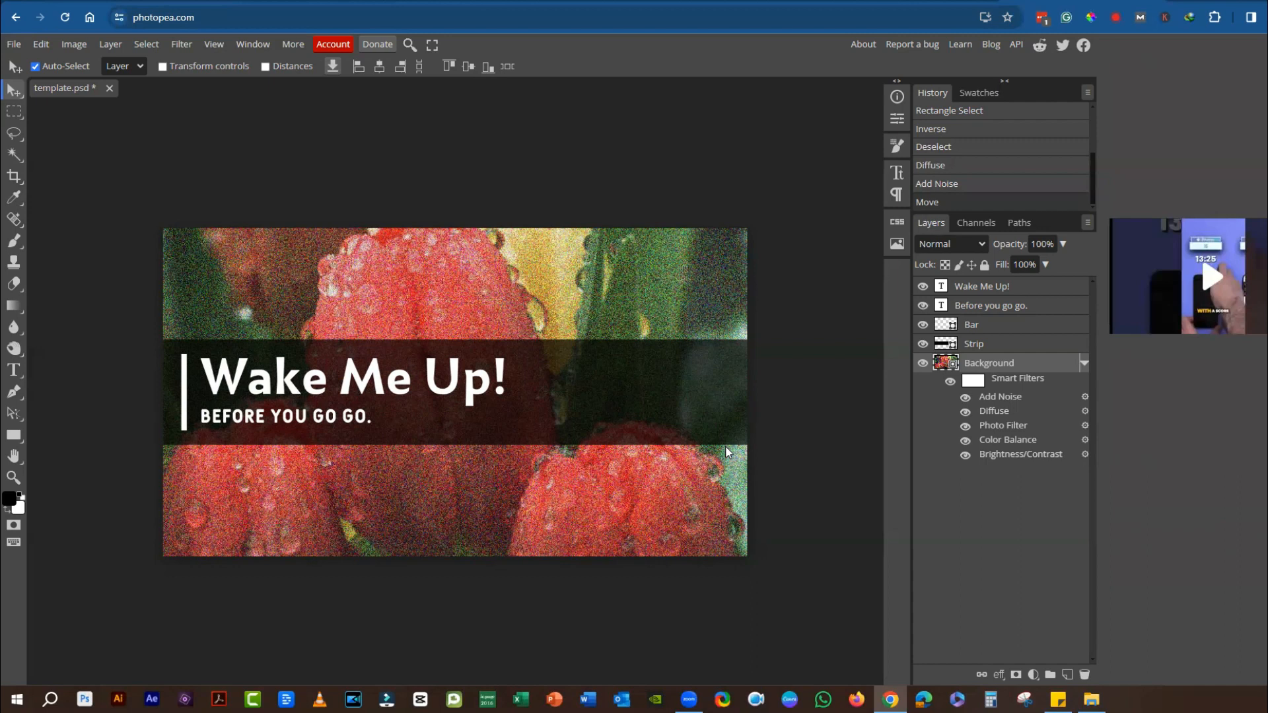
mouse_move(727, 461)
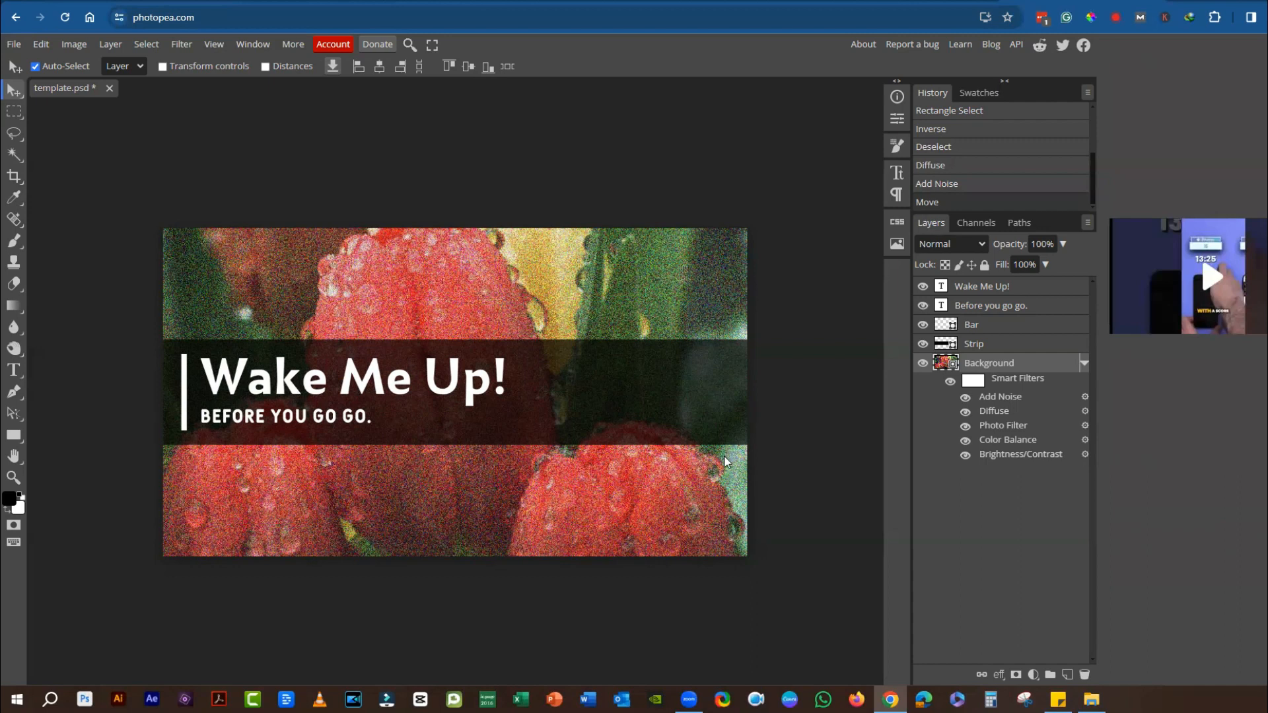
mouse_move(724, 457)
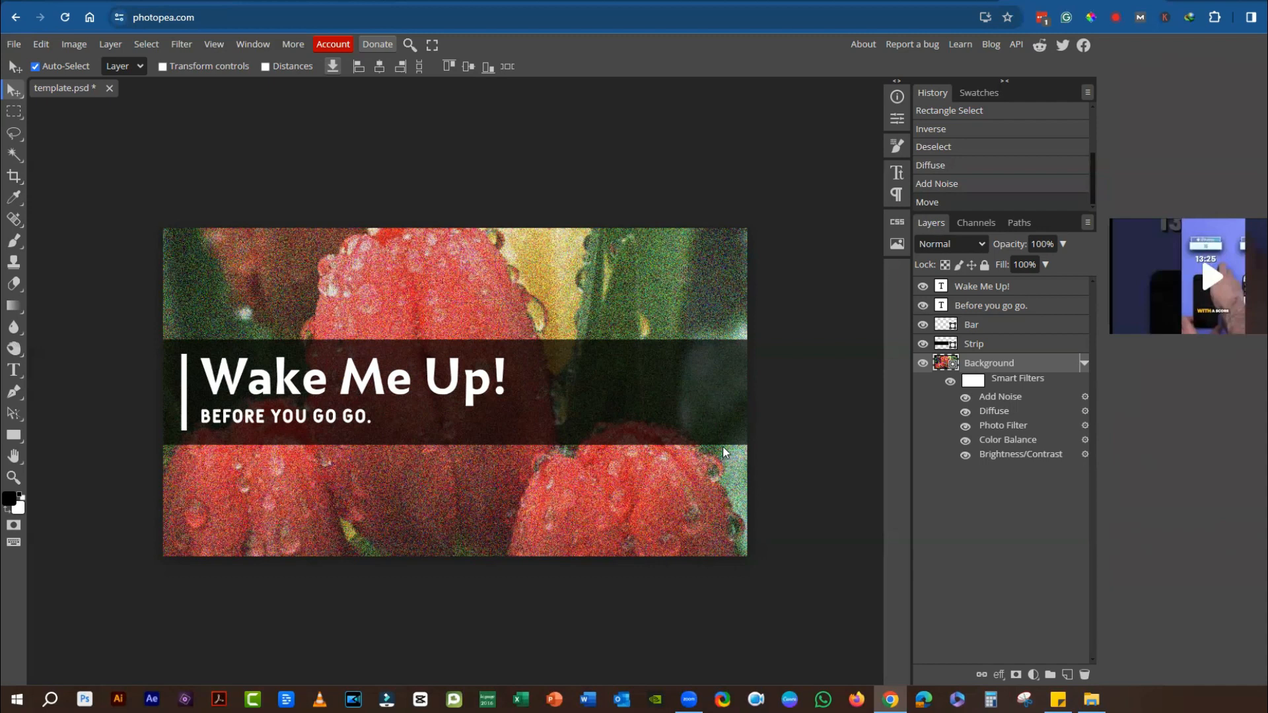
mouse_move(724, 462)
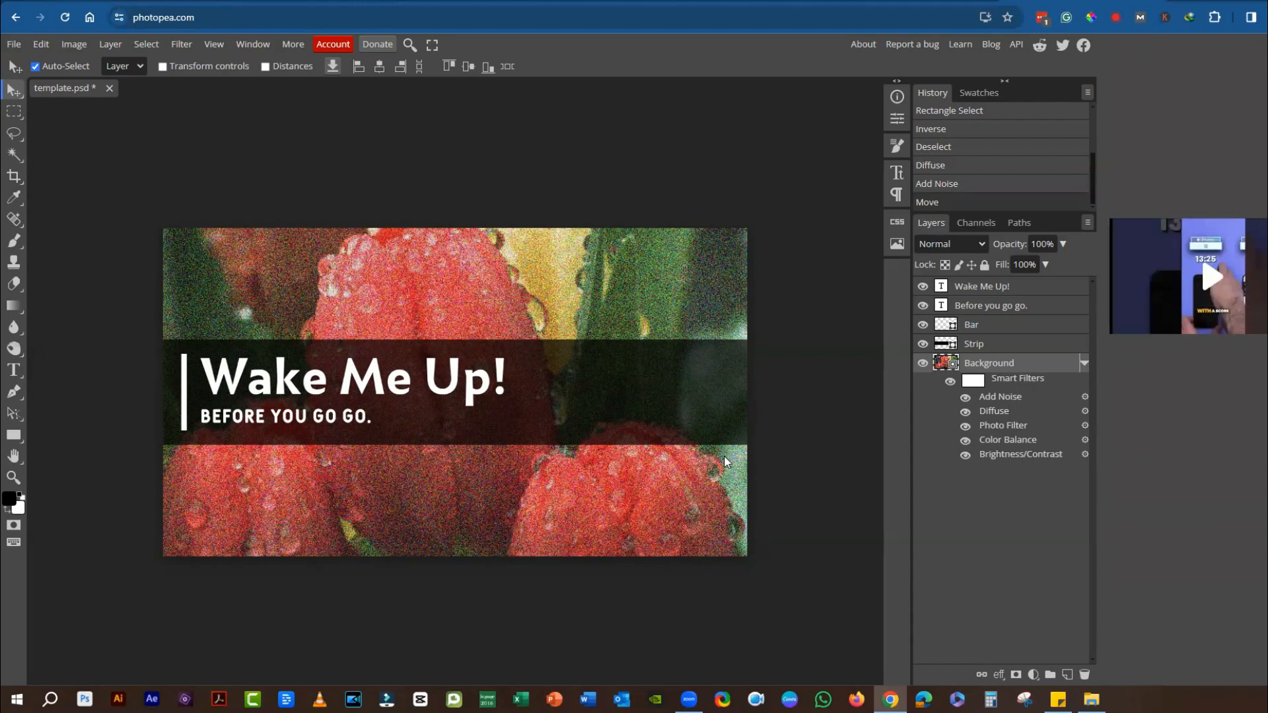